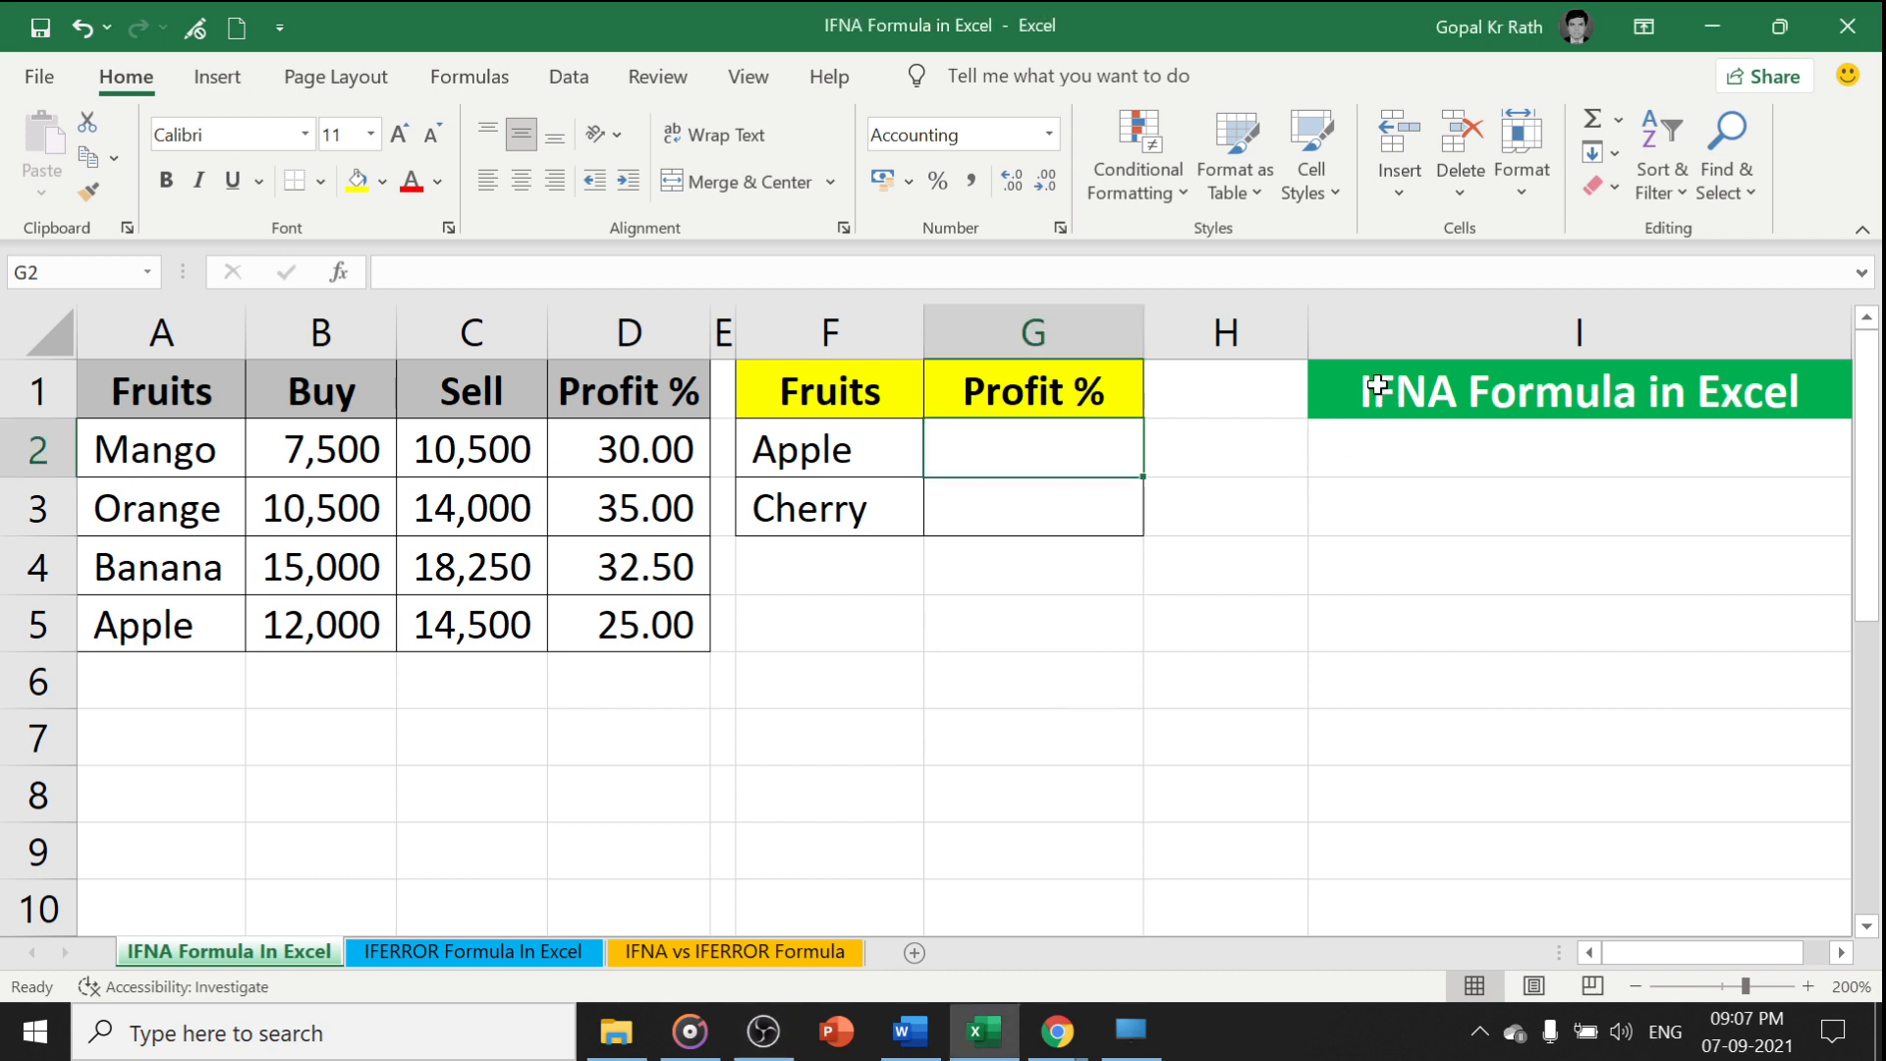
Review the IFERROR and IFNA vs IFERROR sheets, then return to the IFNA sheet
click(1578, 389)
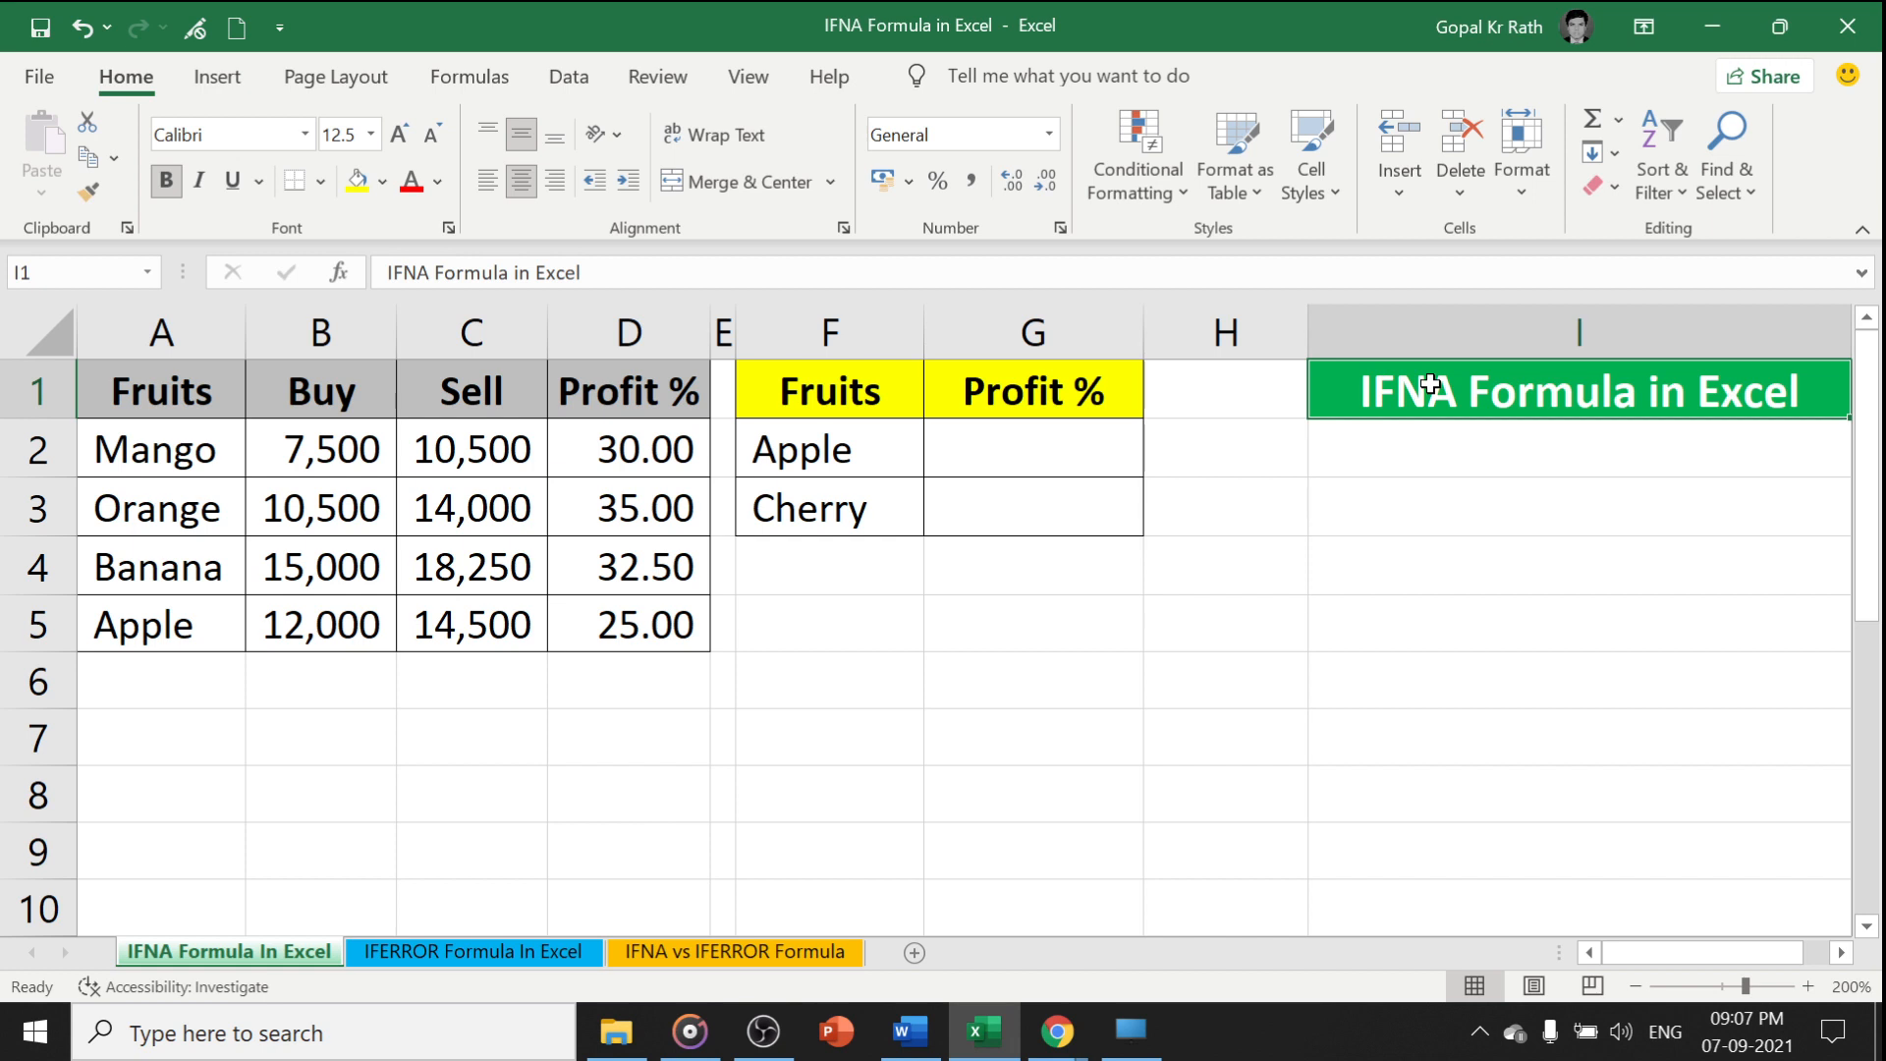
click(473, 951)
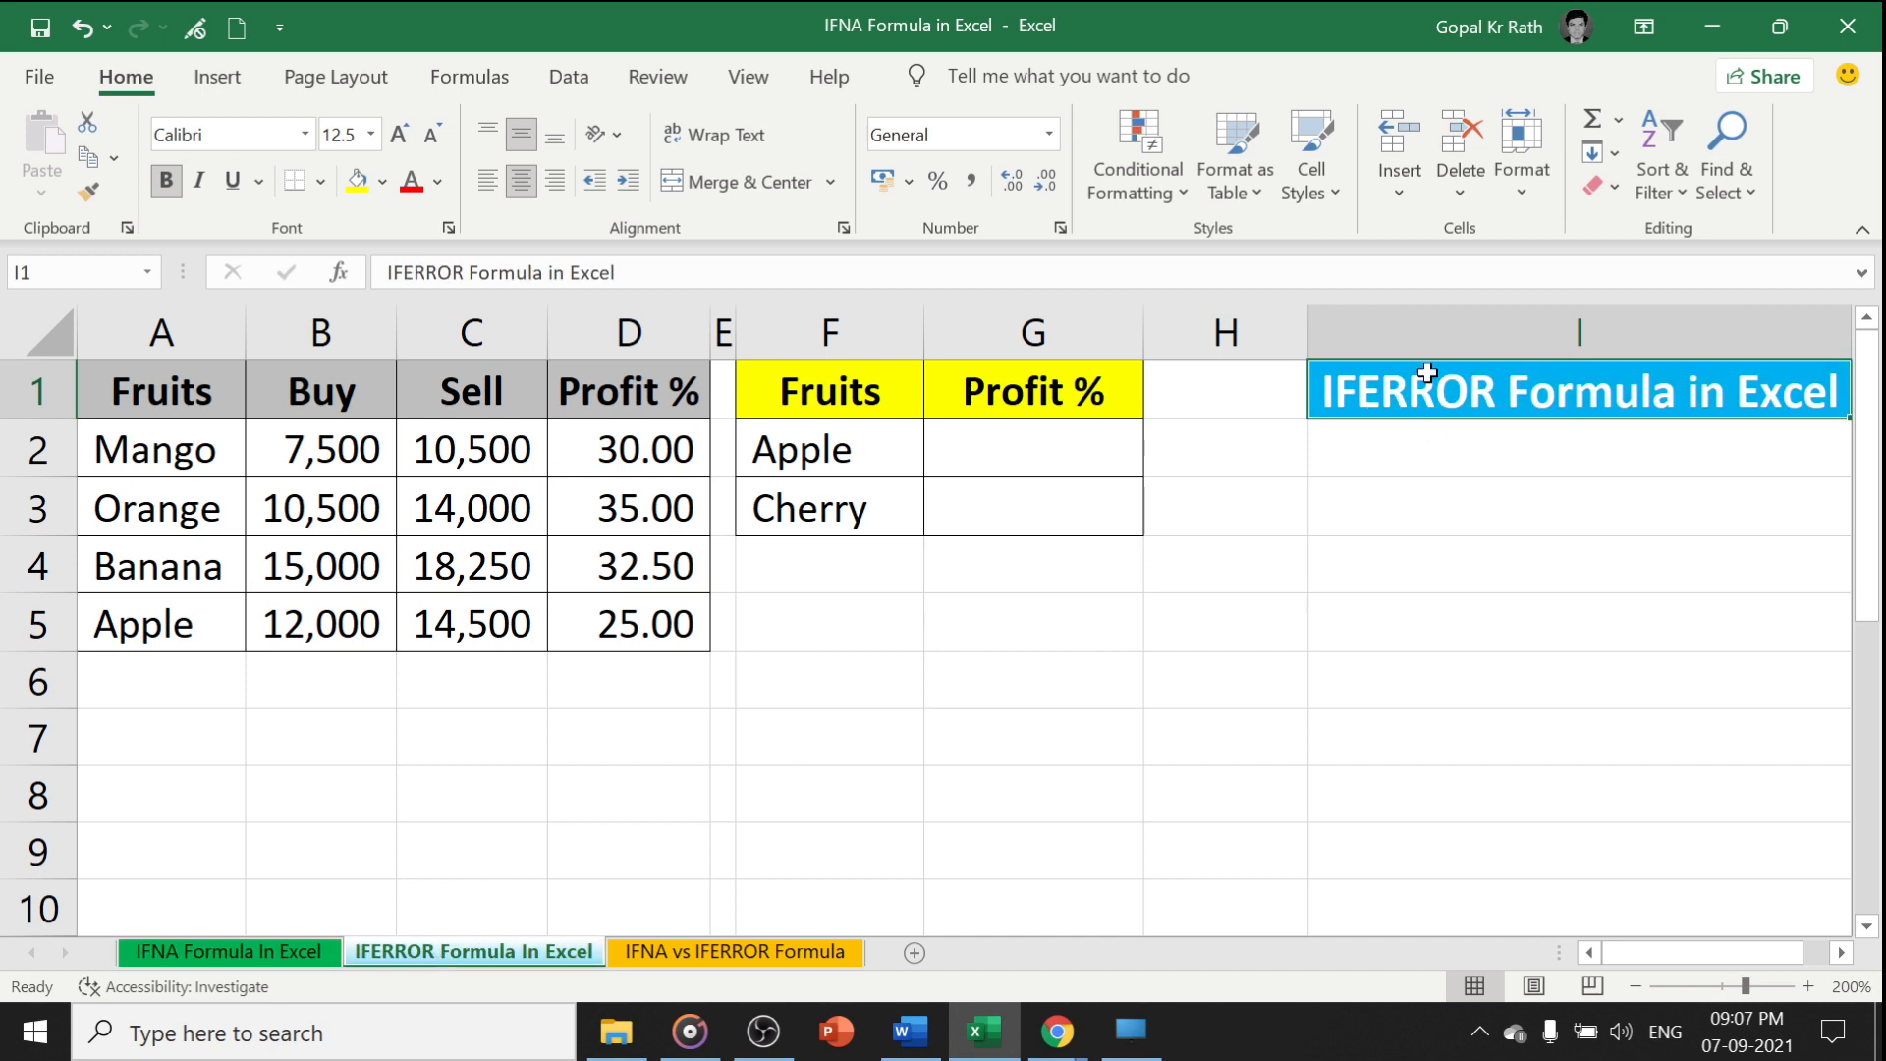
click(734, 951)
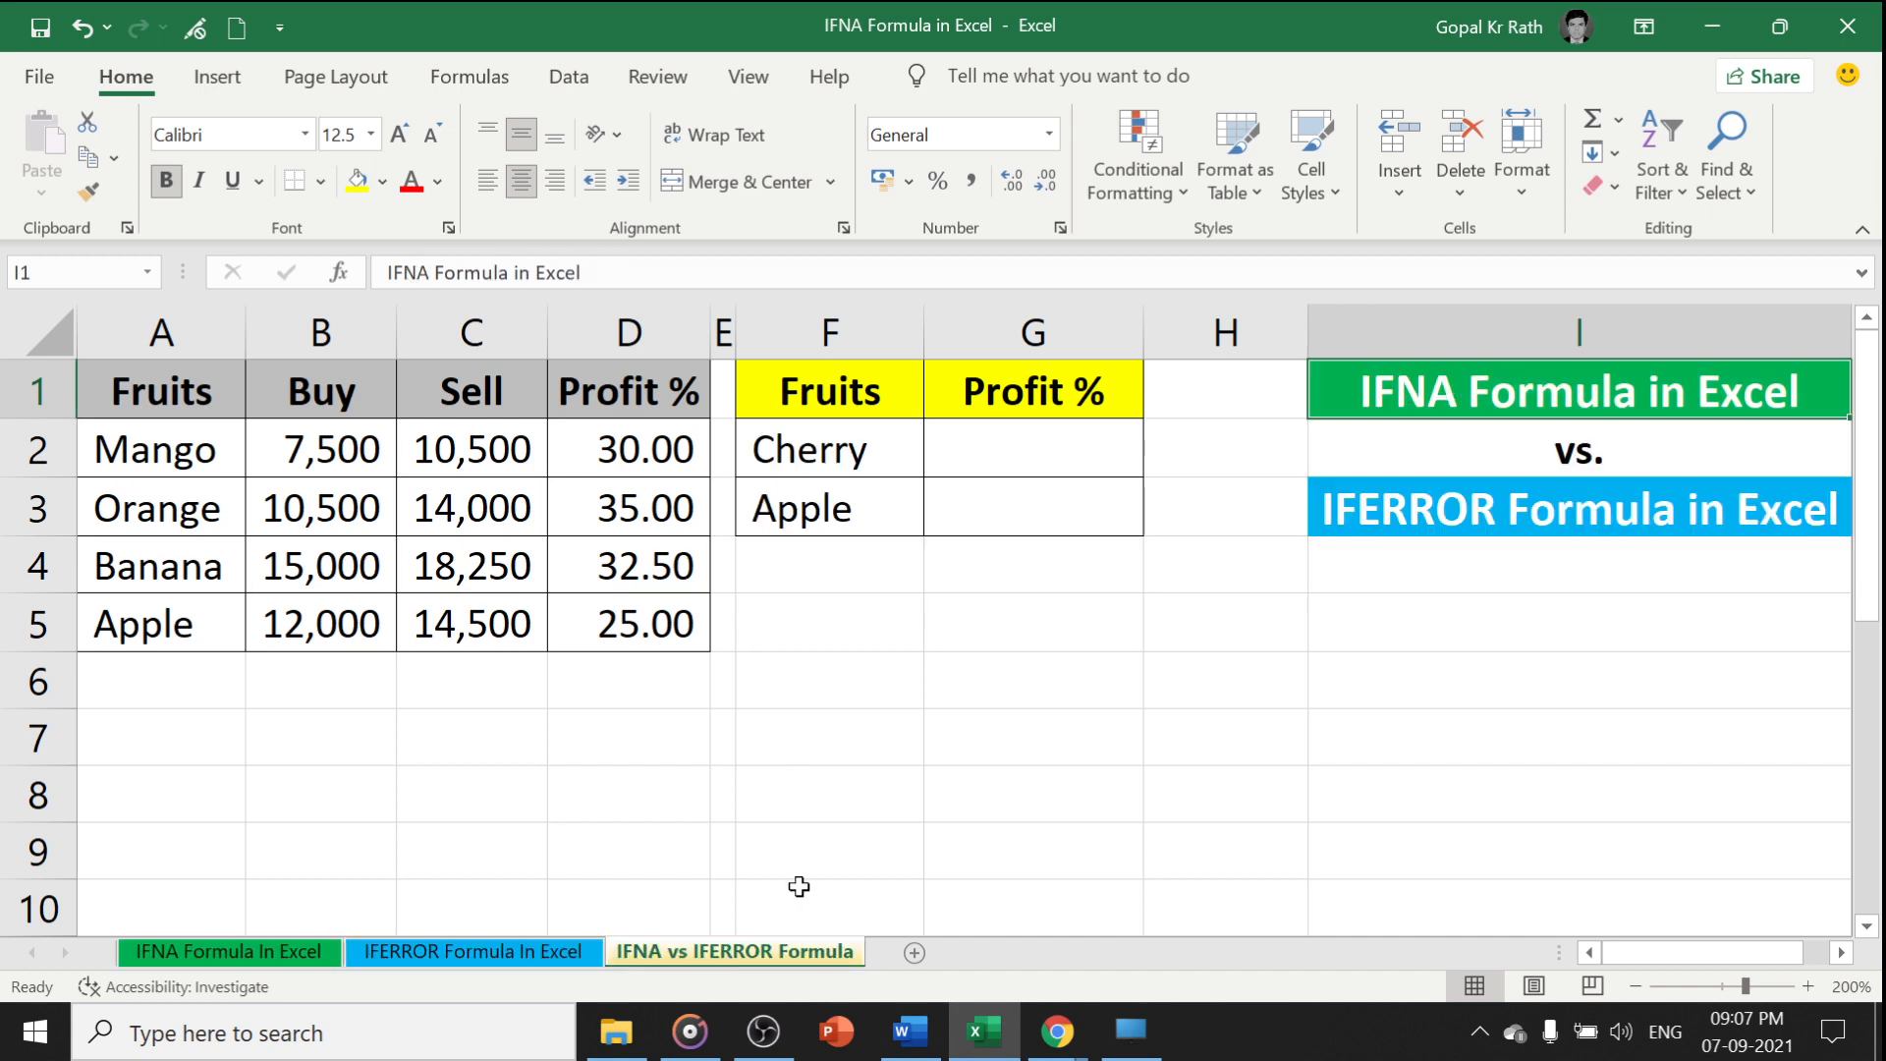
mouse_move(1369, 694)
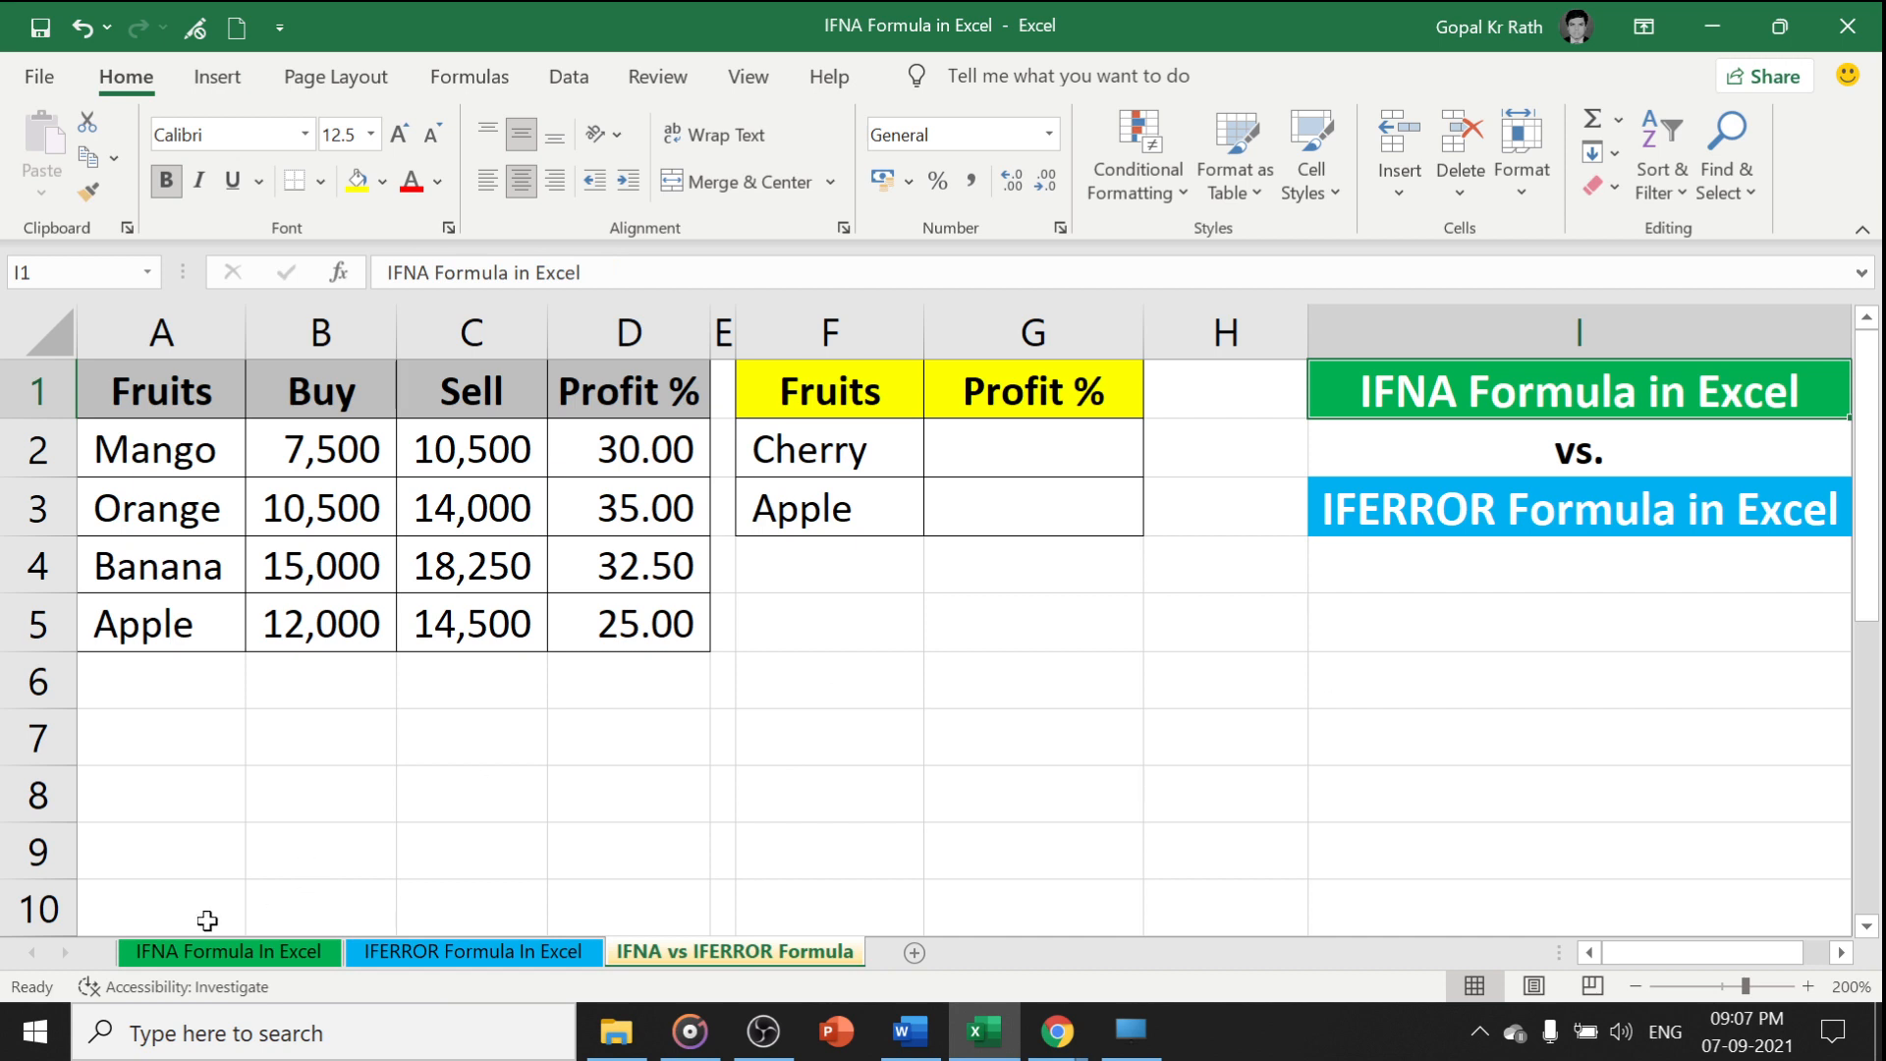
click(228, 951)
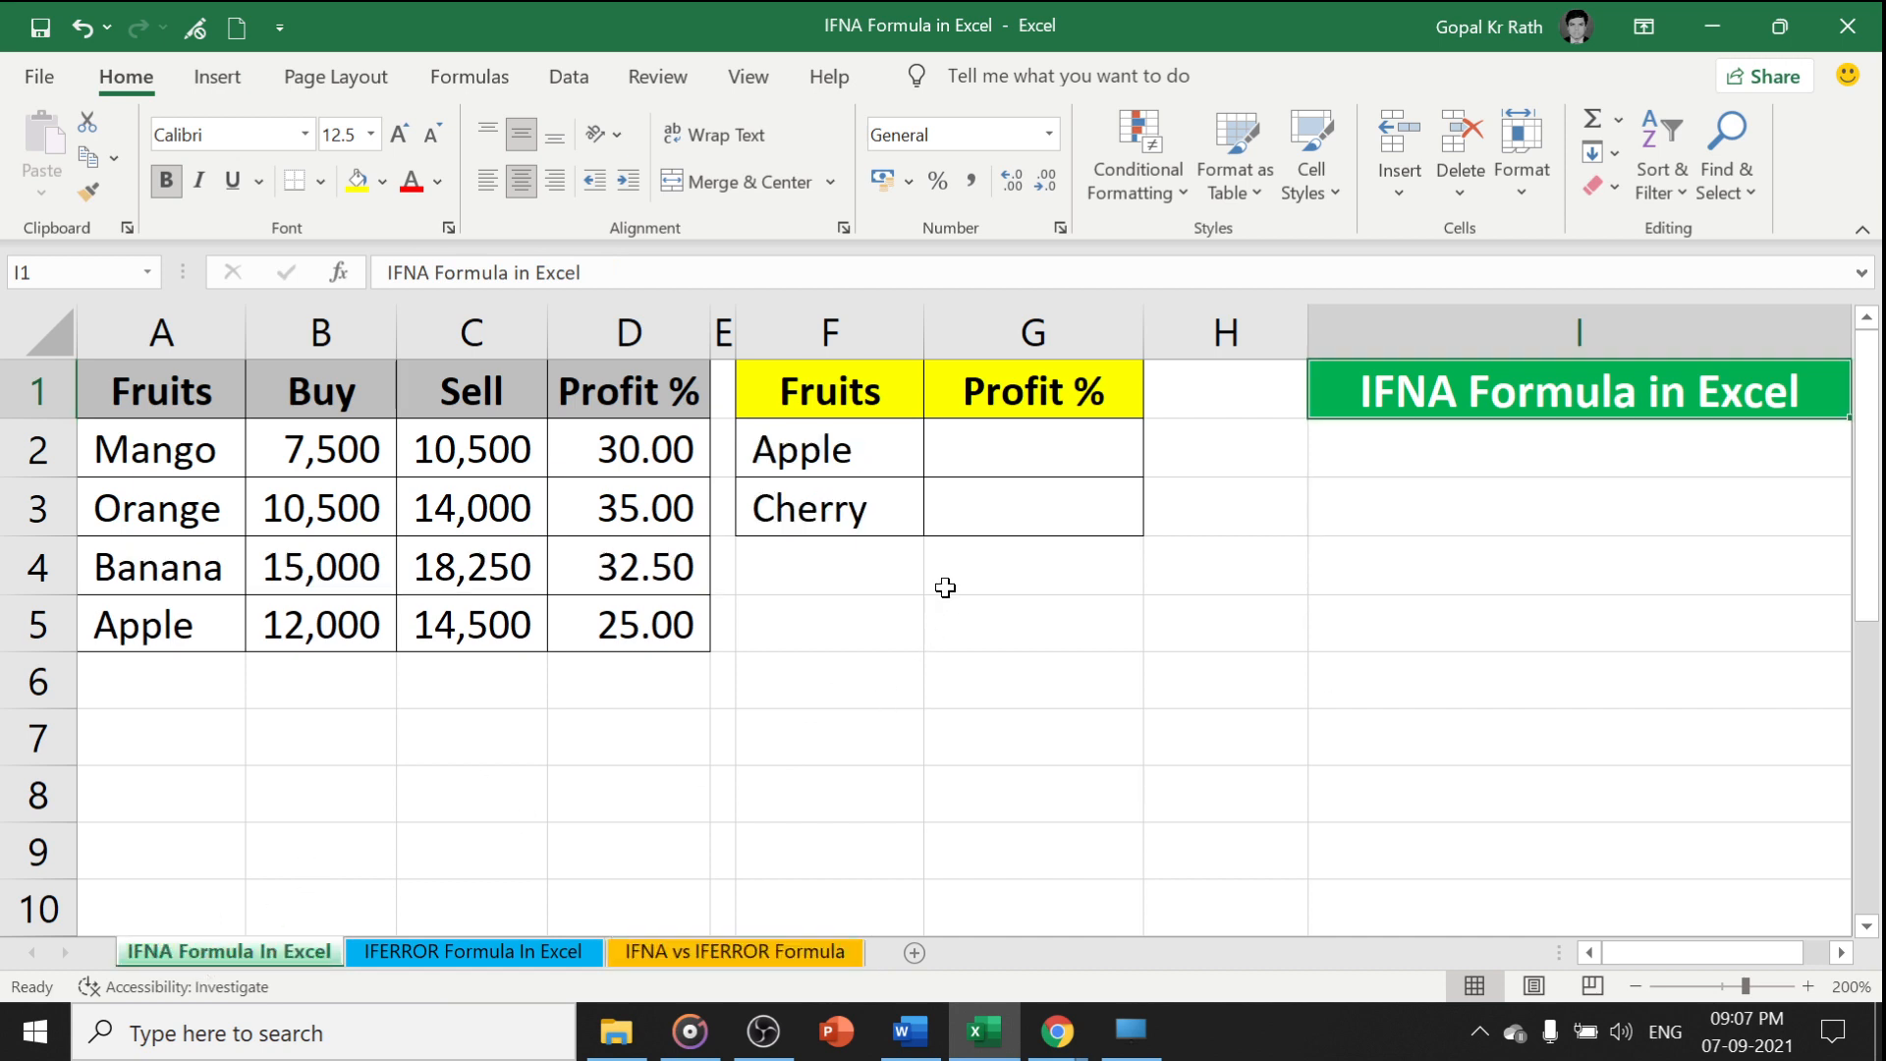
Enter =VLOOKUP(F2,A:D,4,0) in G2 and =VLOOKUP(F3,A:D,4,0) in G3, giving 25.00 and #N/A
click(1032, 448)
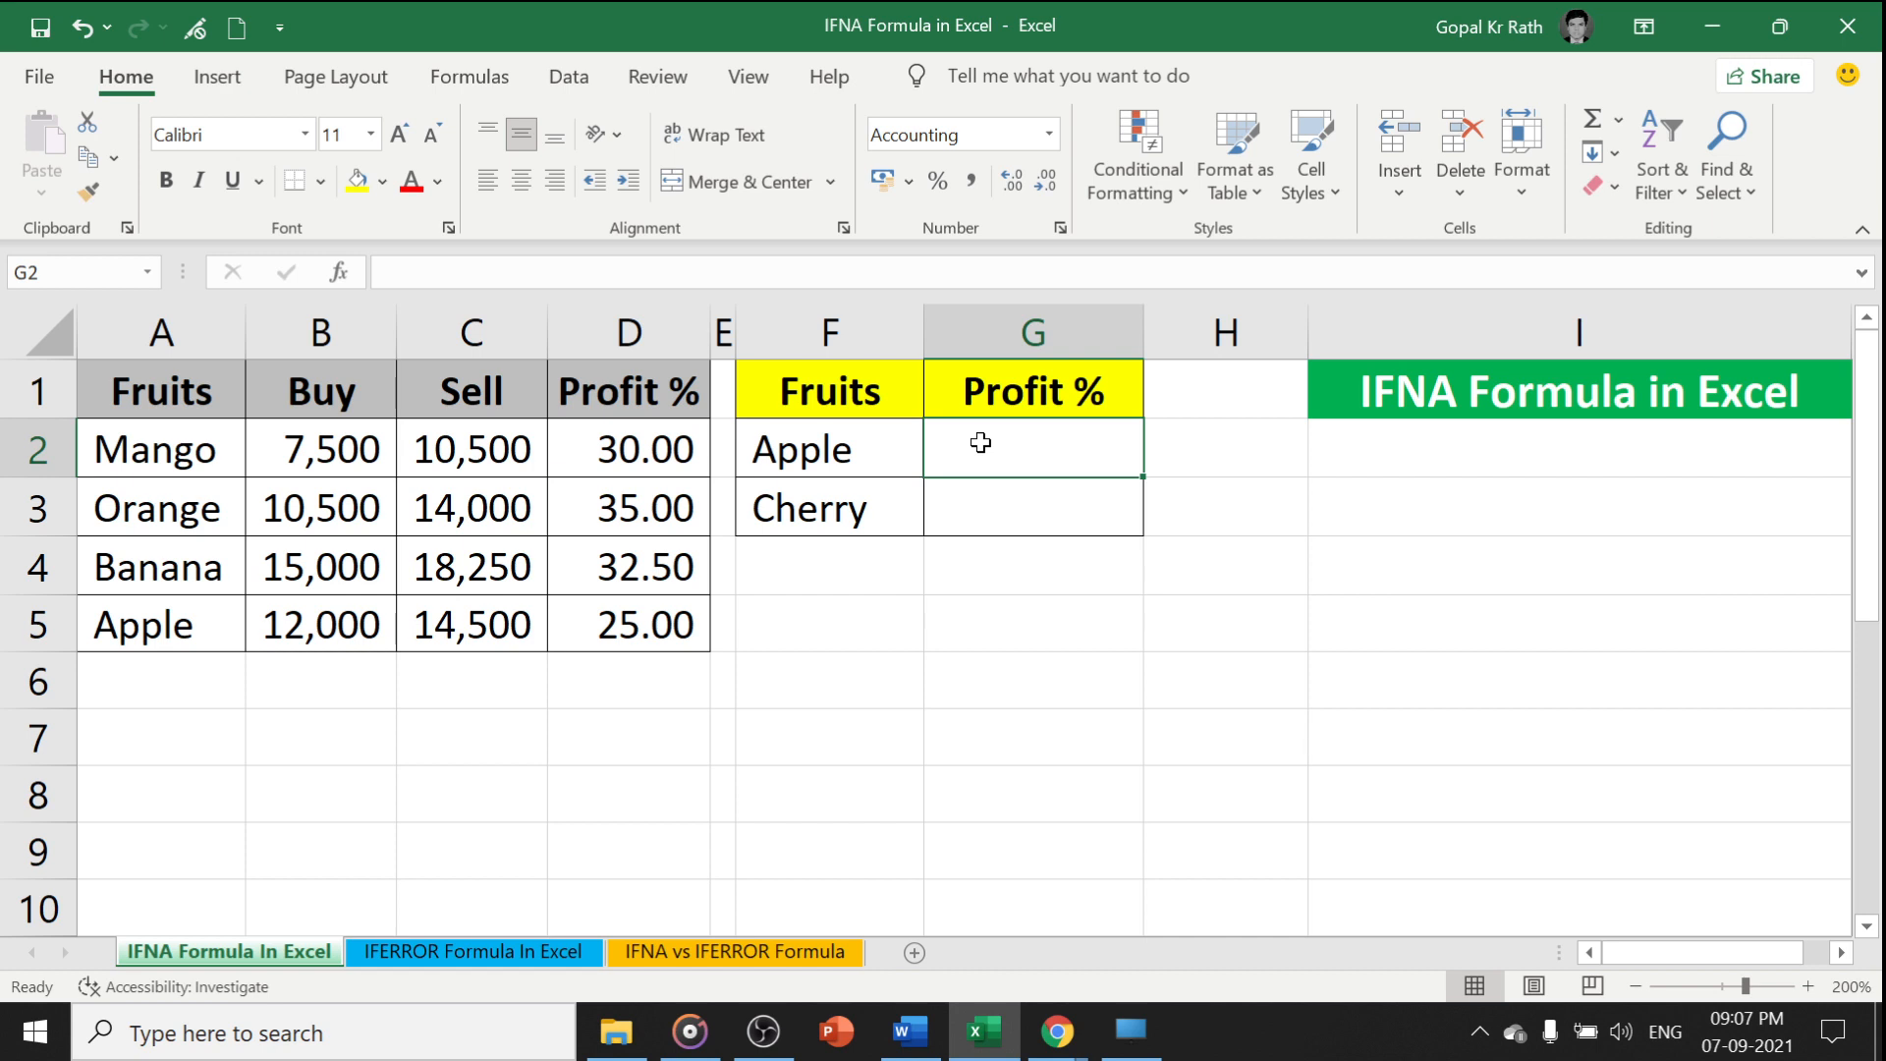
text(=vl)
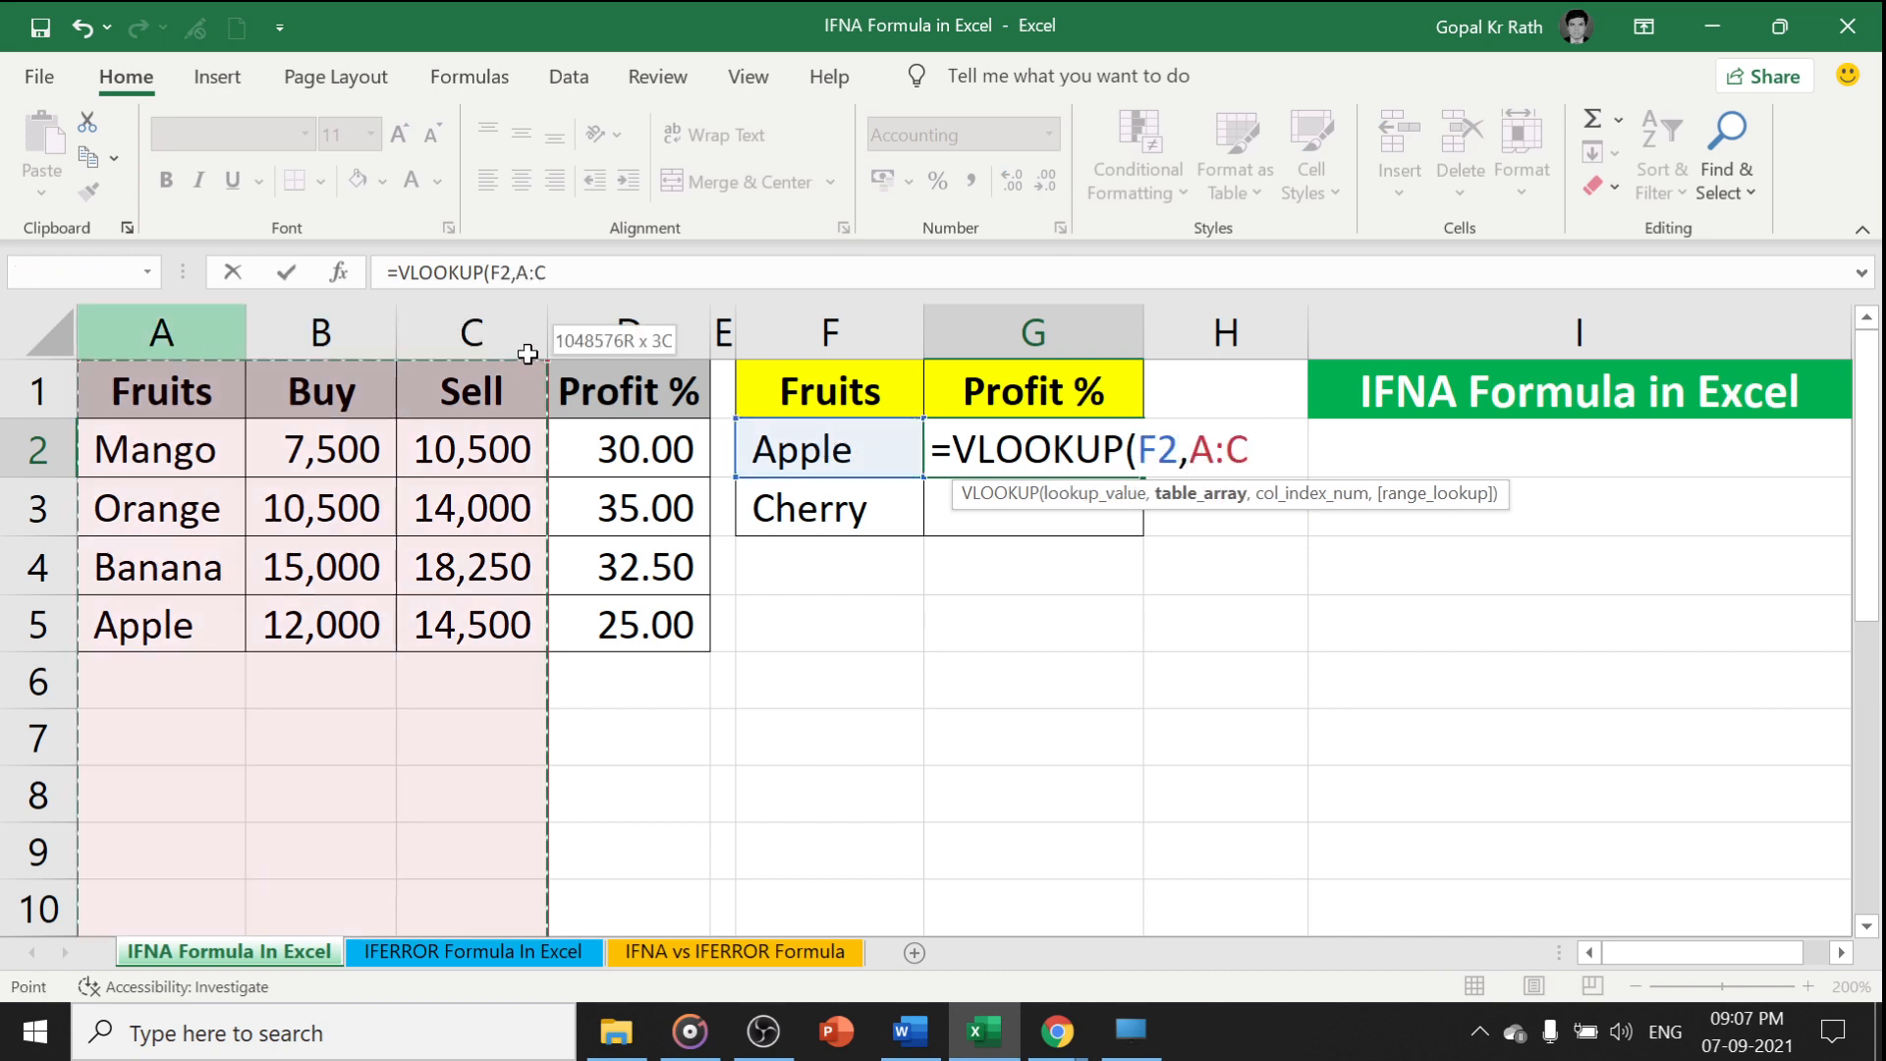
text(,)
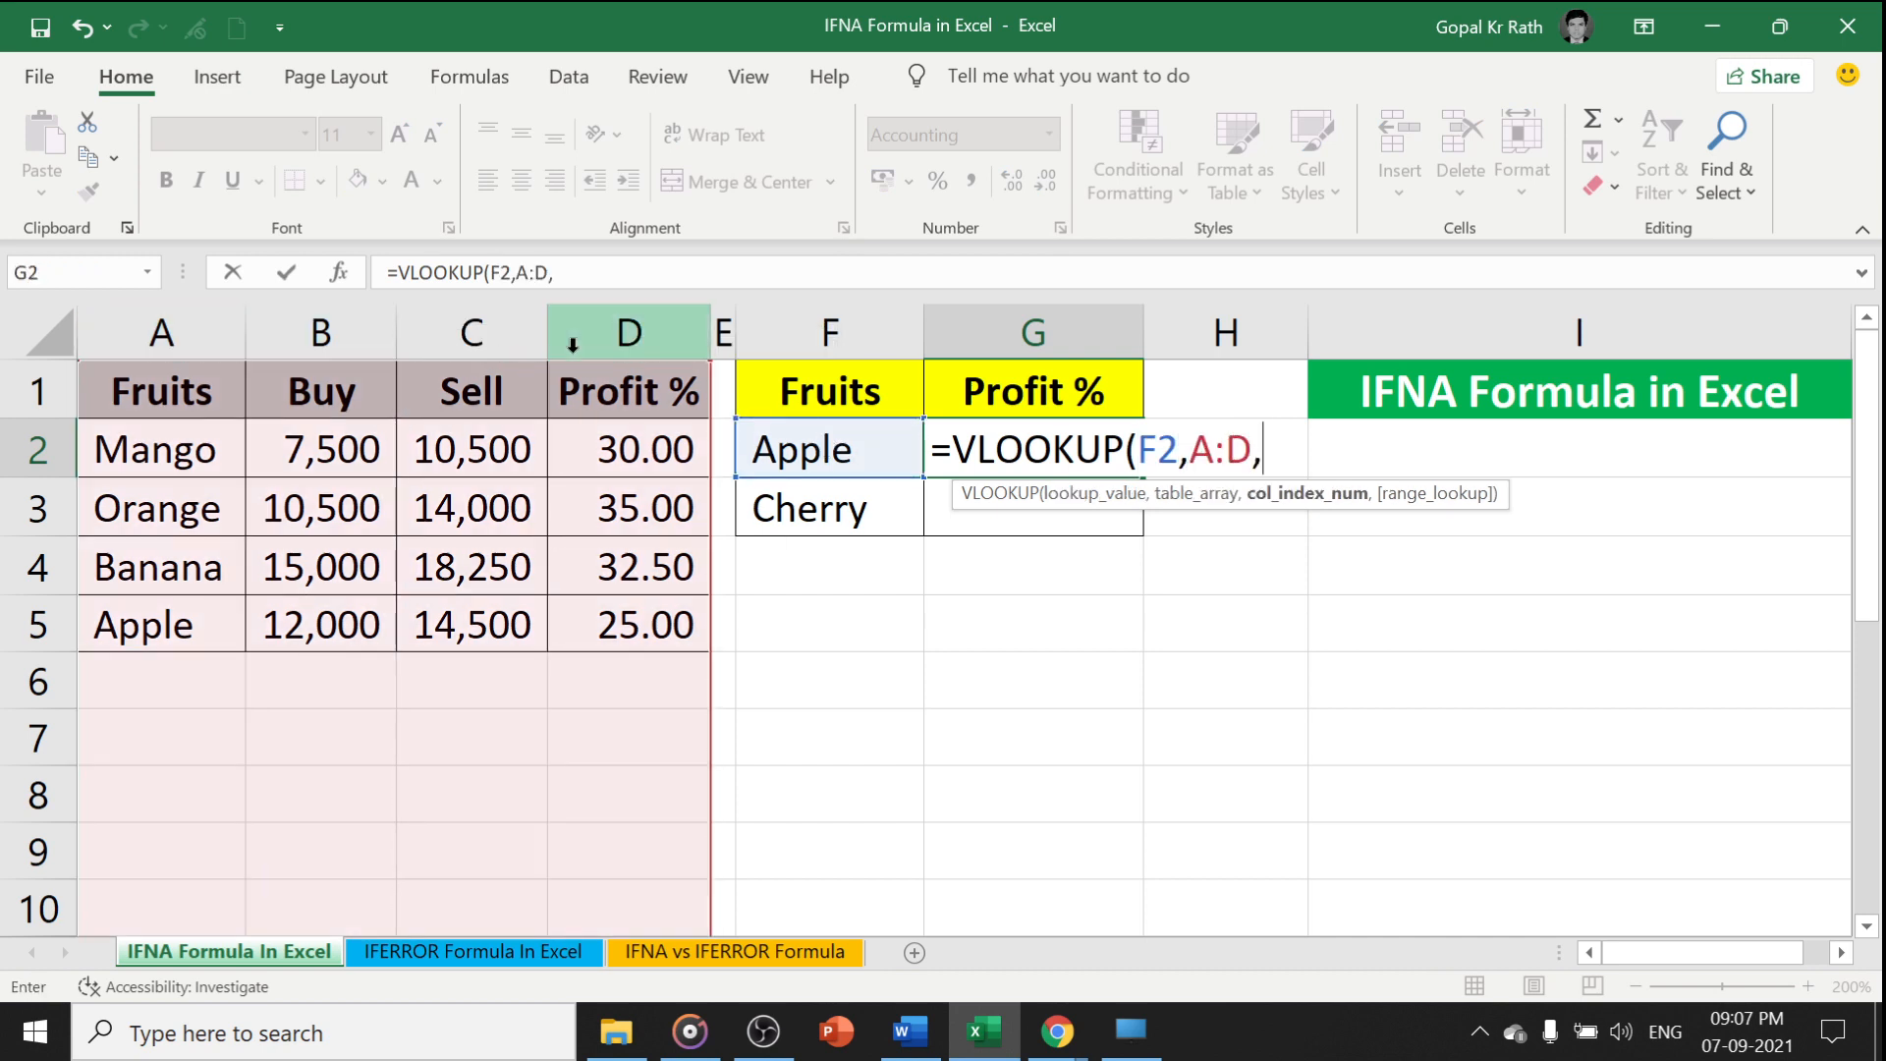
text(4,0)
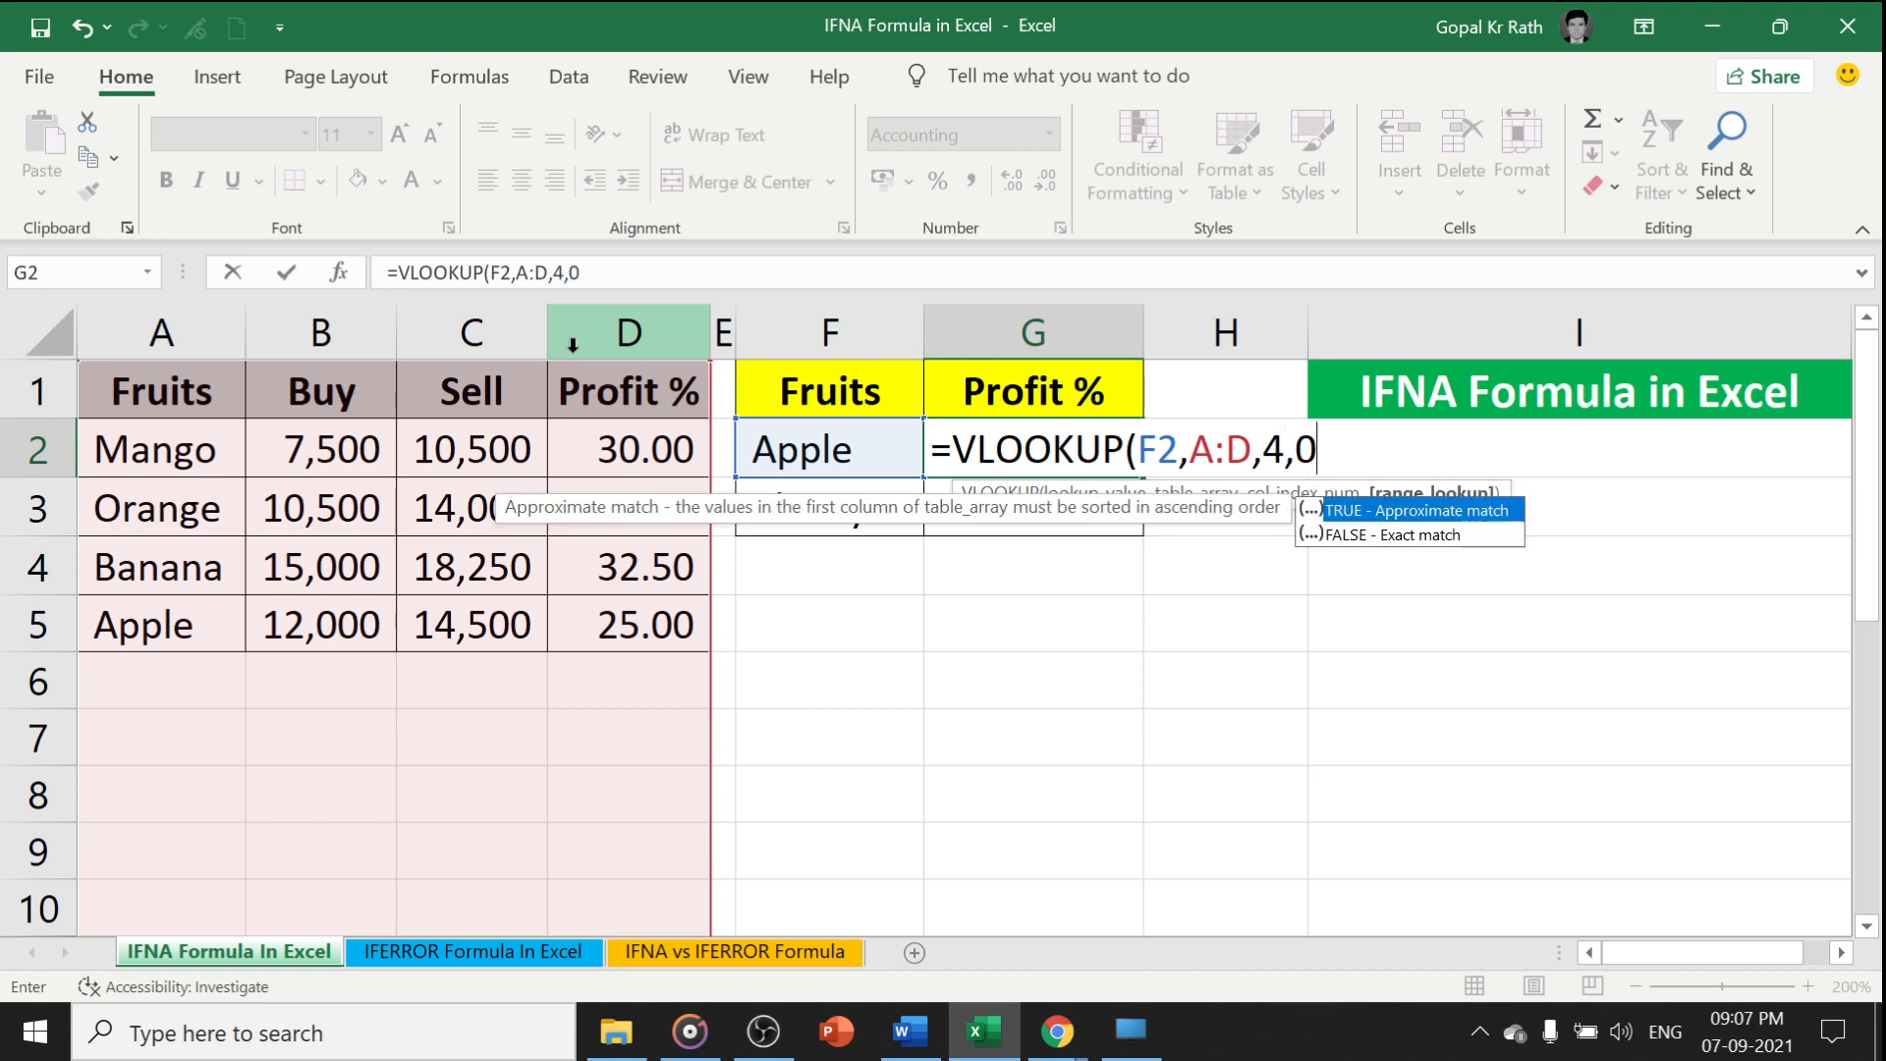
key(Enter)
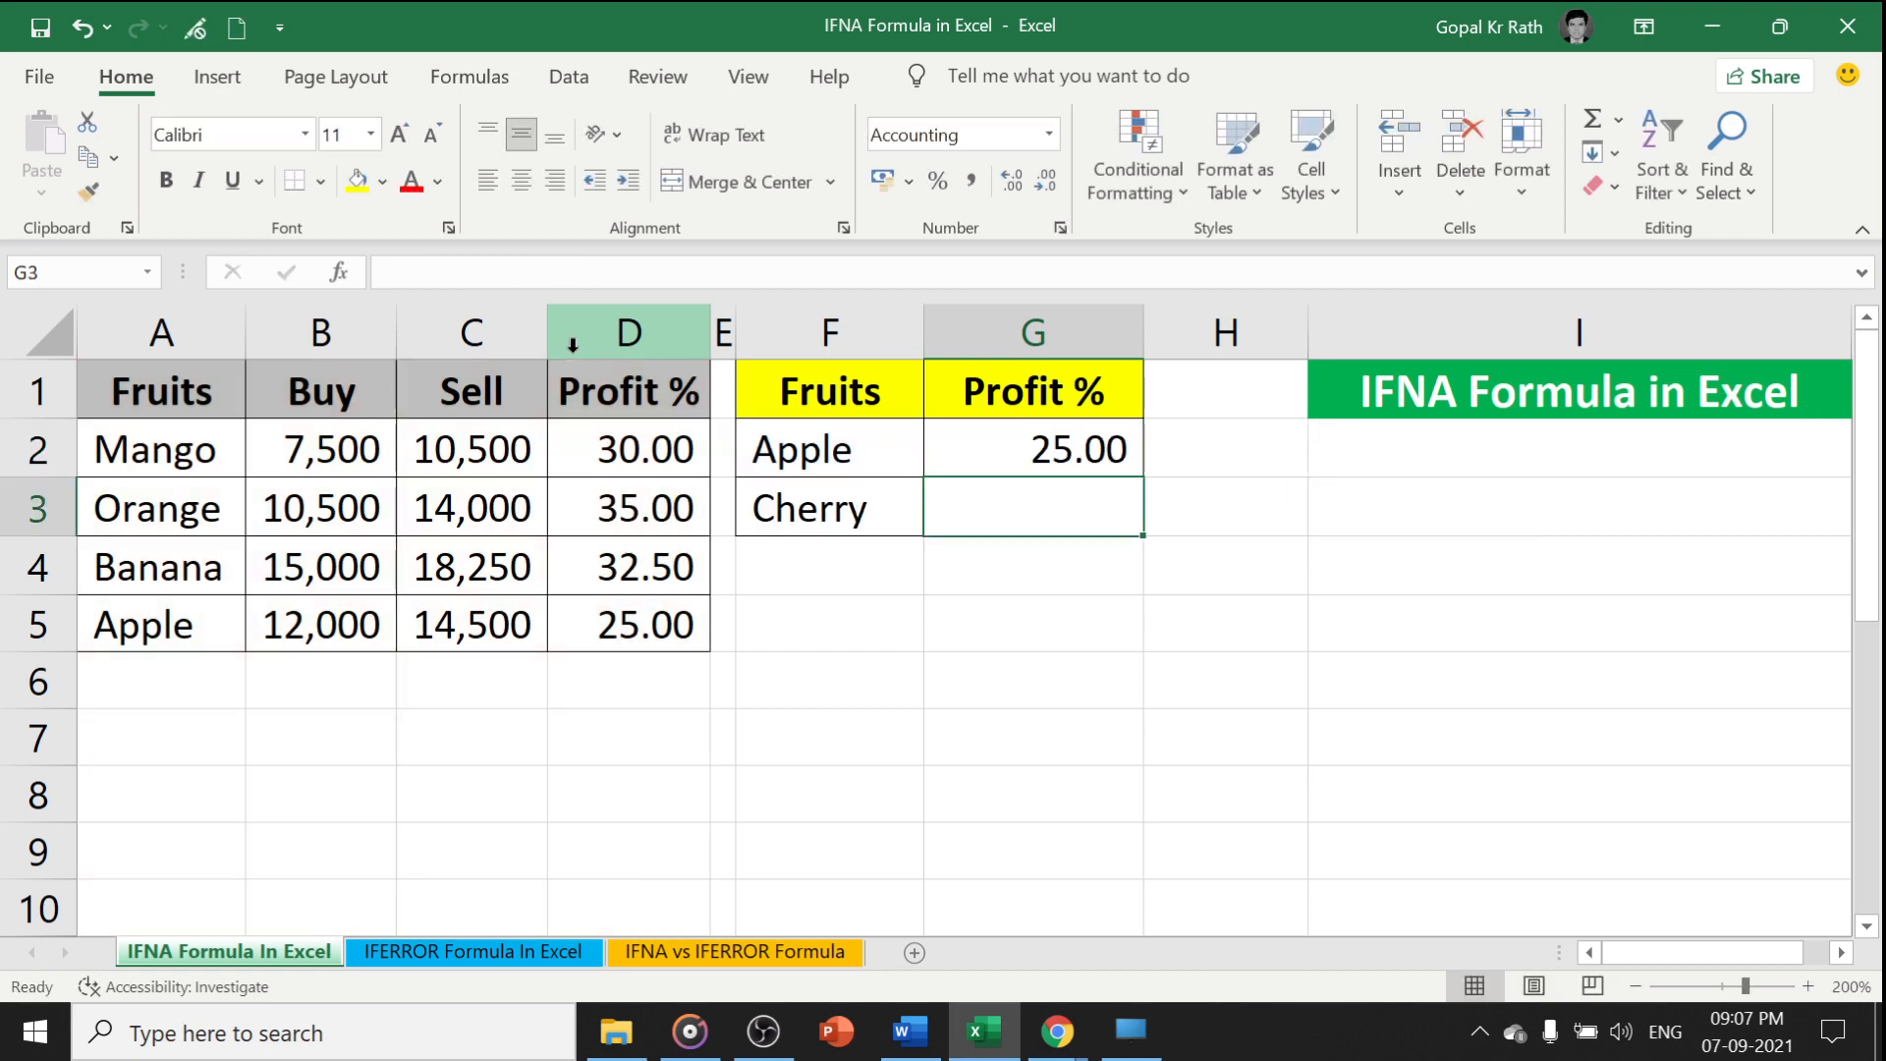
text(=VLOOKUP(F3,A:D,4,0))
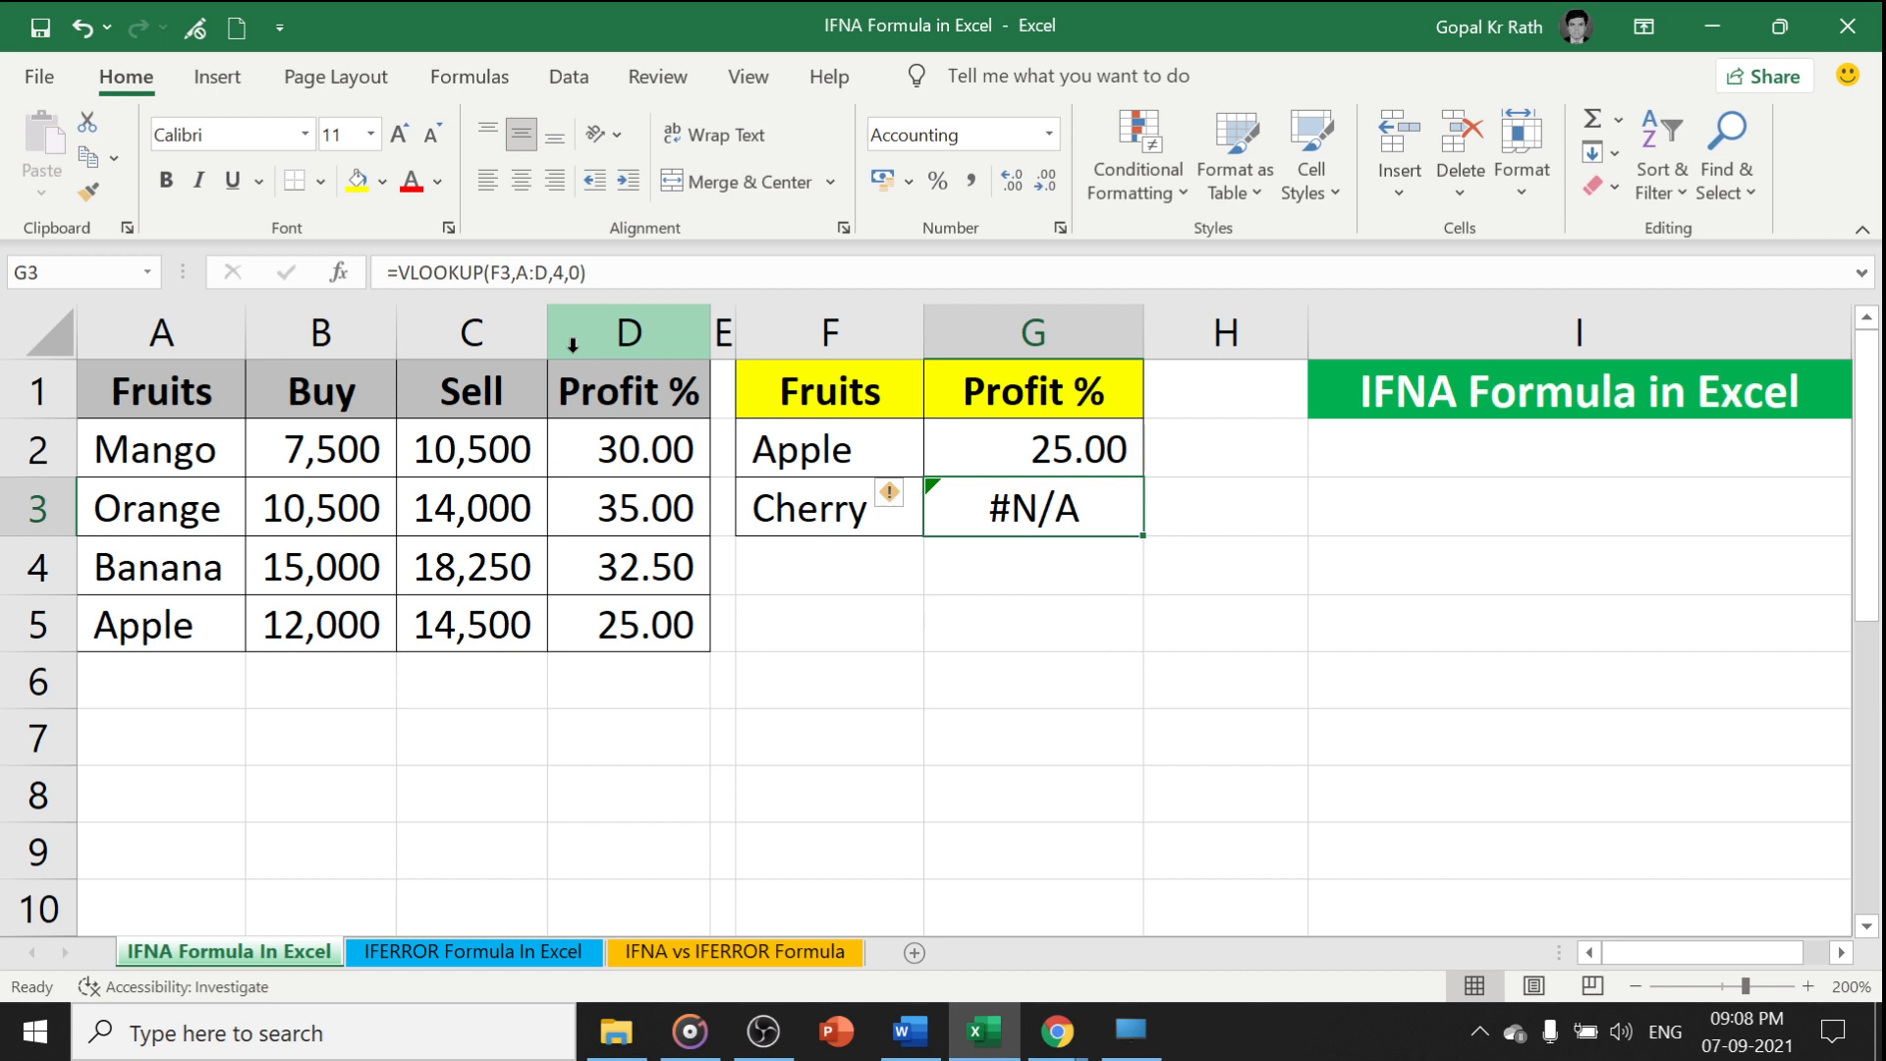
Rewrite G2 as =IFNA(VLOOKUP(F2,A:D,4,0),"Not Avl") so Cherry shows Not Avl
double_click(1032, 448)
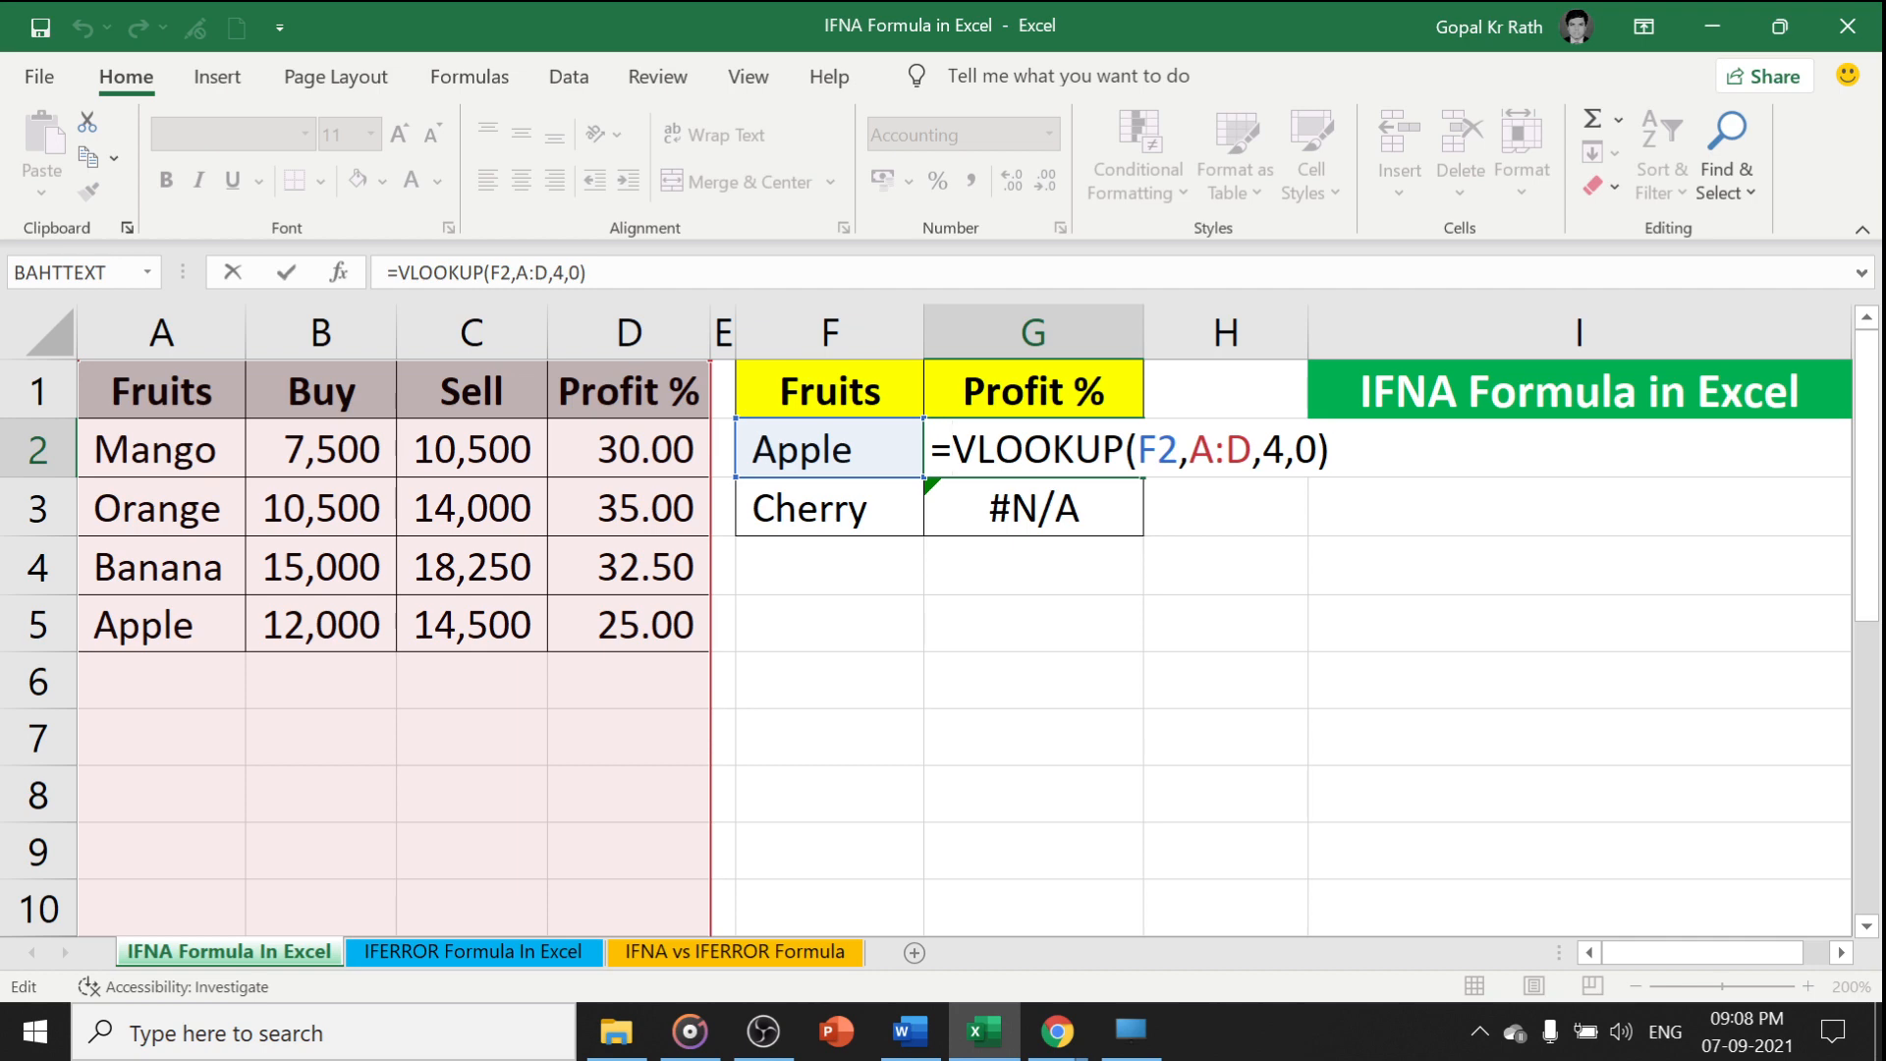
text(ifna)
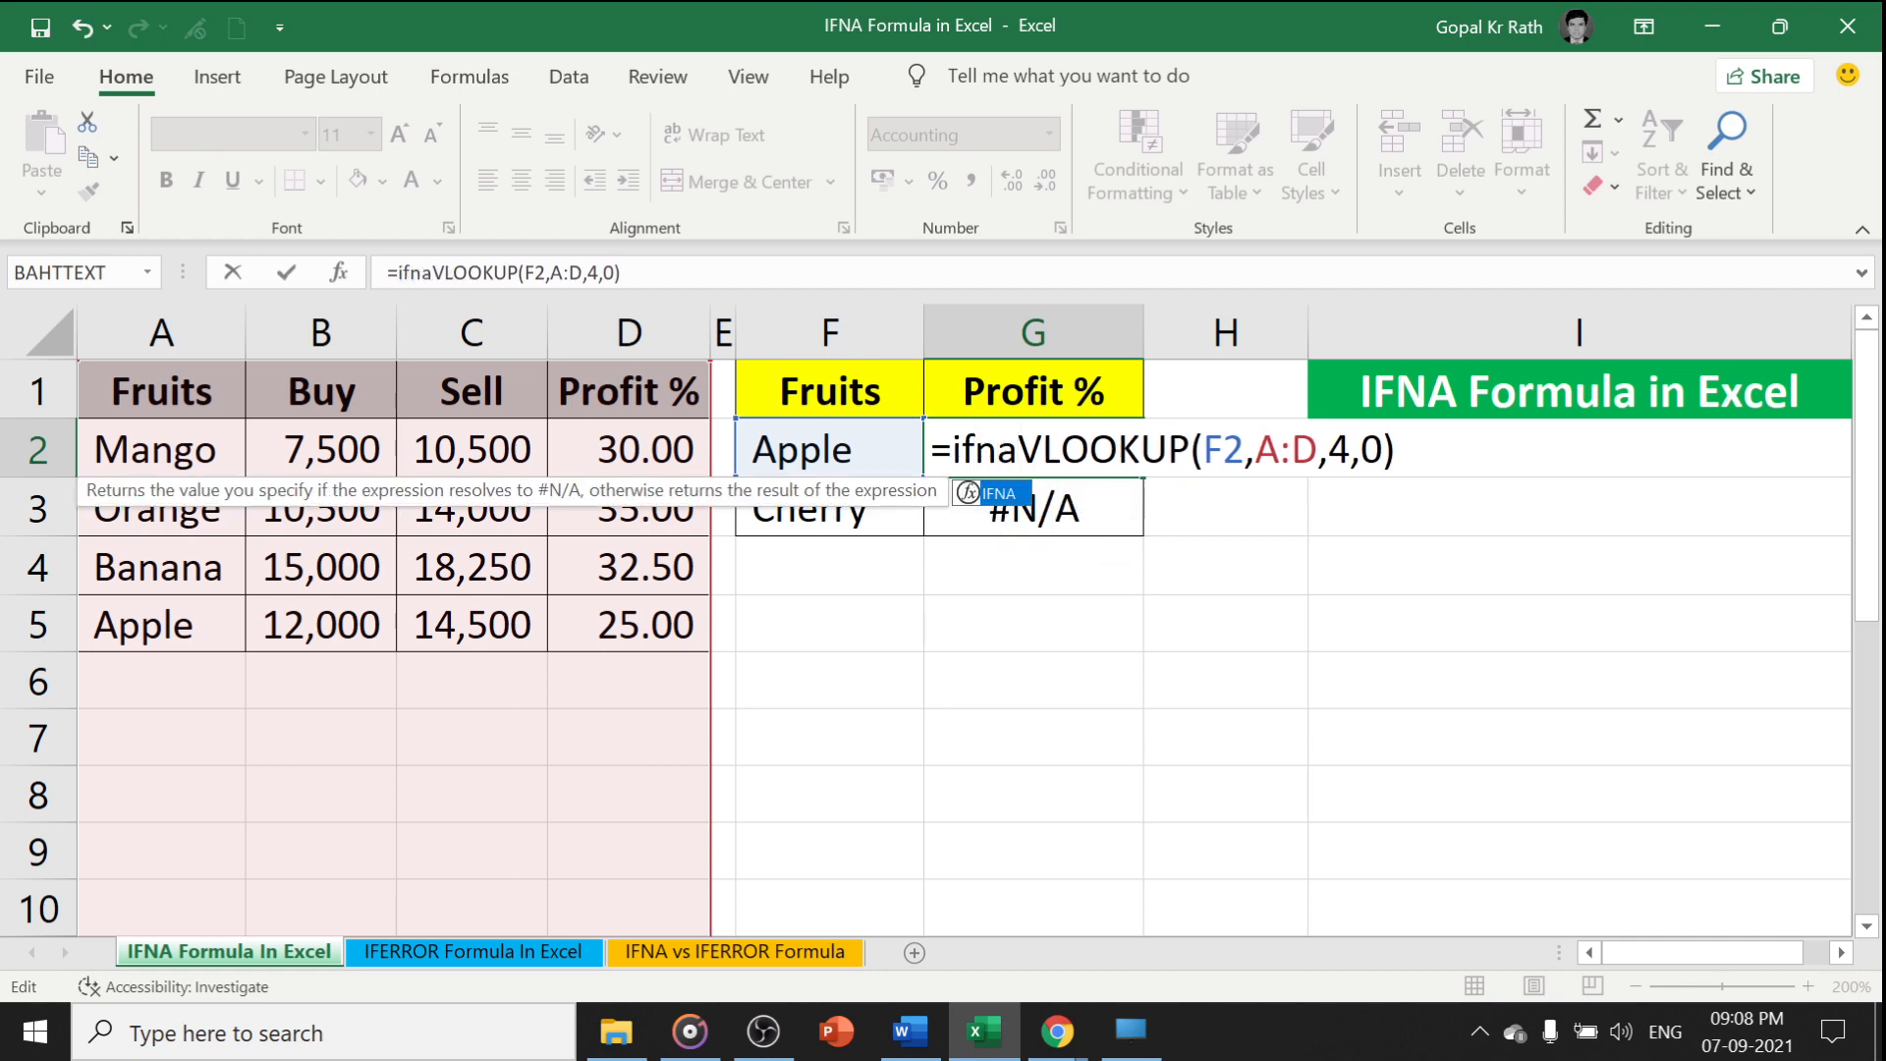
text(()
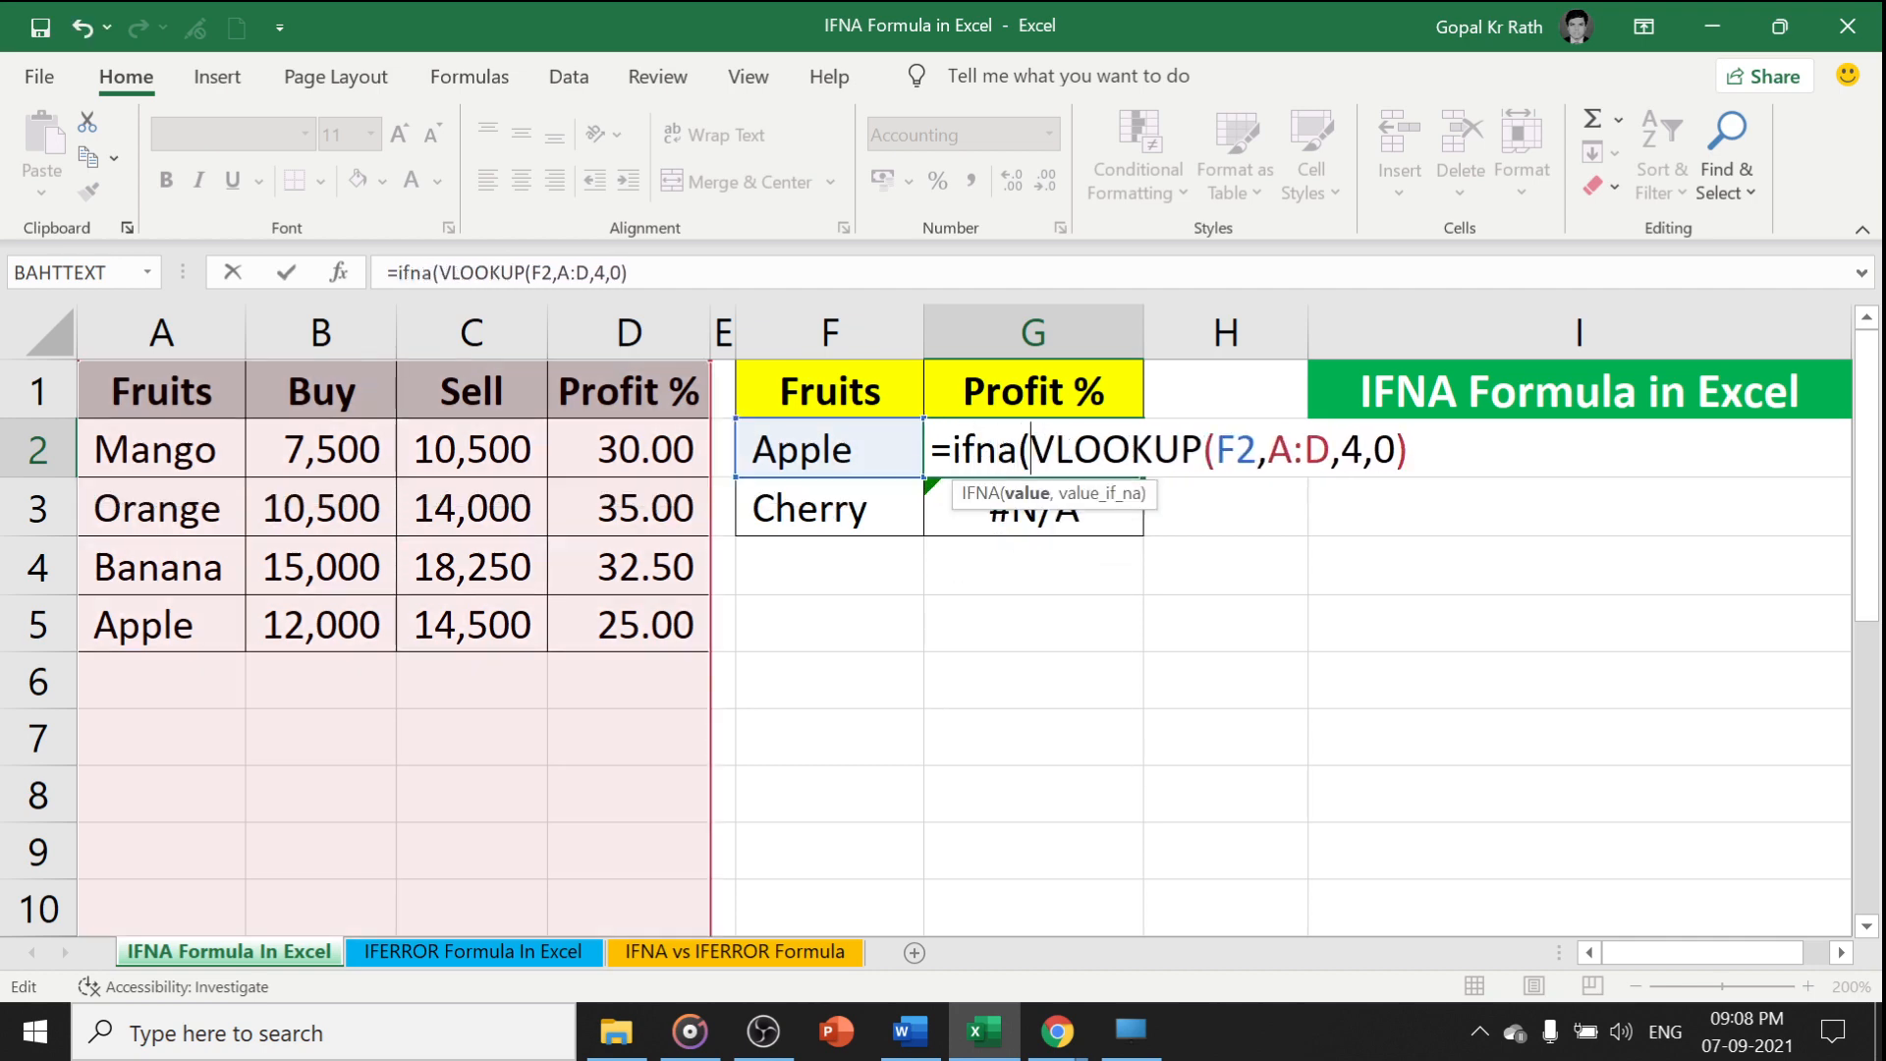
text(,)
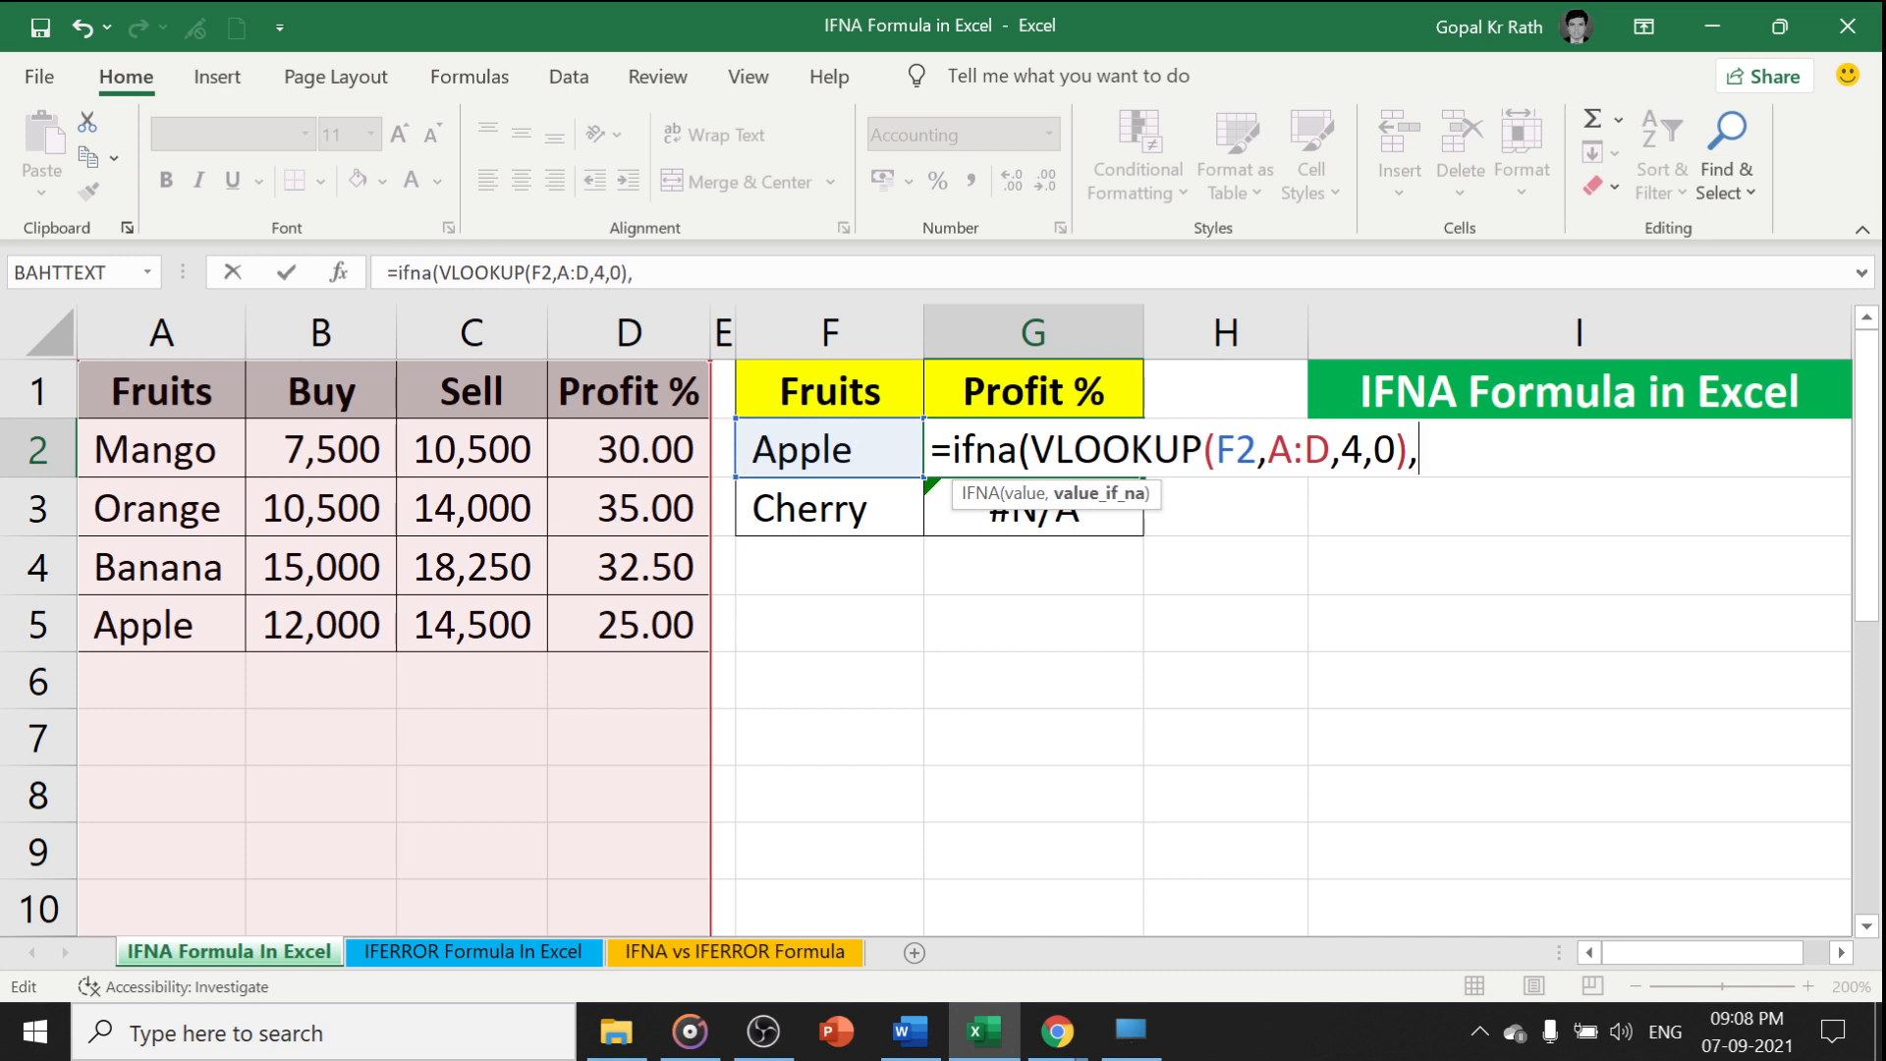
text(")
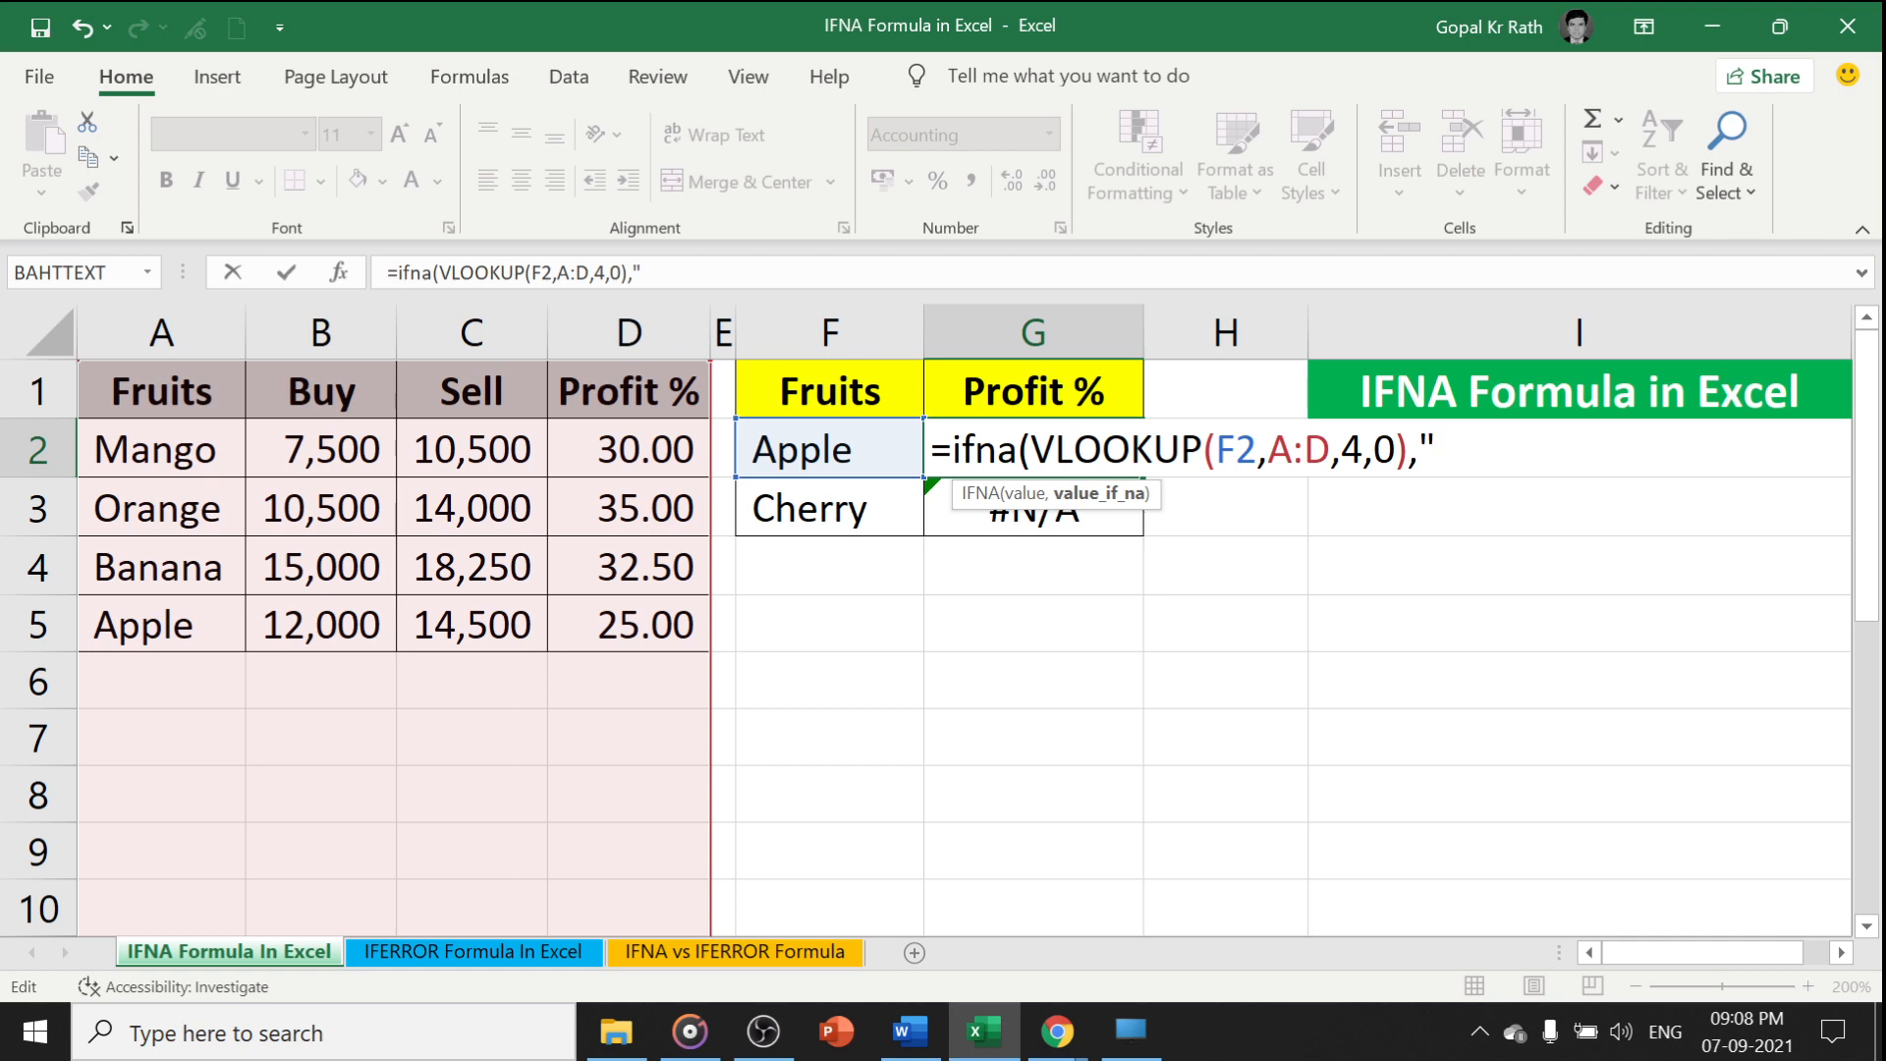
text(Not A)
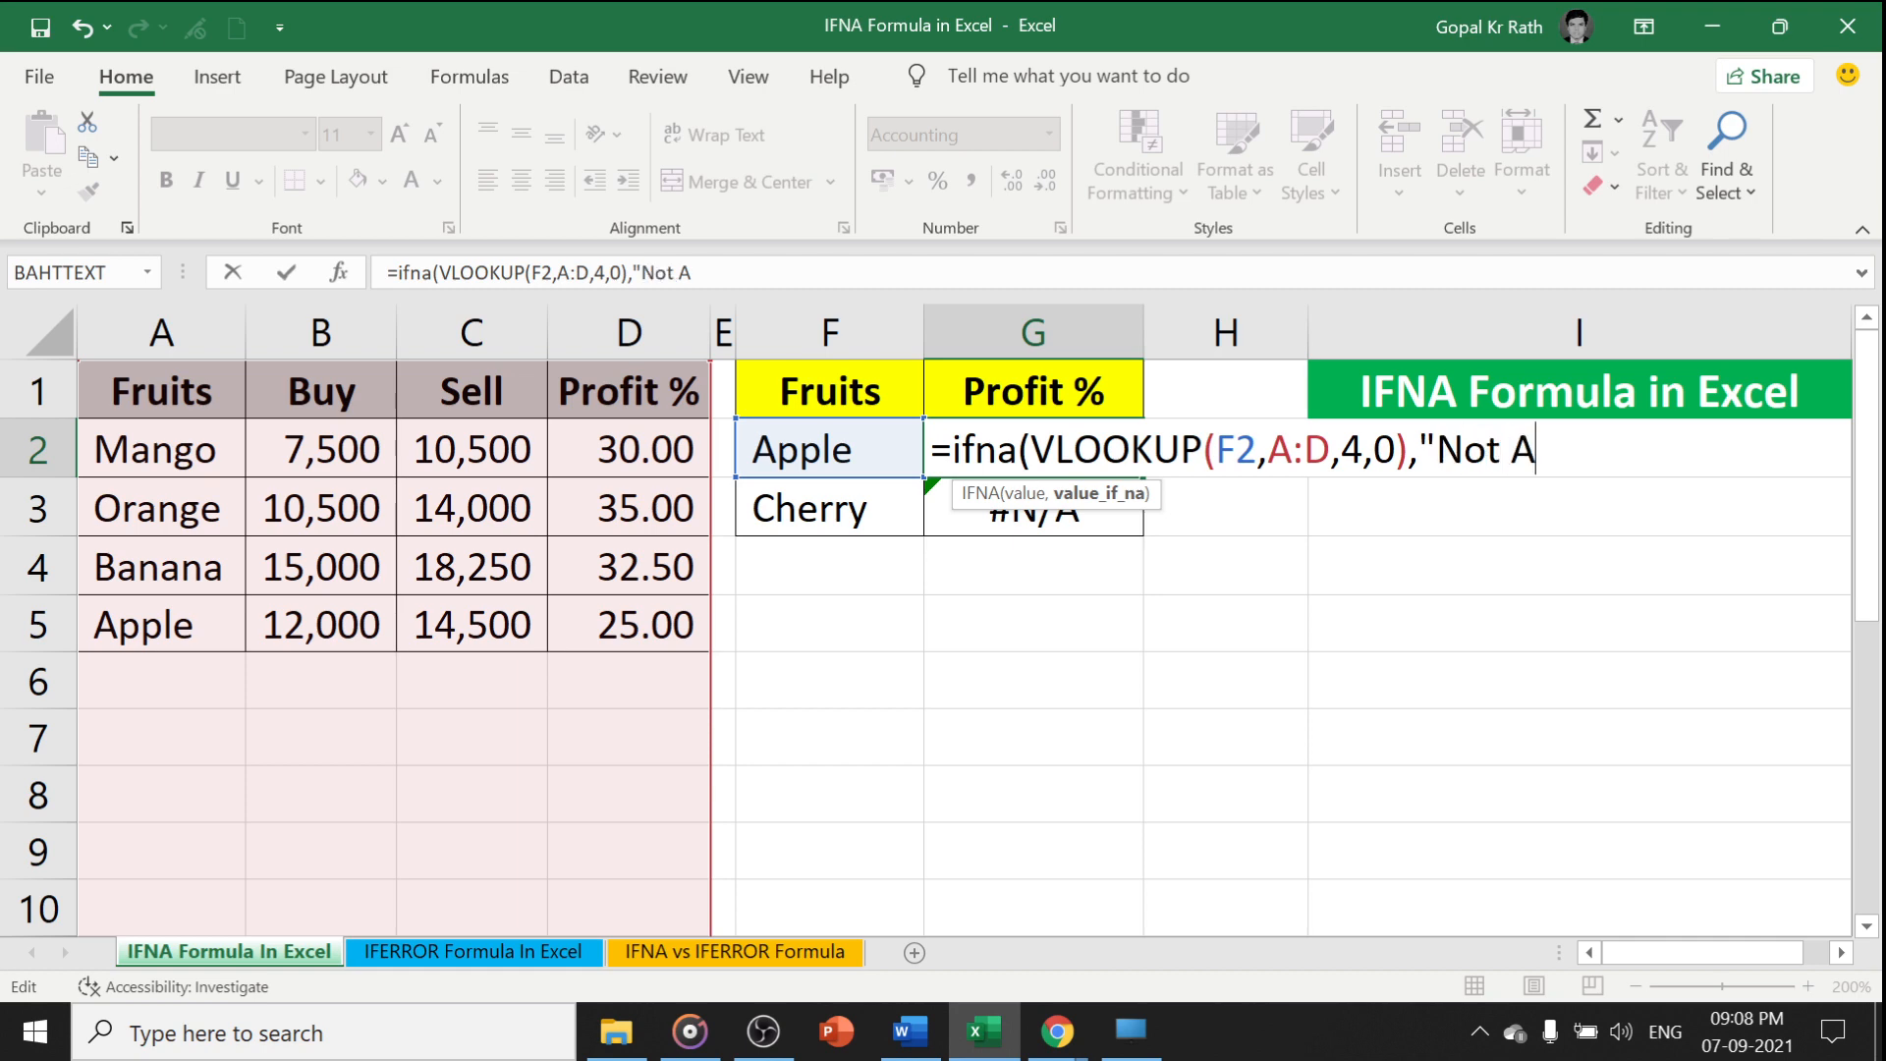
text(vl)
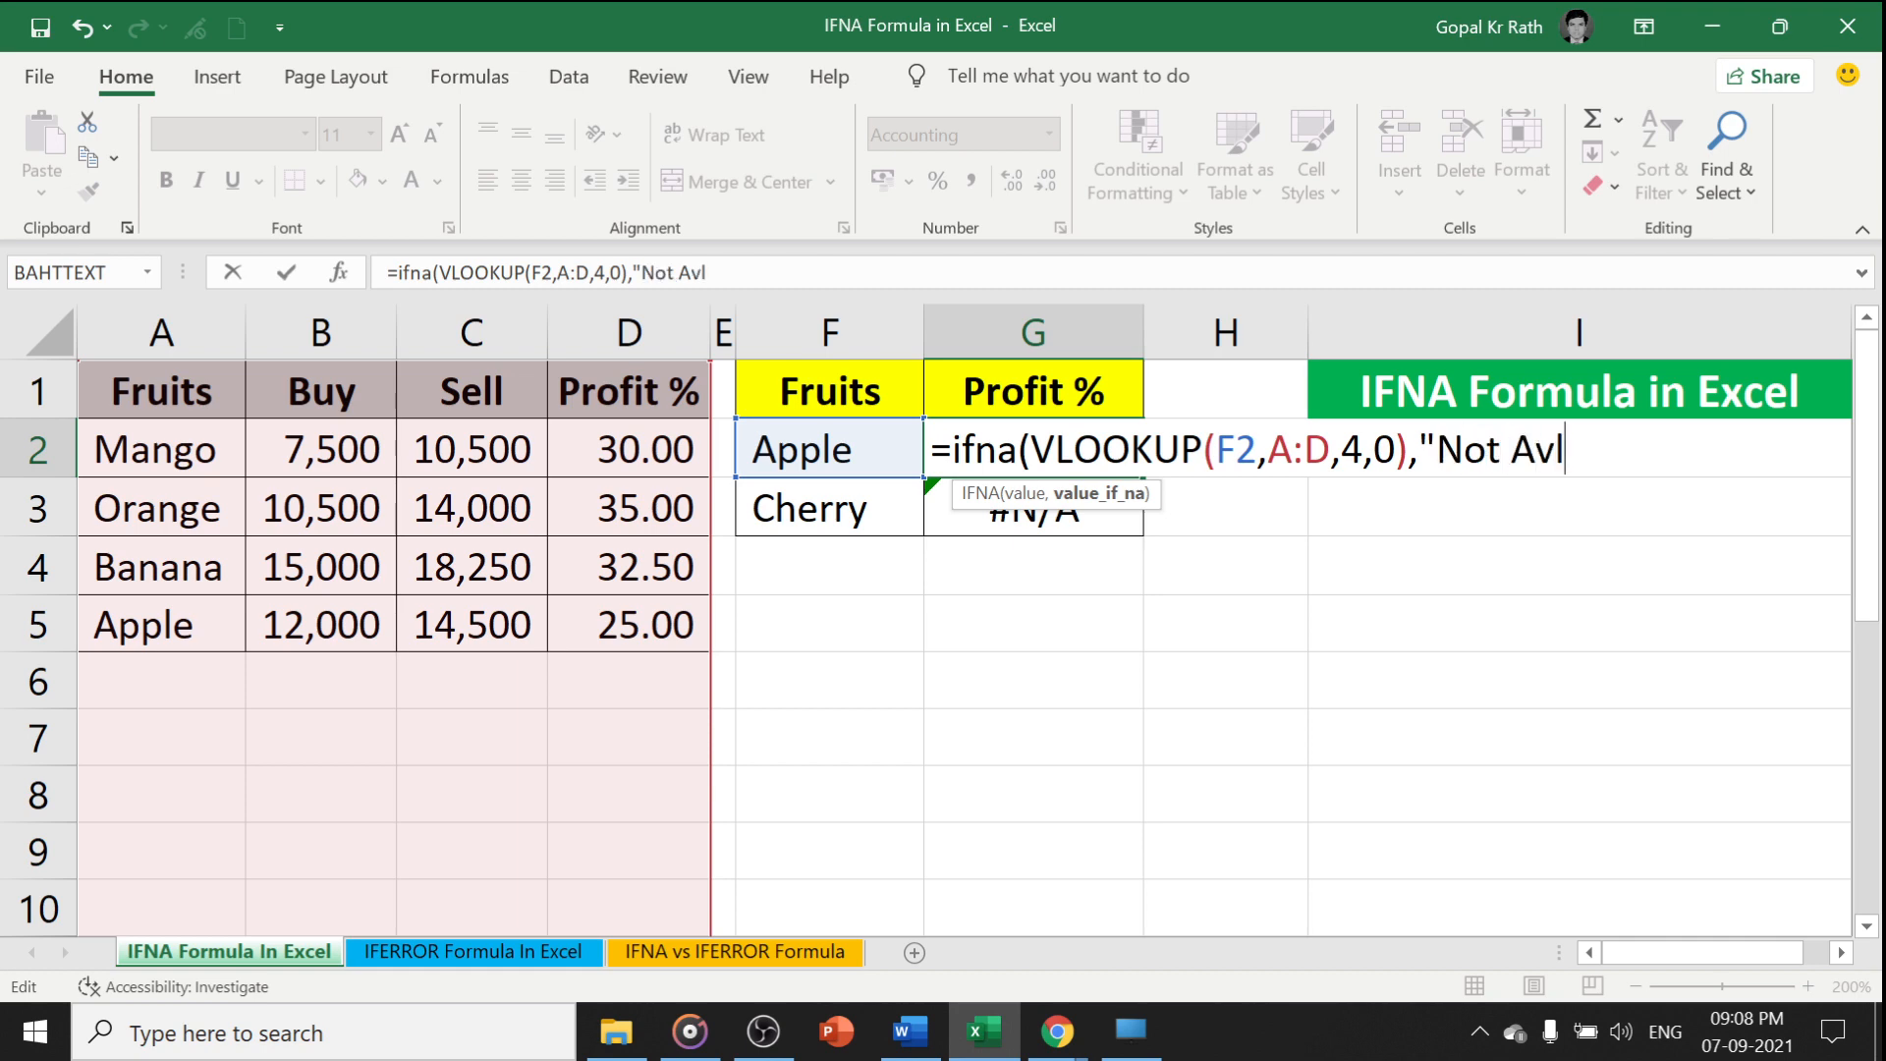
text("))
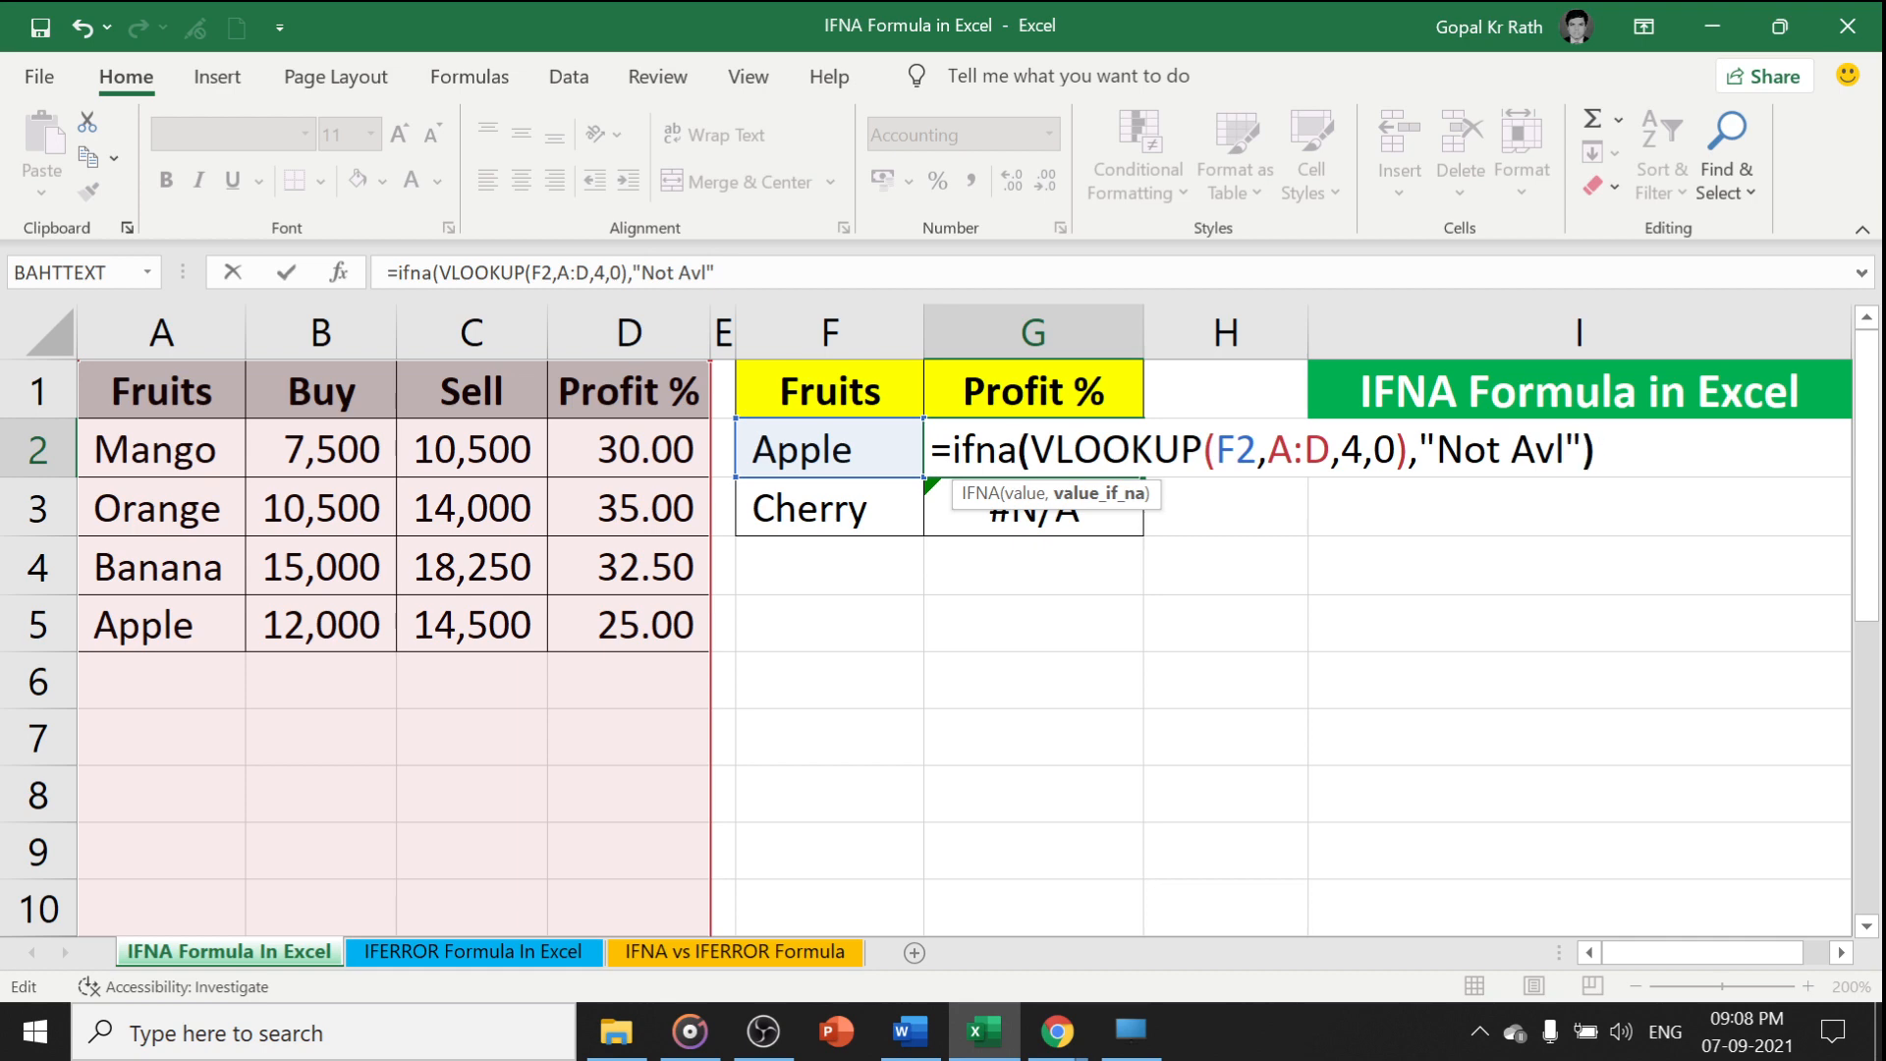
key(Return)
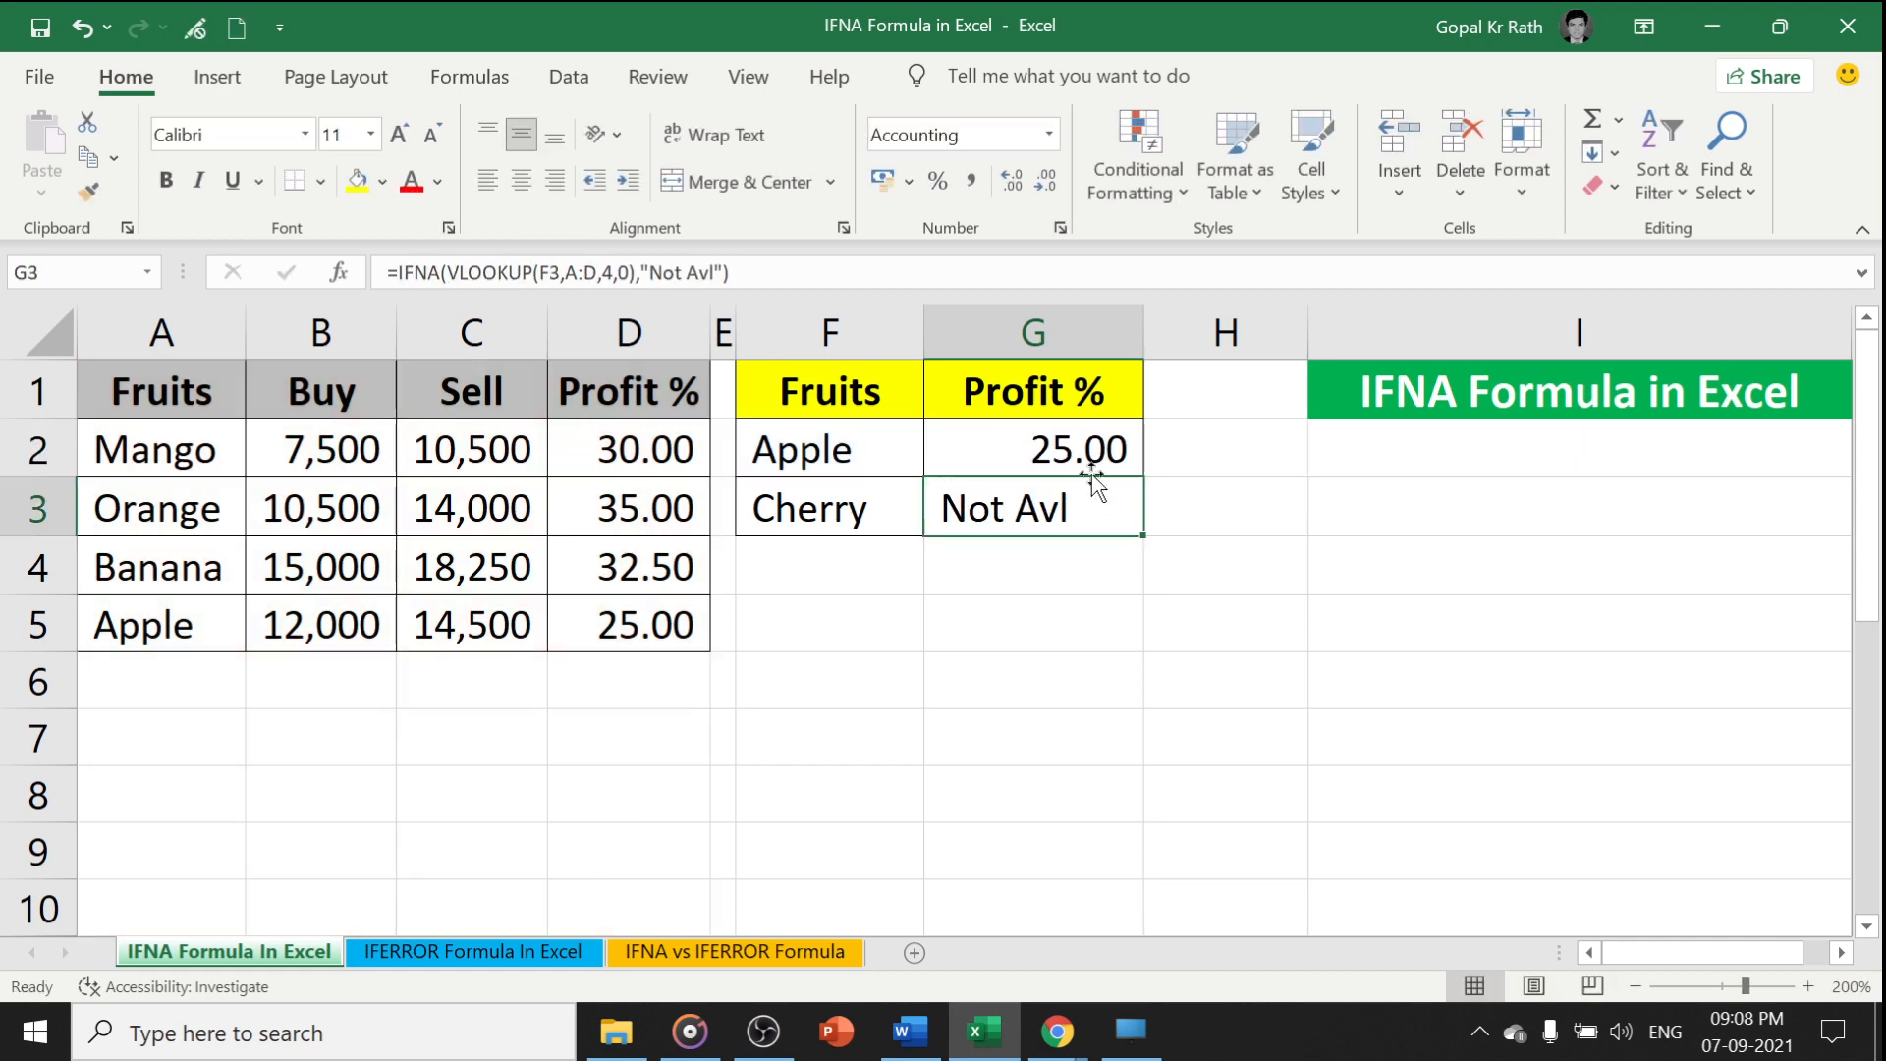
Replace the "Not Avl" fallback in G2's IFNA with 0 so Cherry shows a dash
click(1031, 448)
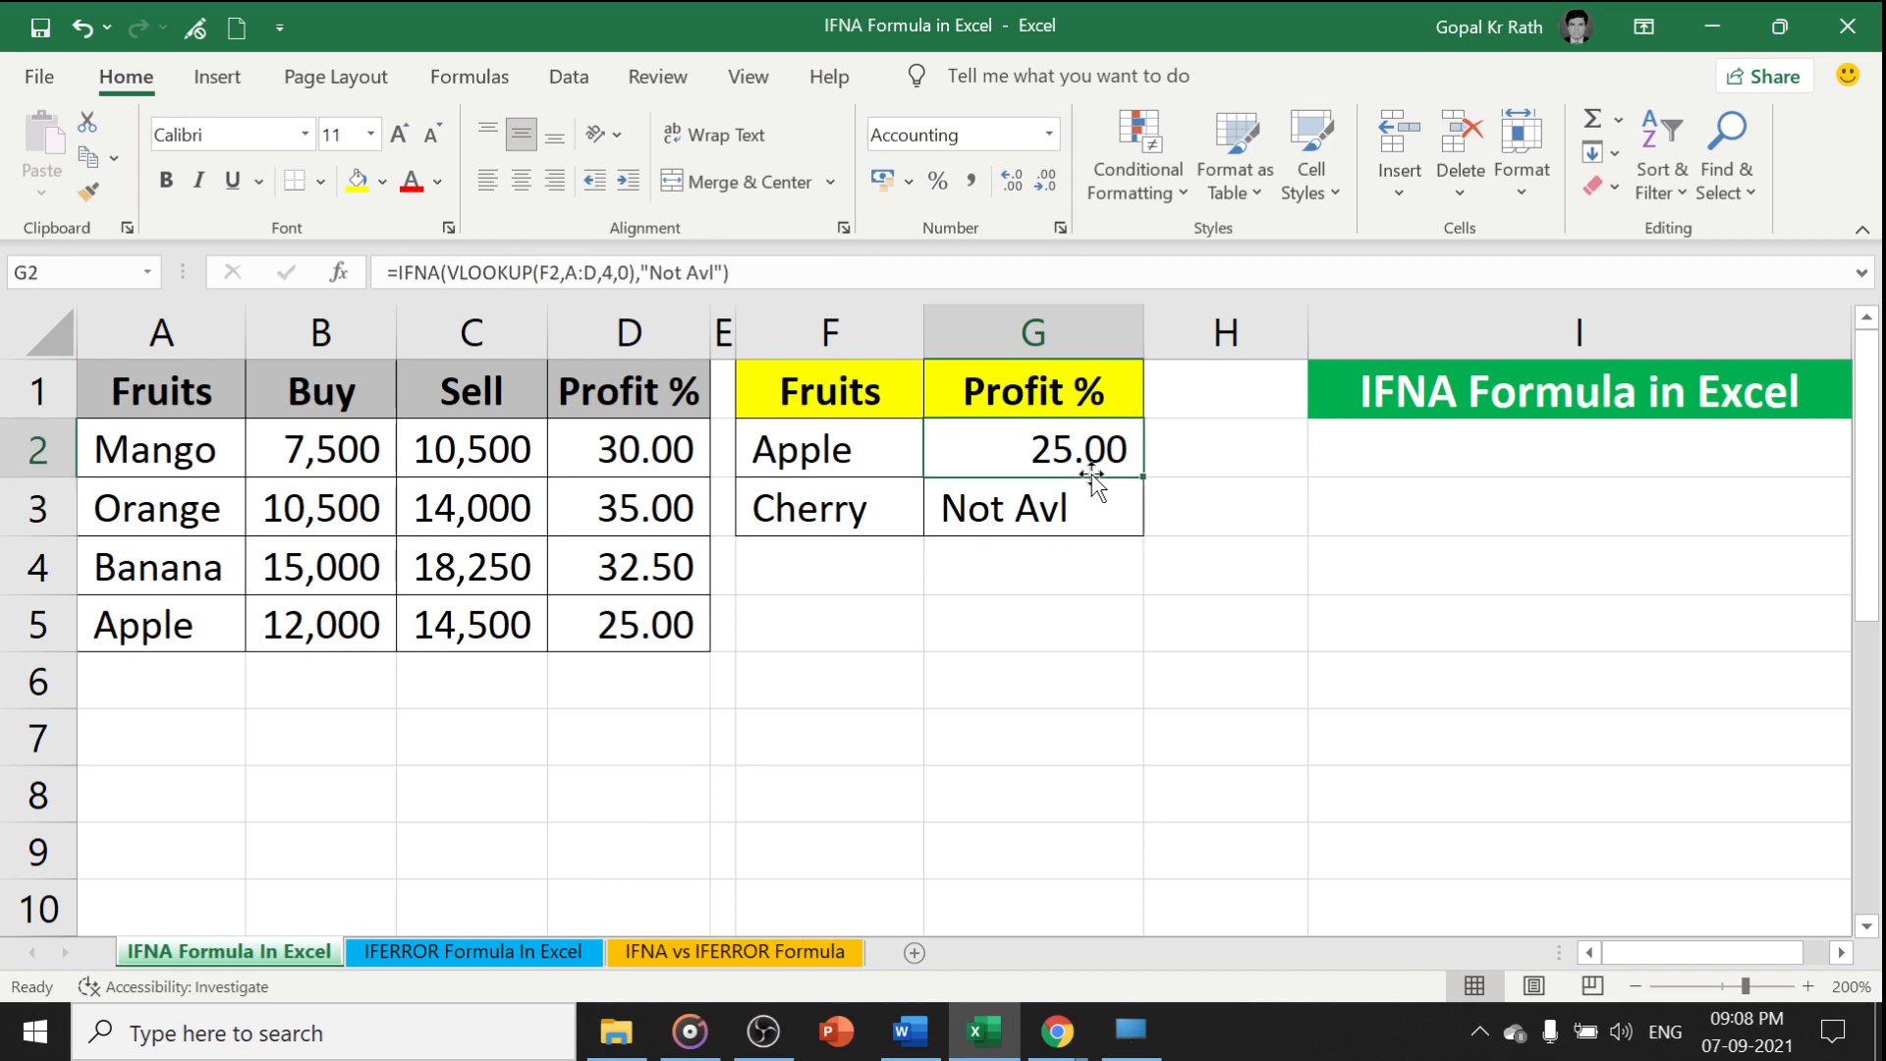
double_click(1032, 448)
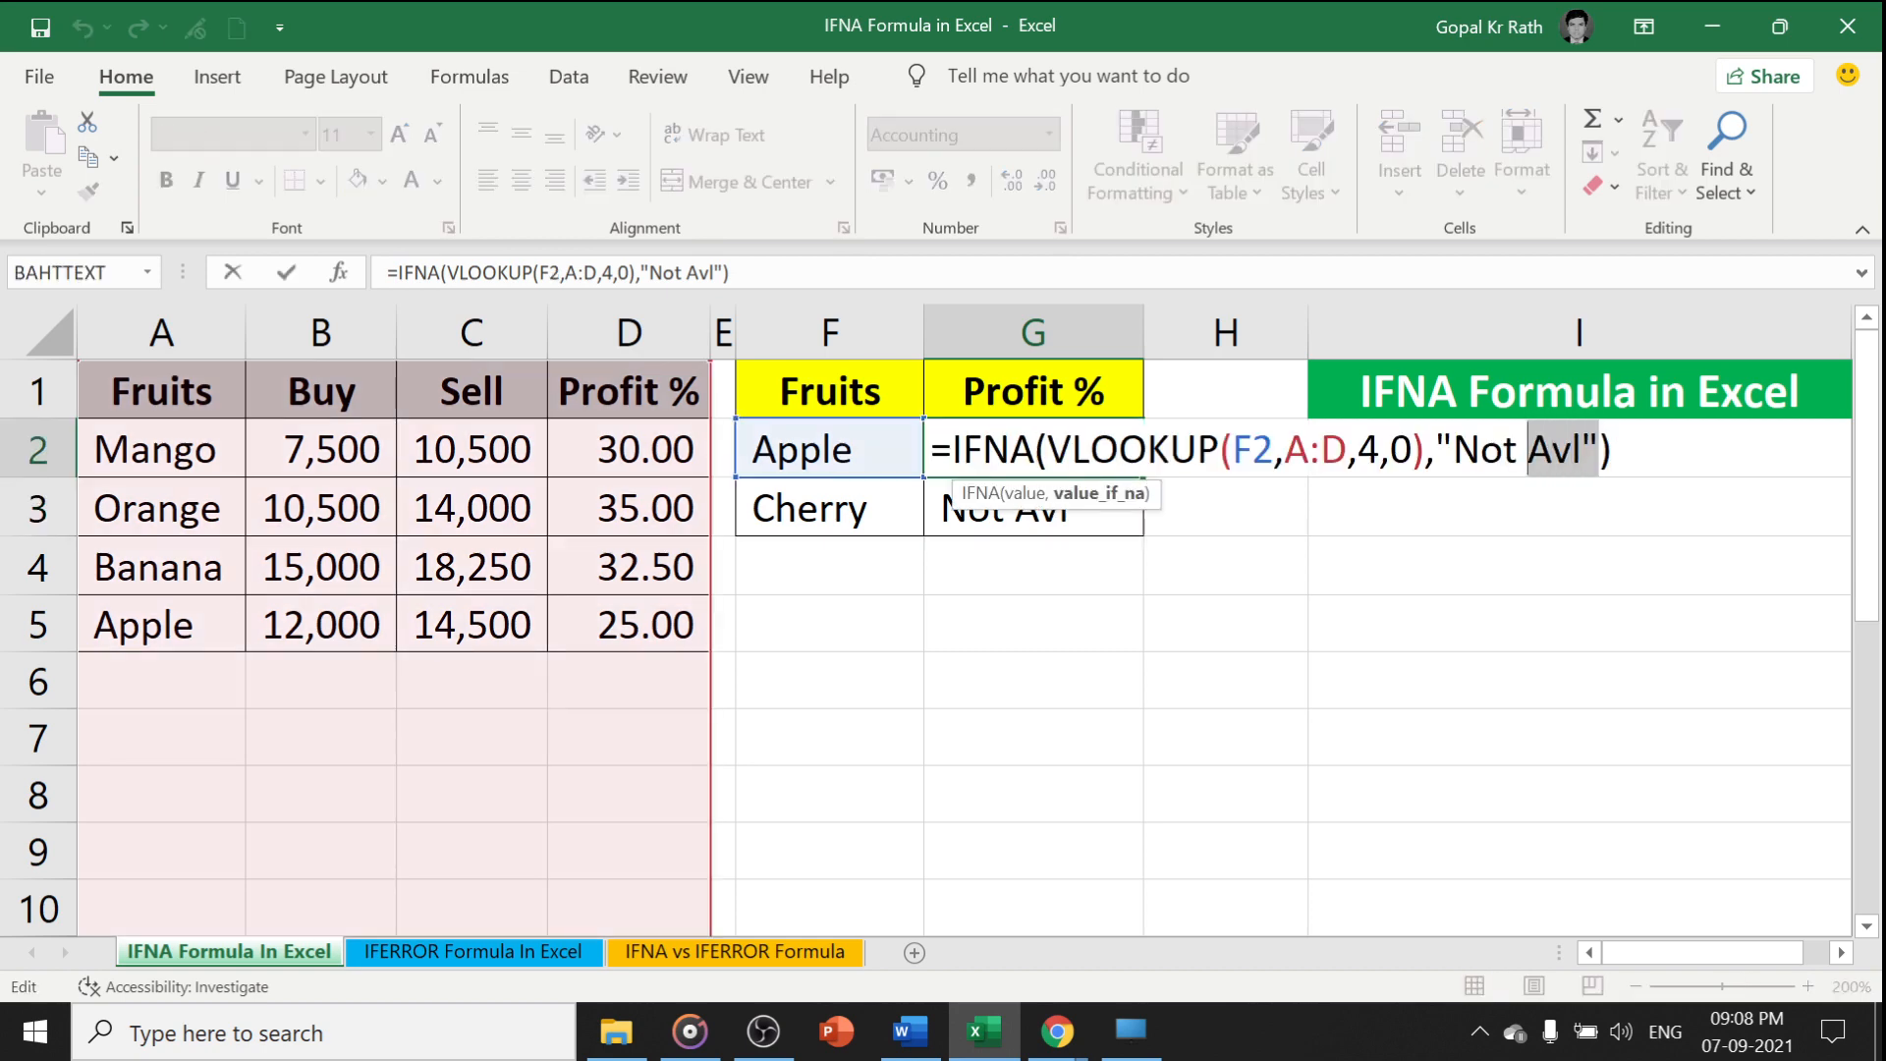
text(0)
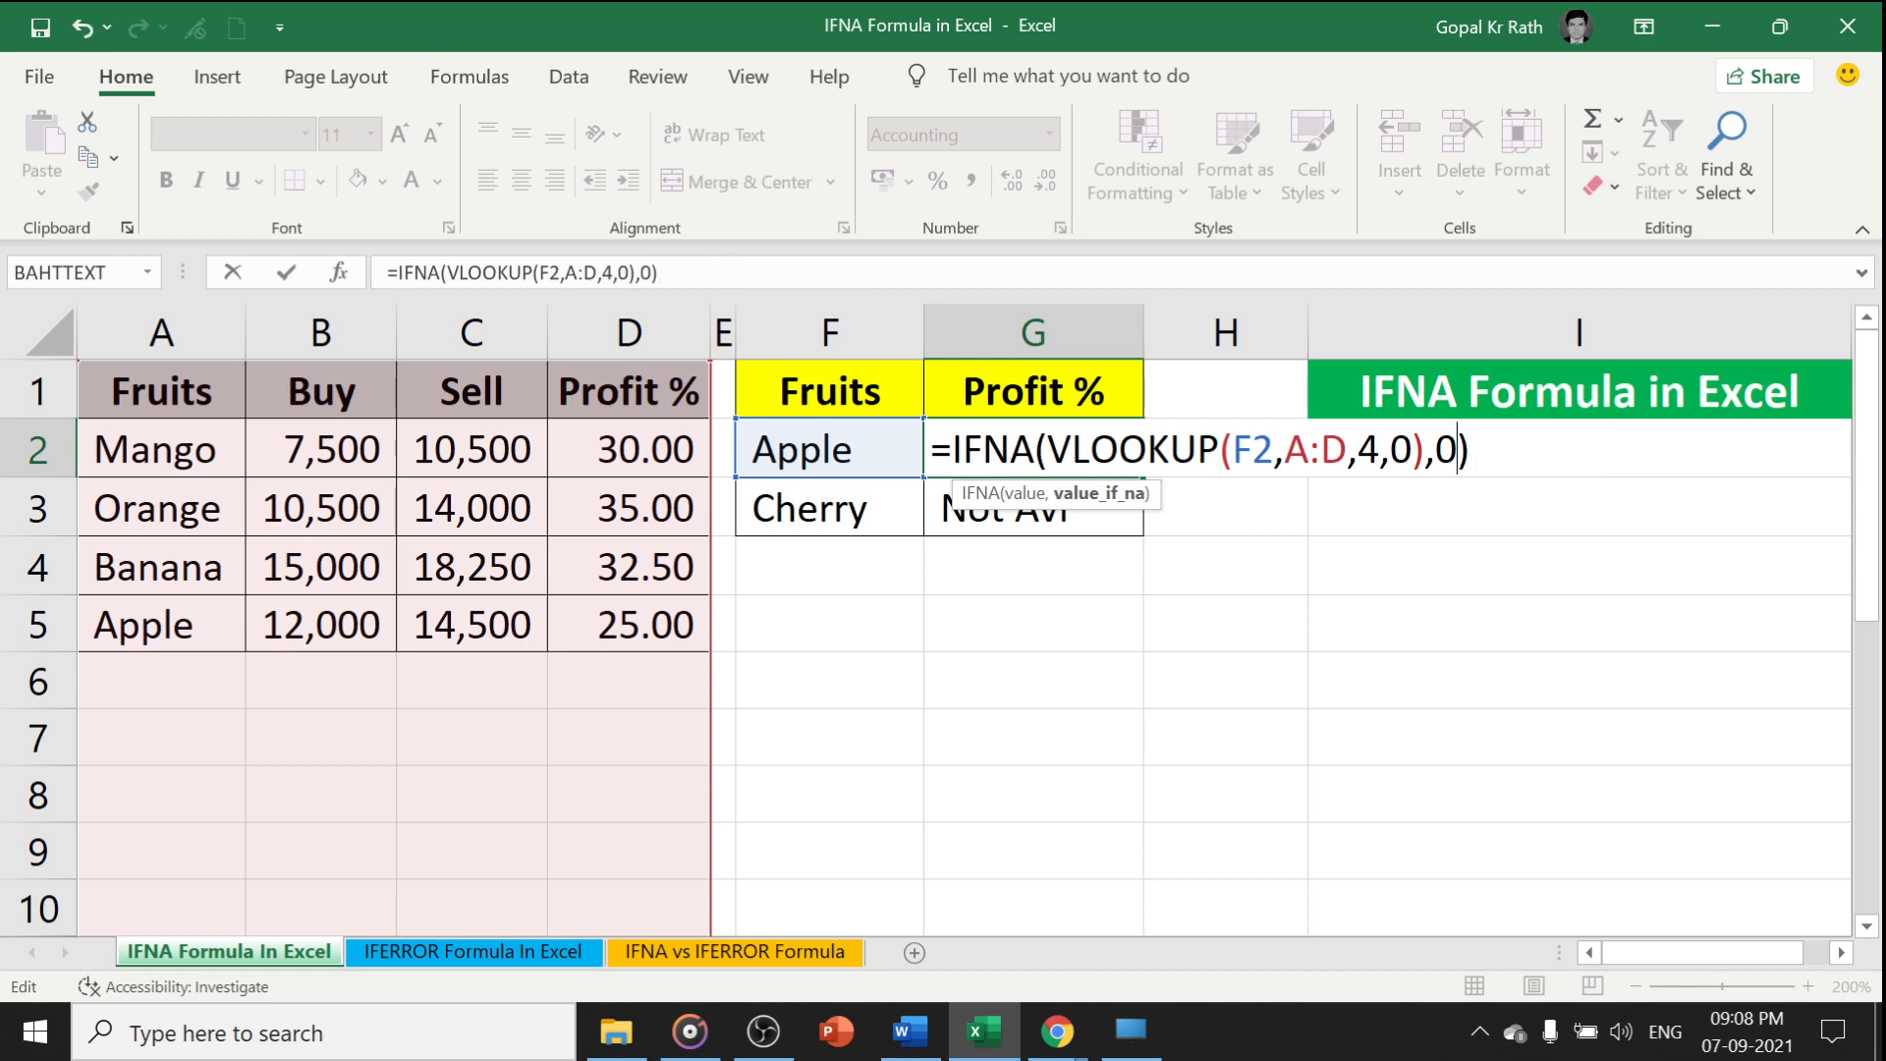
key(Return)
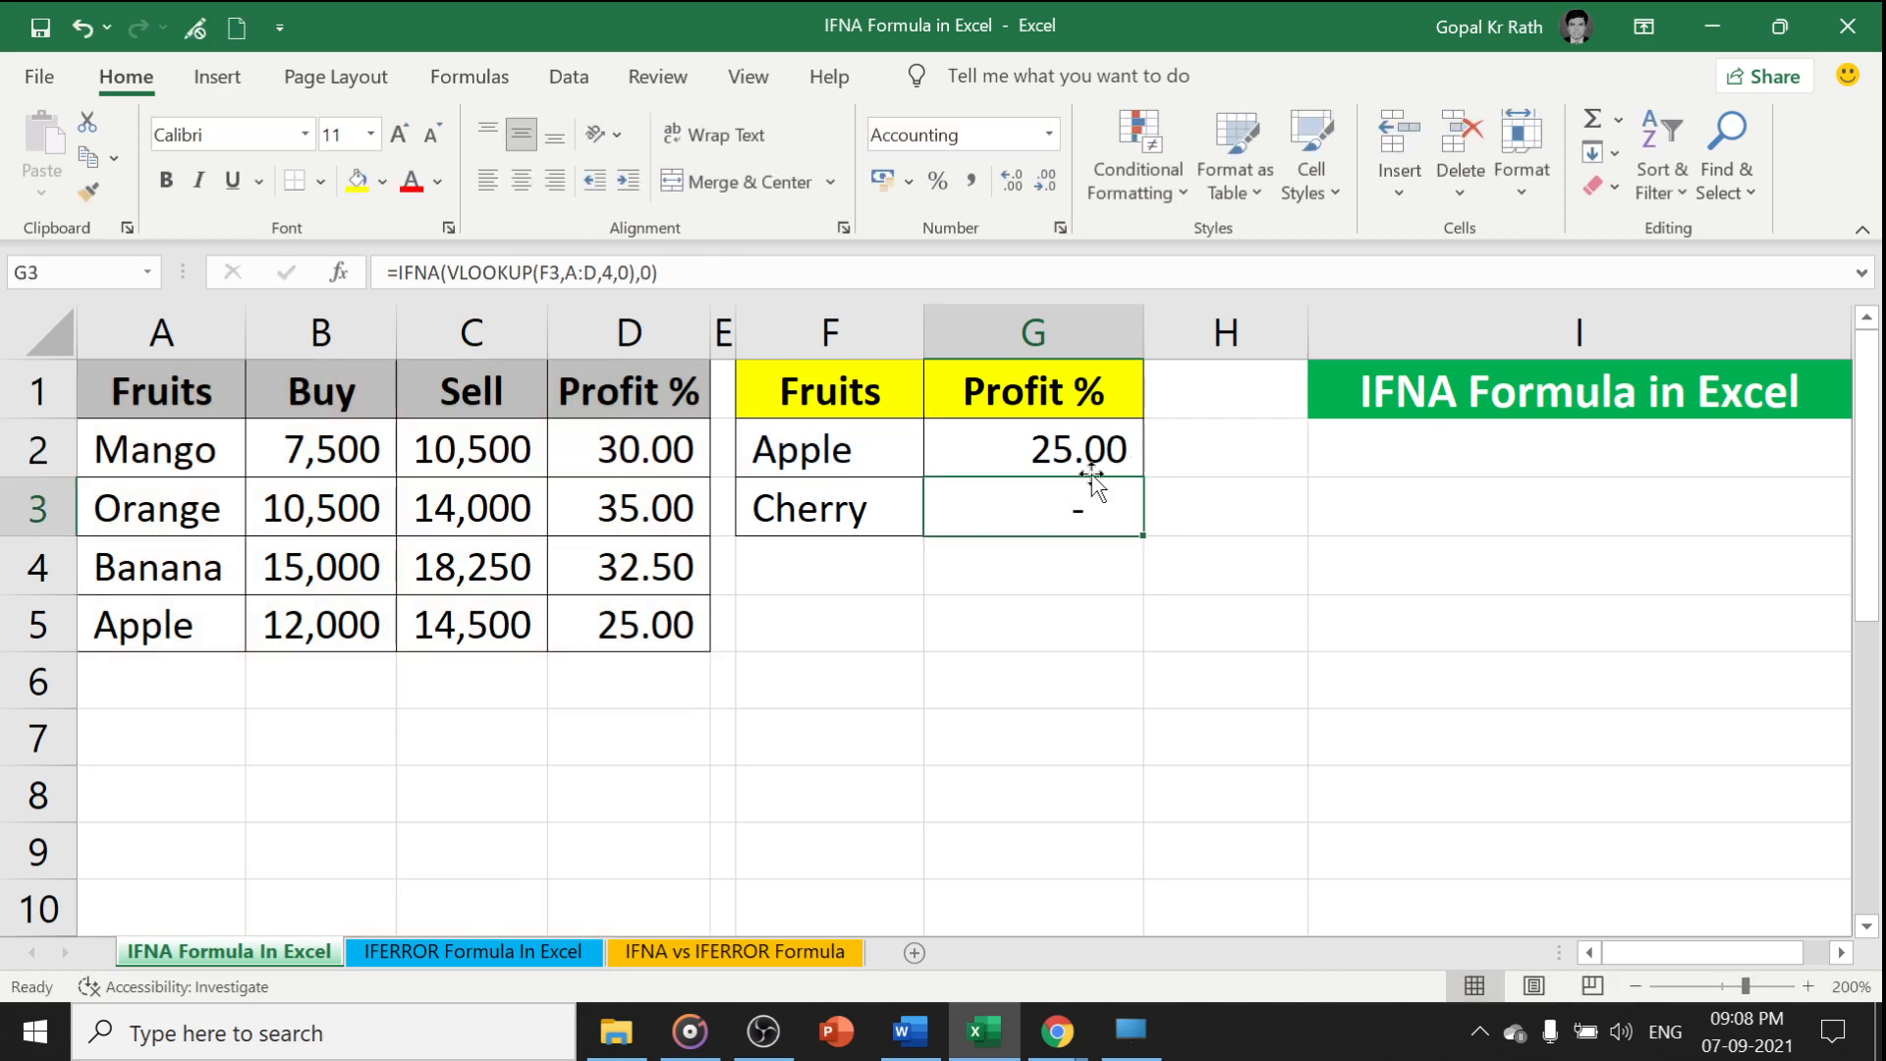
double_click(1032, 448)
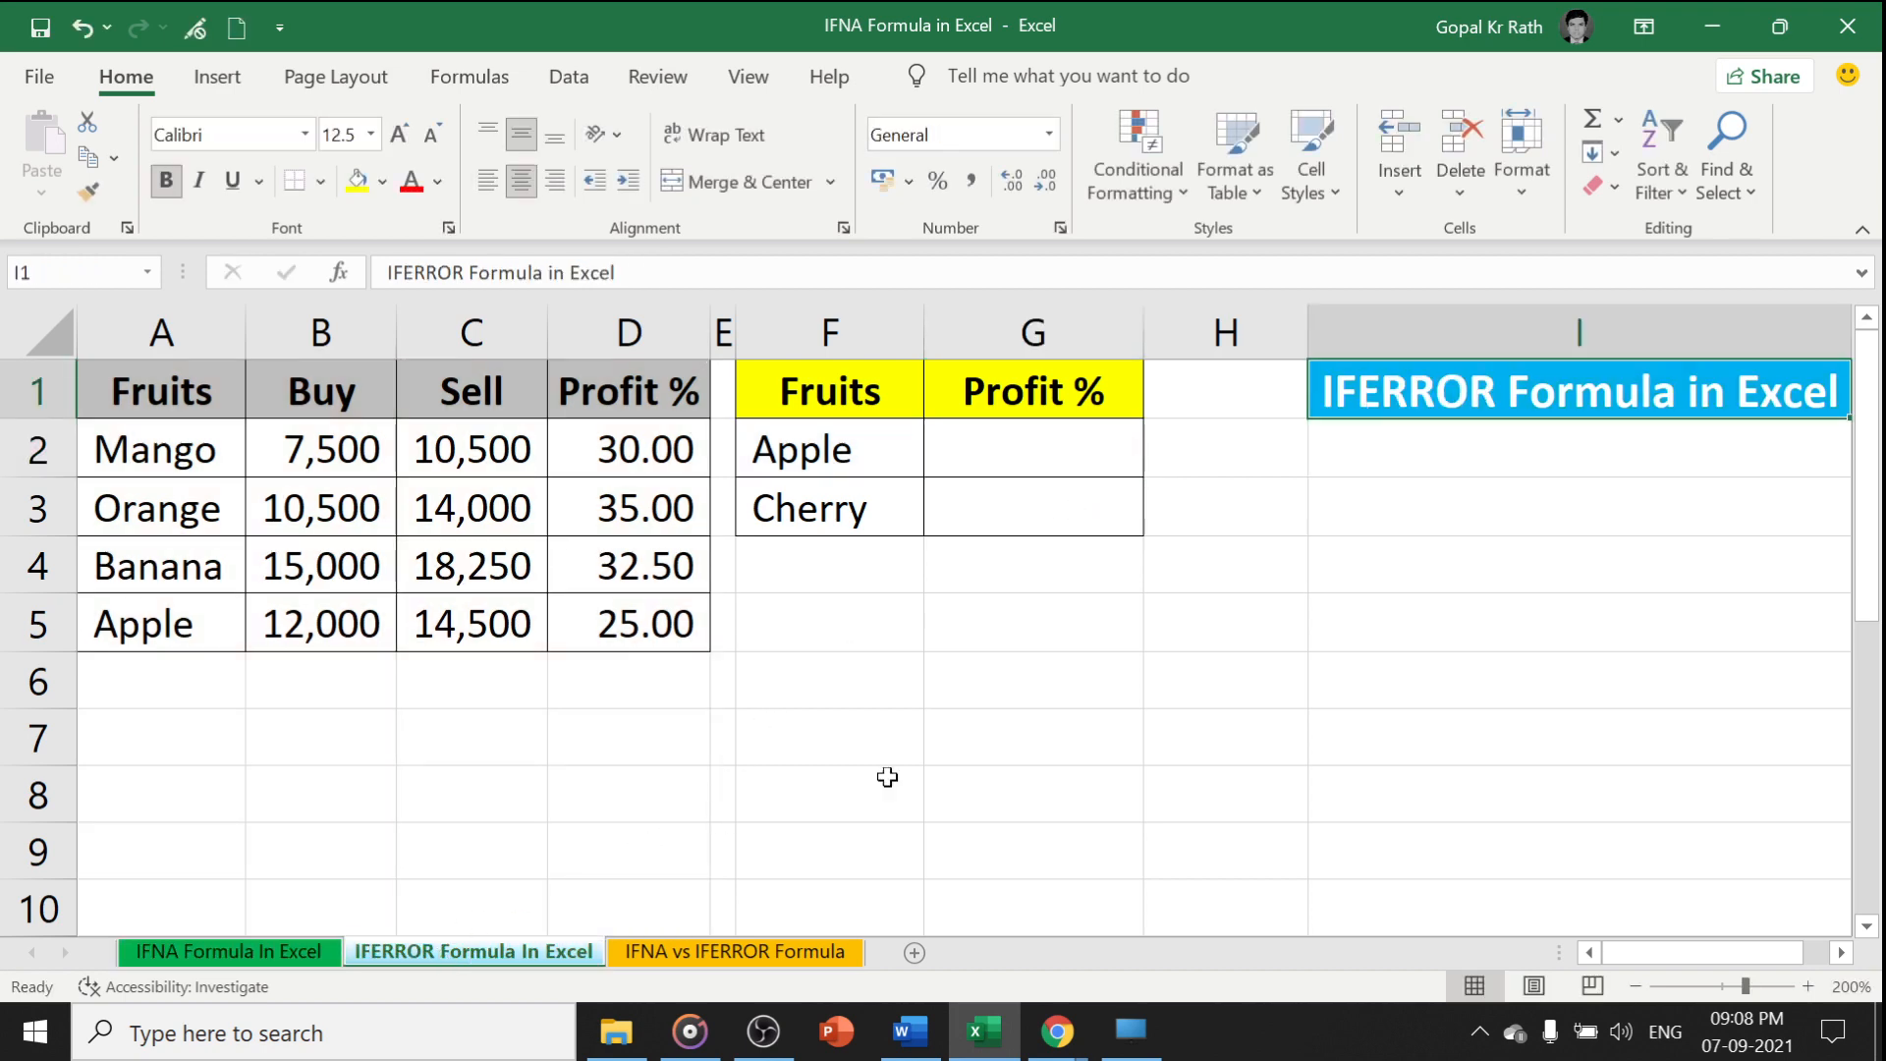
Enter =VLOOKUP(F2,A:D,4,0) in G2 on the IFERROR sheet, giving 25.00 and #N/A
click(1031, 448)
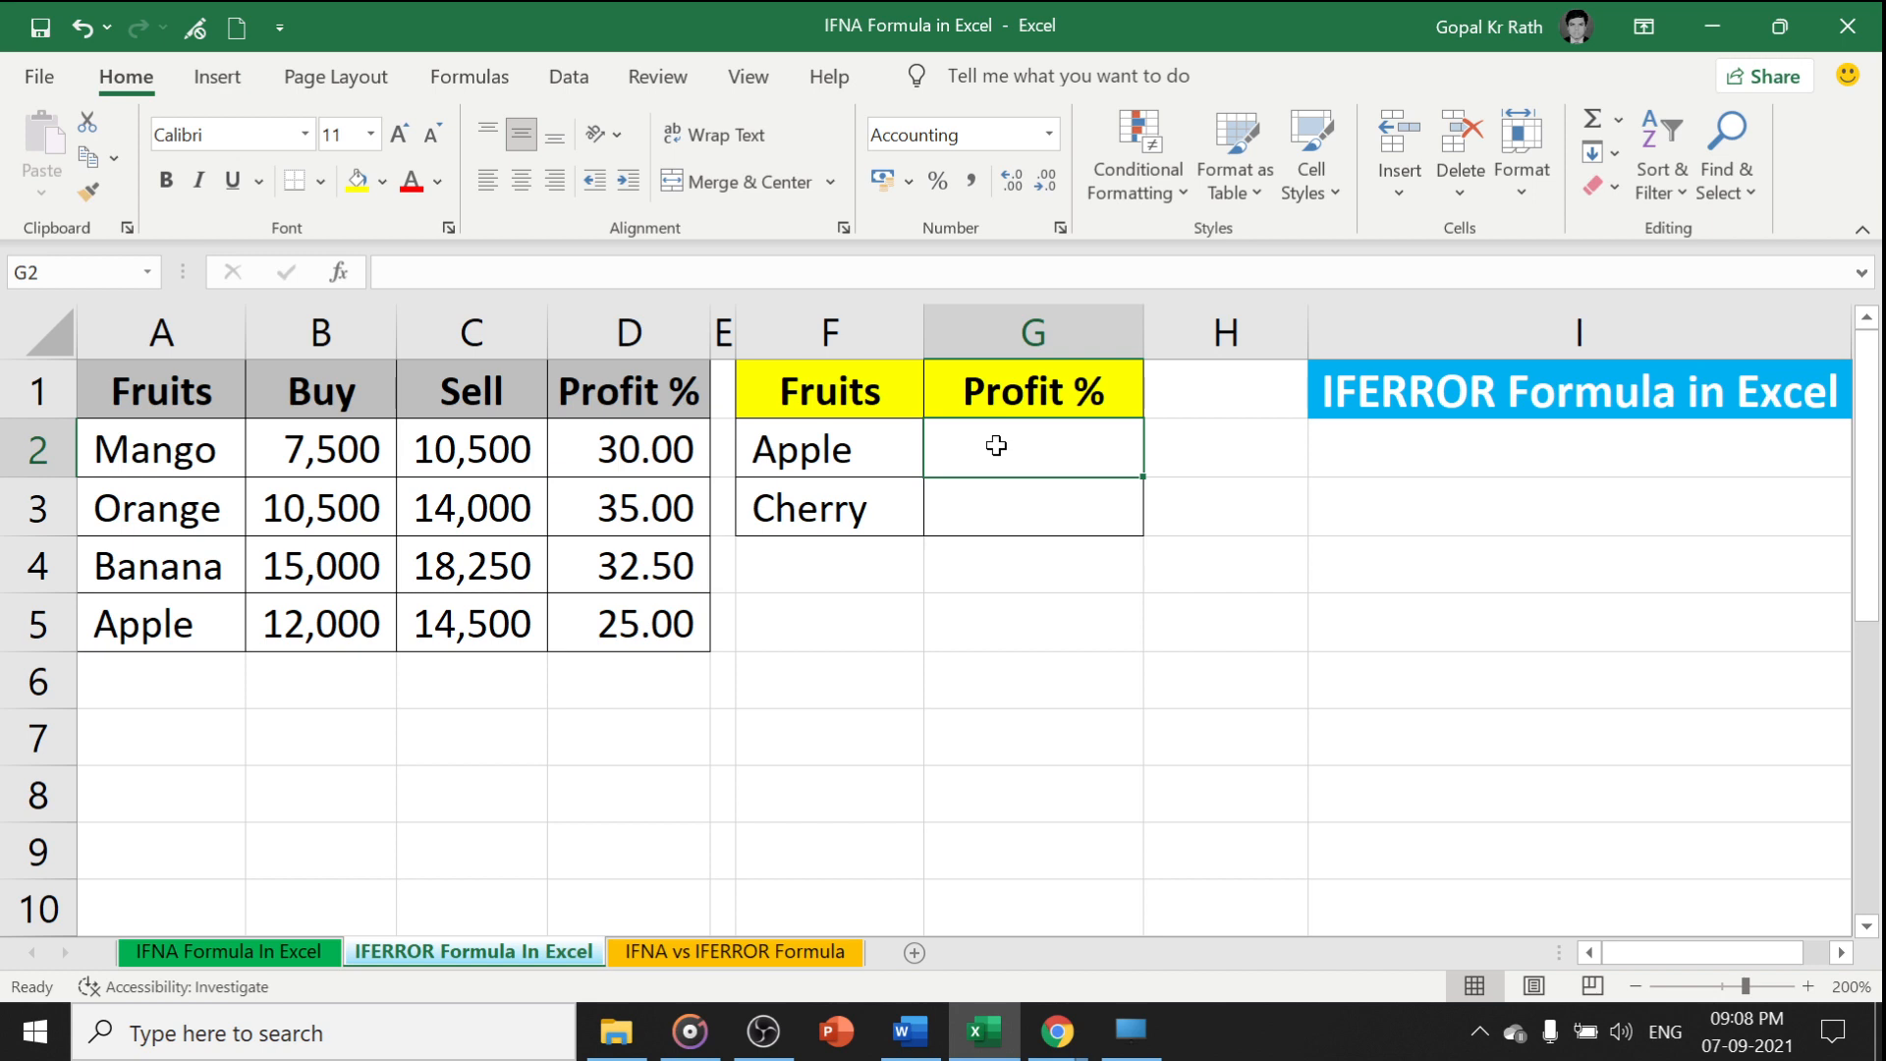
text(=VLOOKUP(F2,A:D,4)
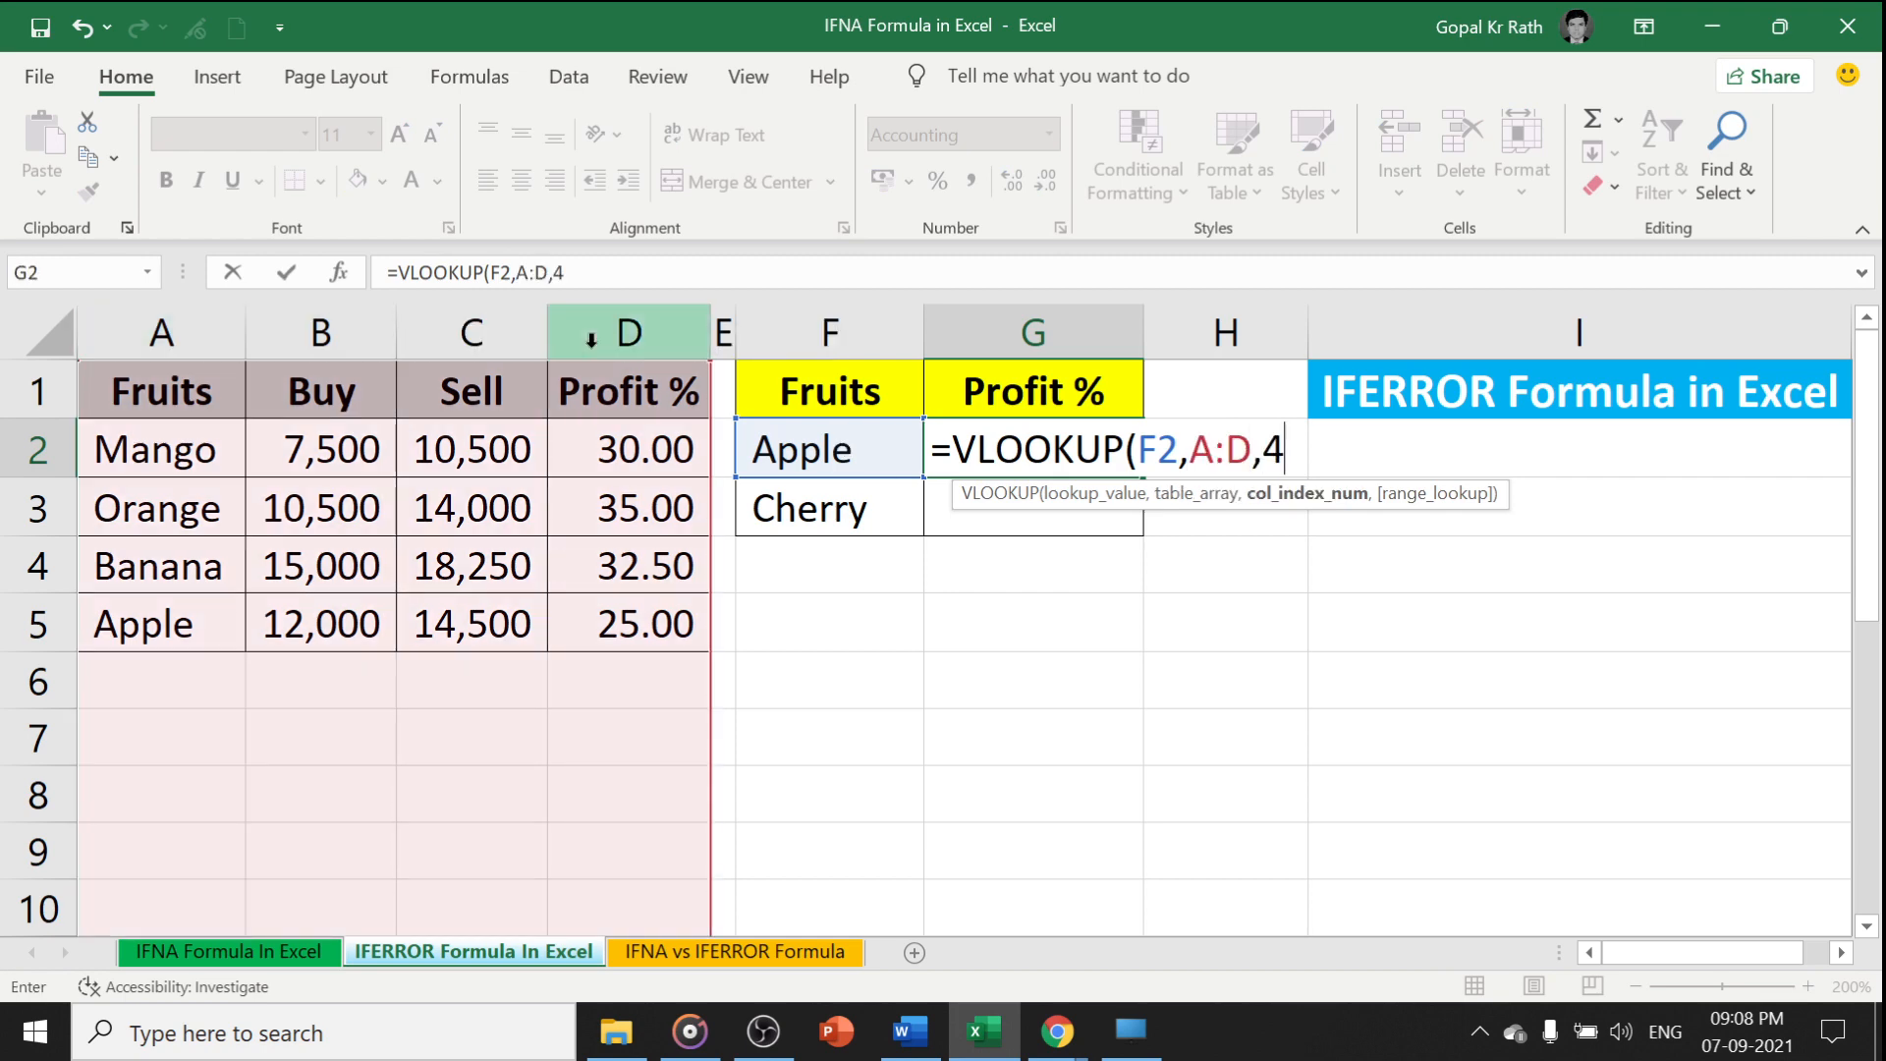
text(,0))
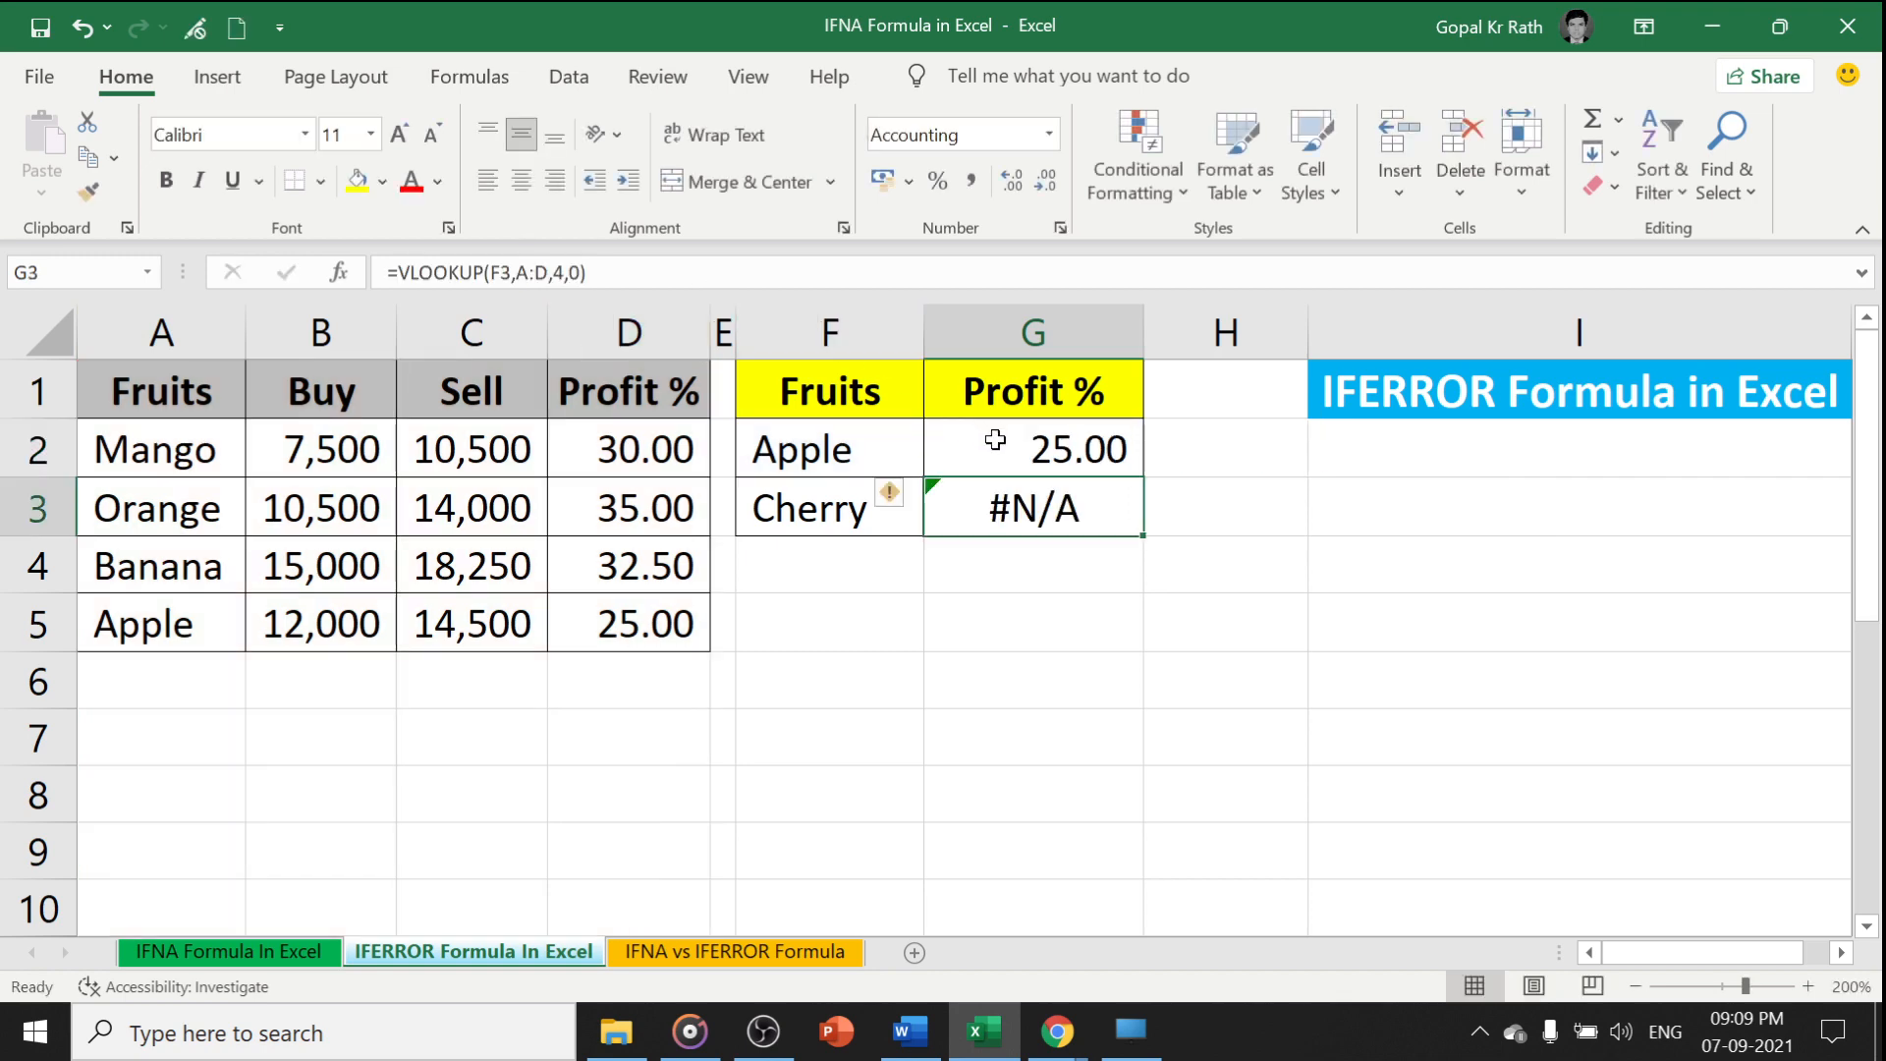
Wrap G2 as =IFERROR(VLOOKUP(F2,A:D,4,0),"Not Avl") so Cherry shows Not Avl
double_click(1031, 448)
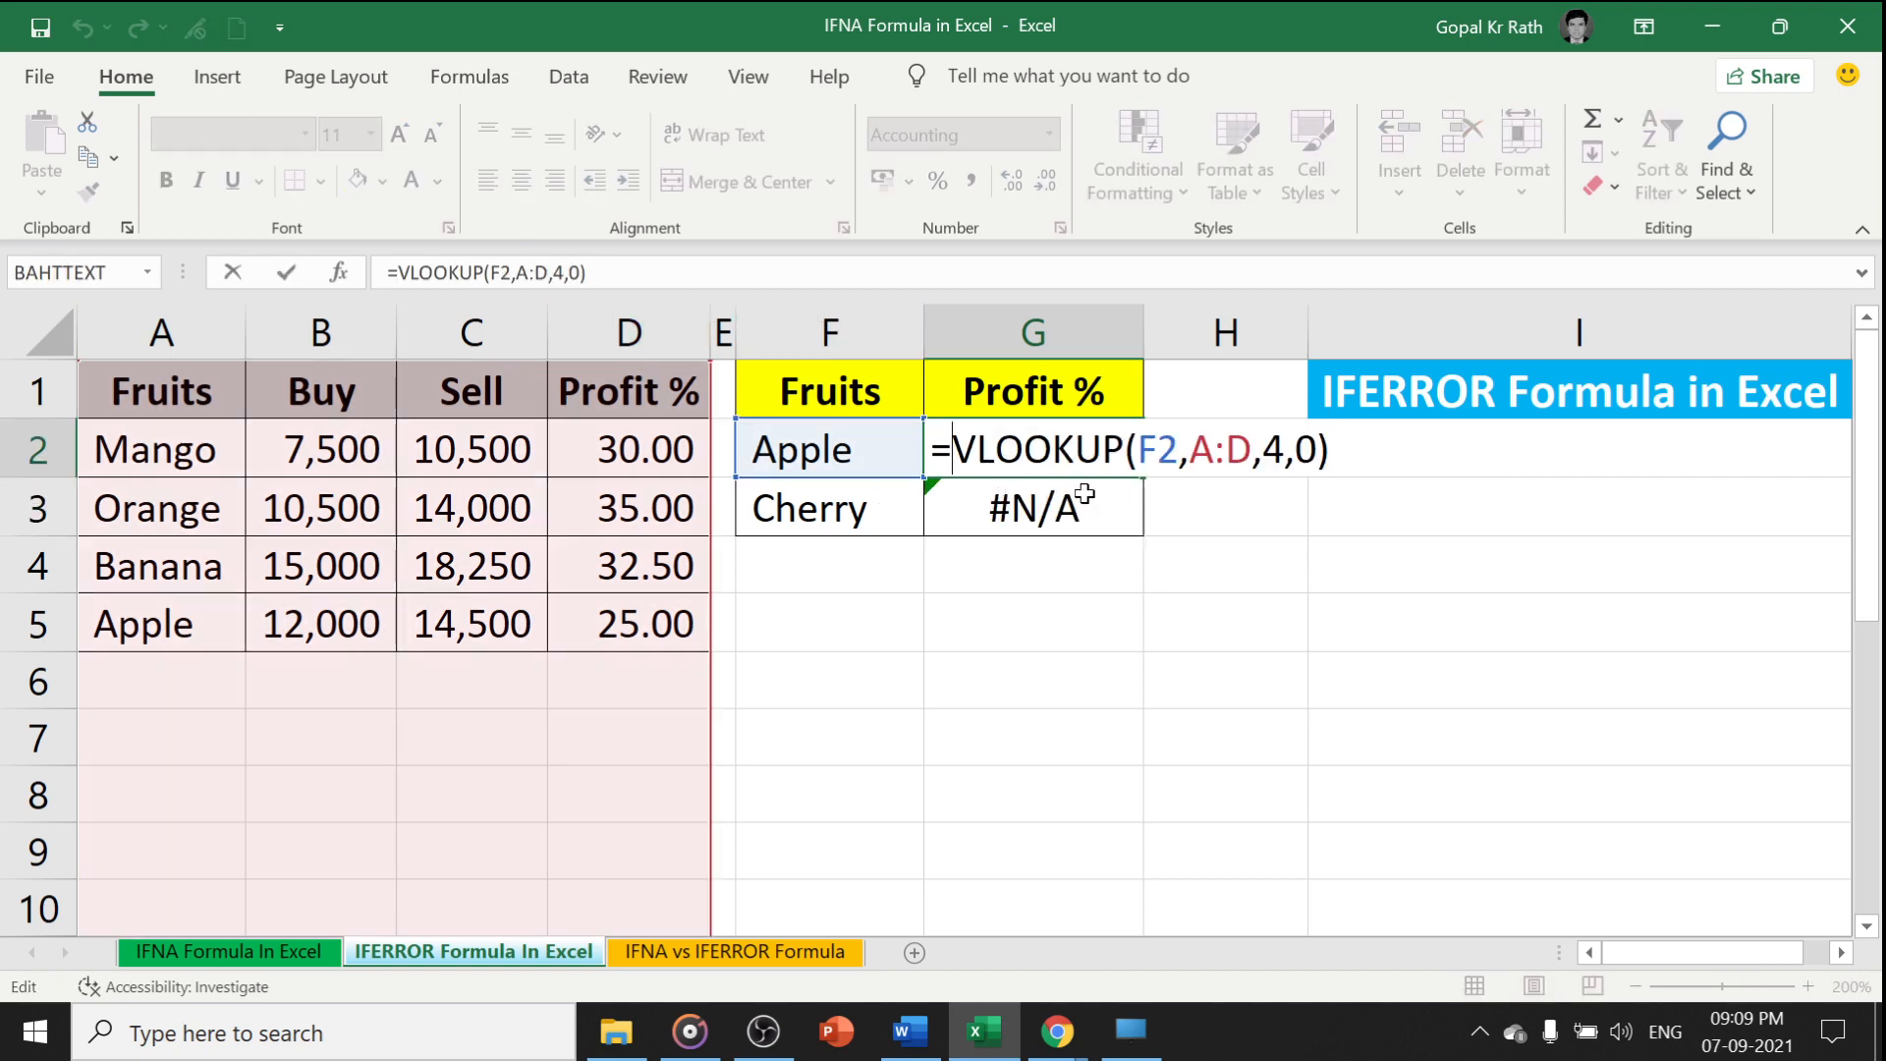
text(iferror)
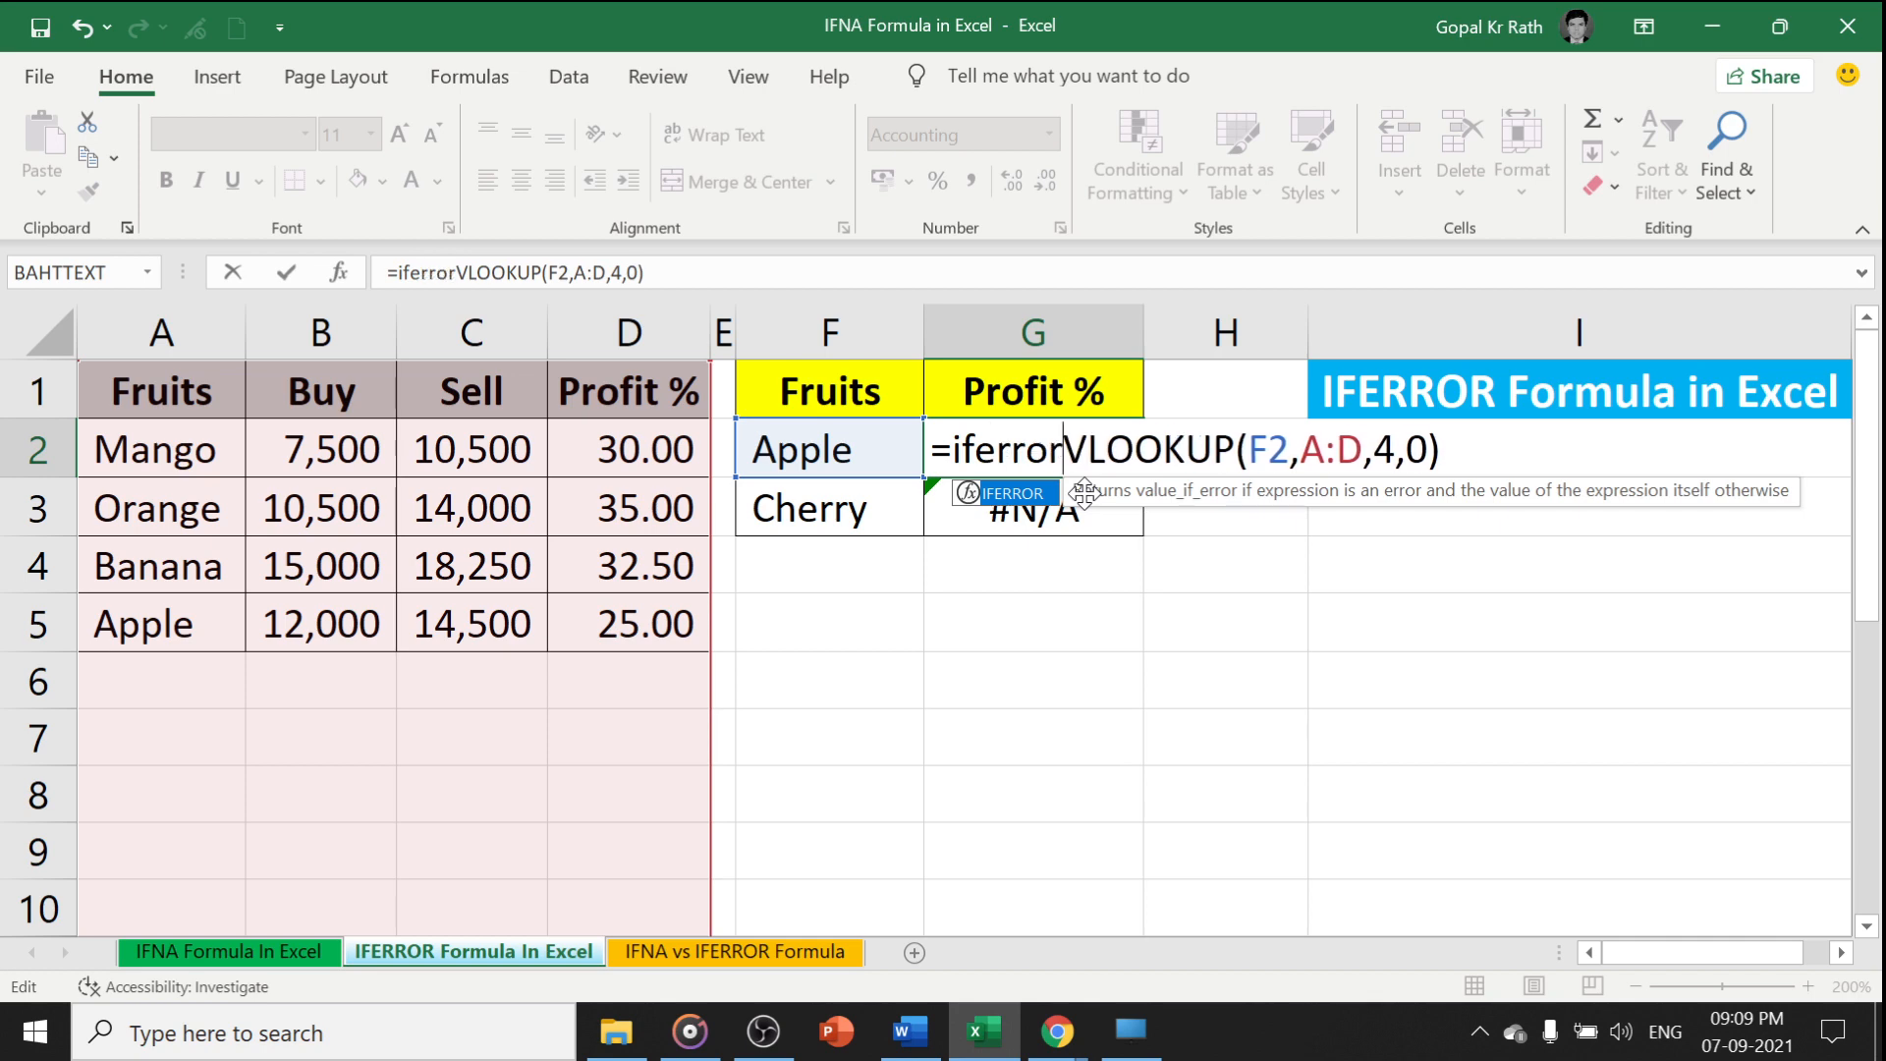
text(()
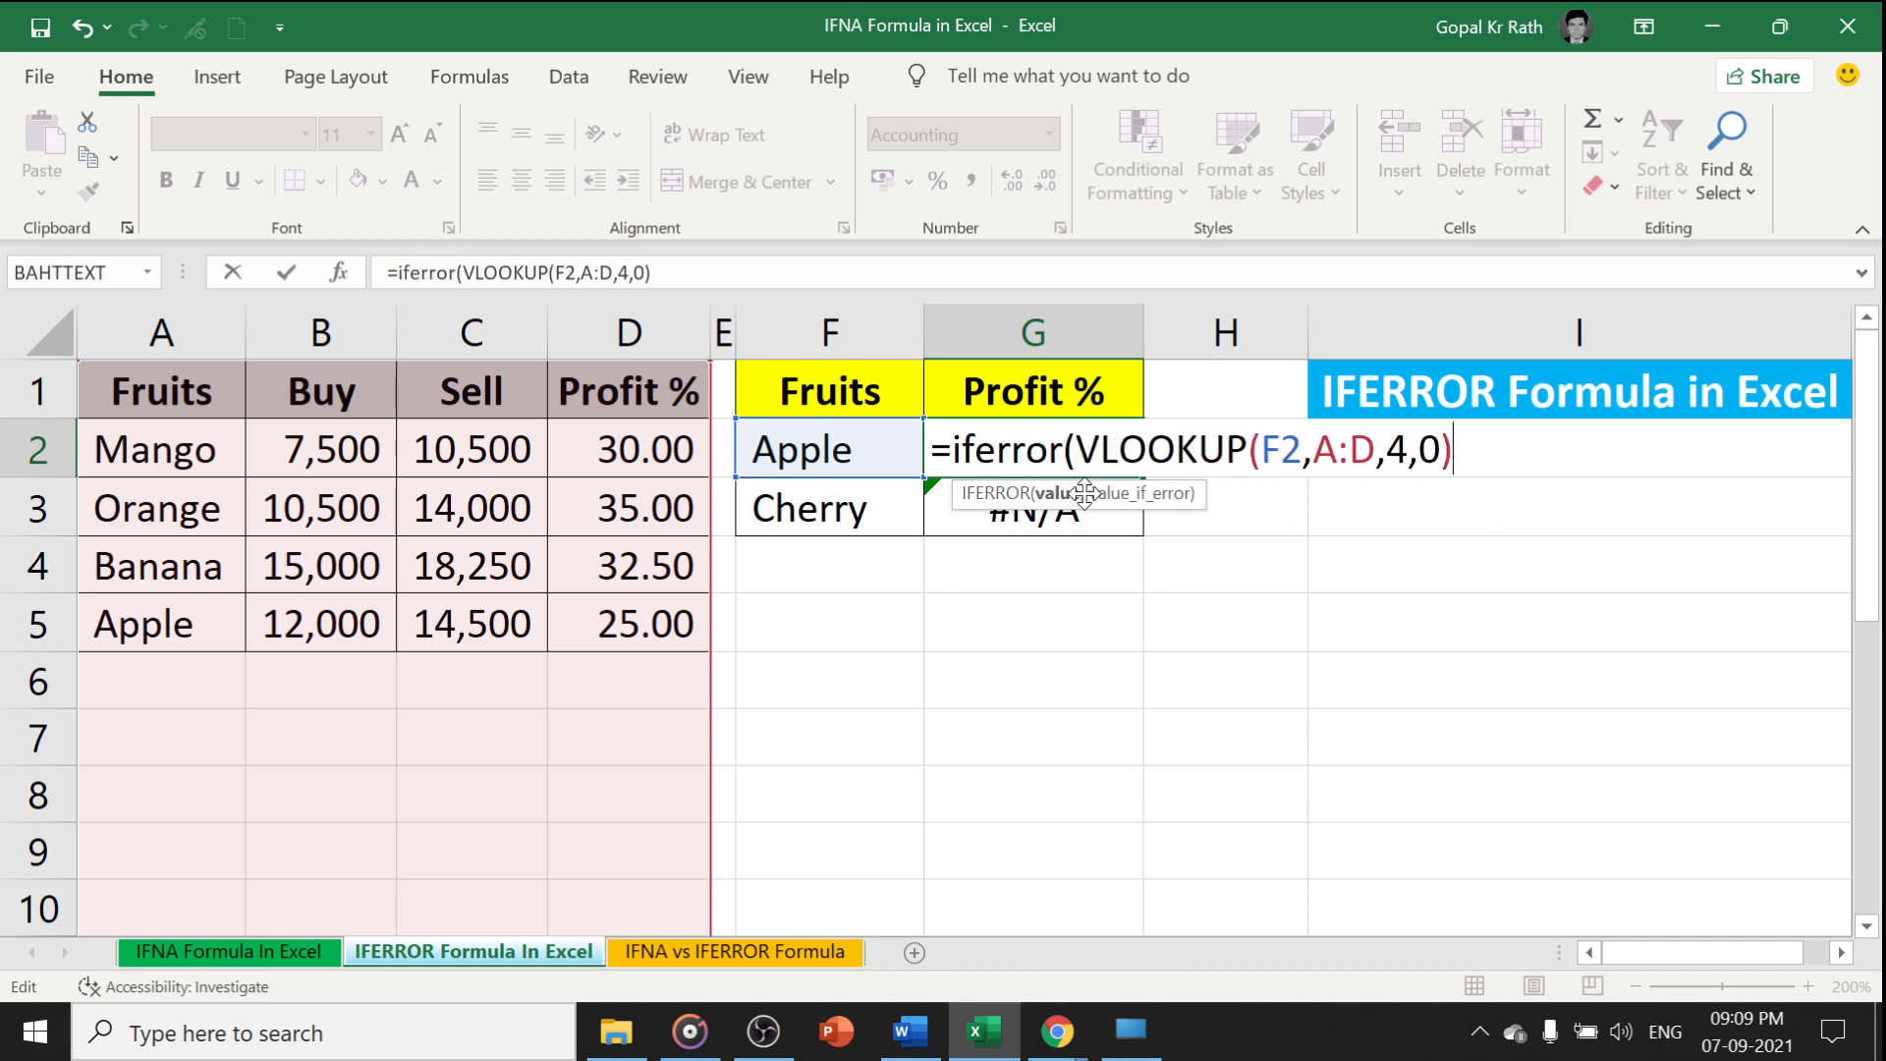
text(,0)
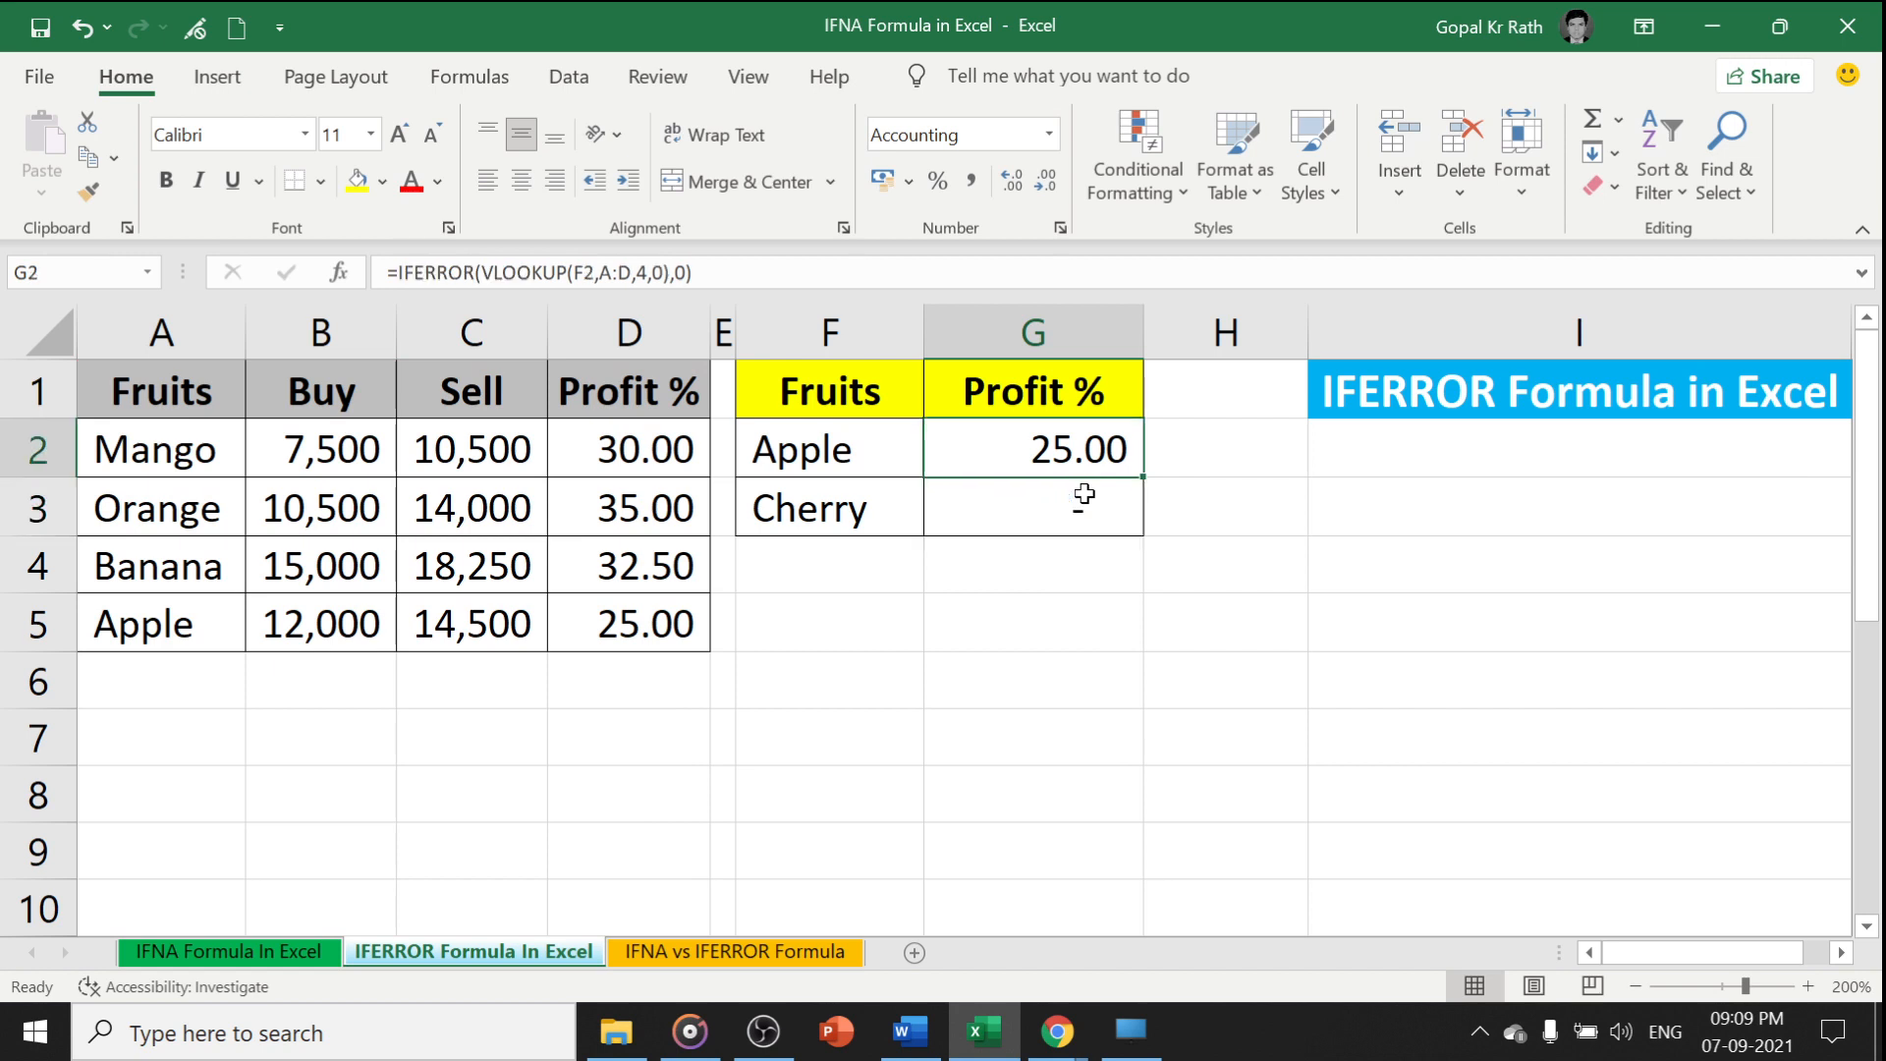
double_click(1032, 448)
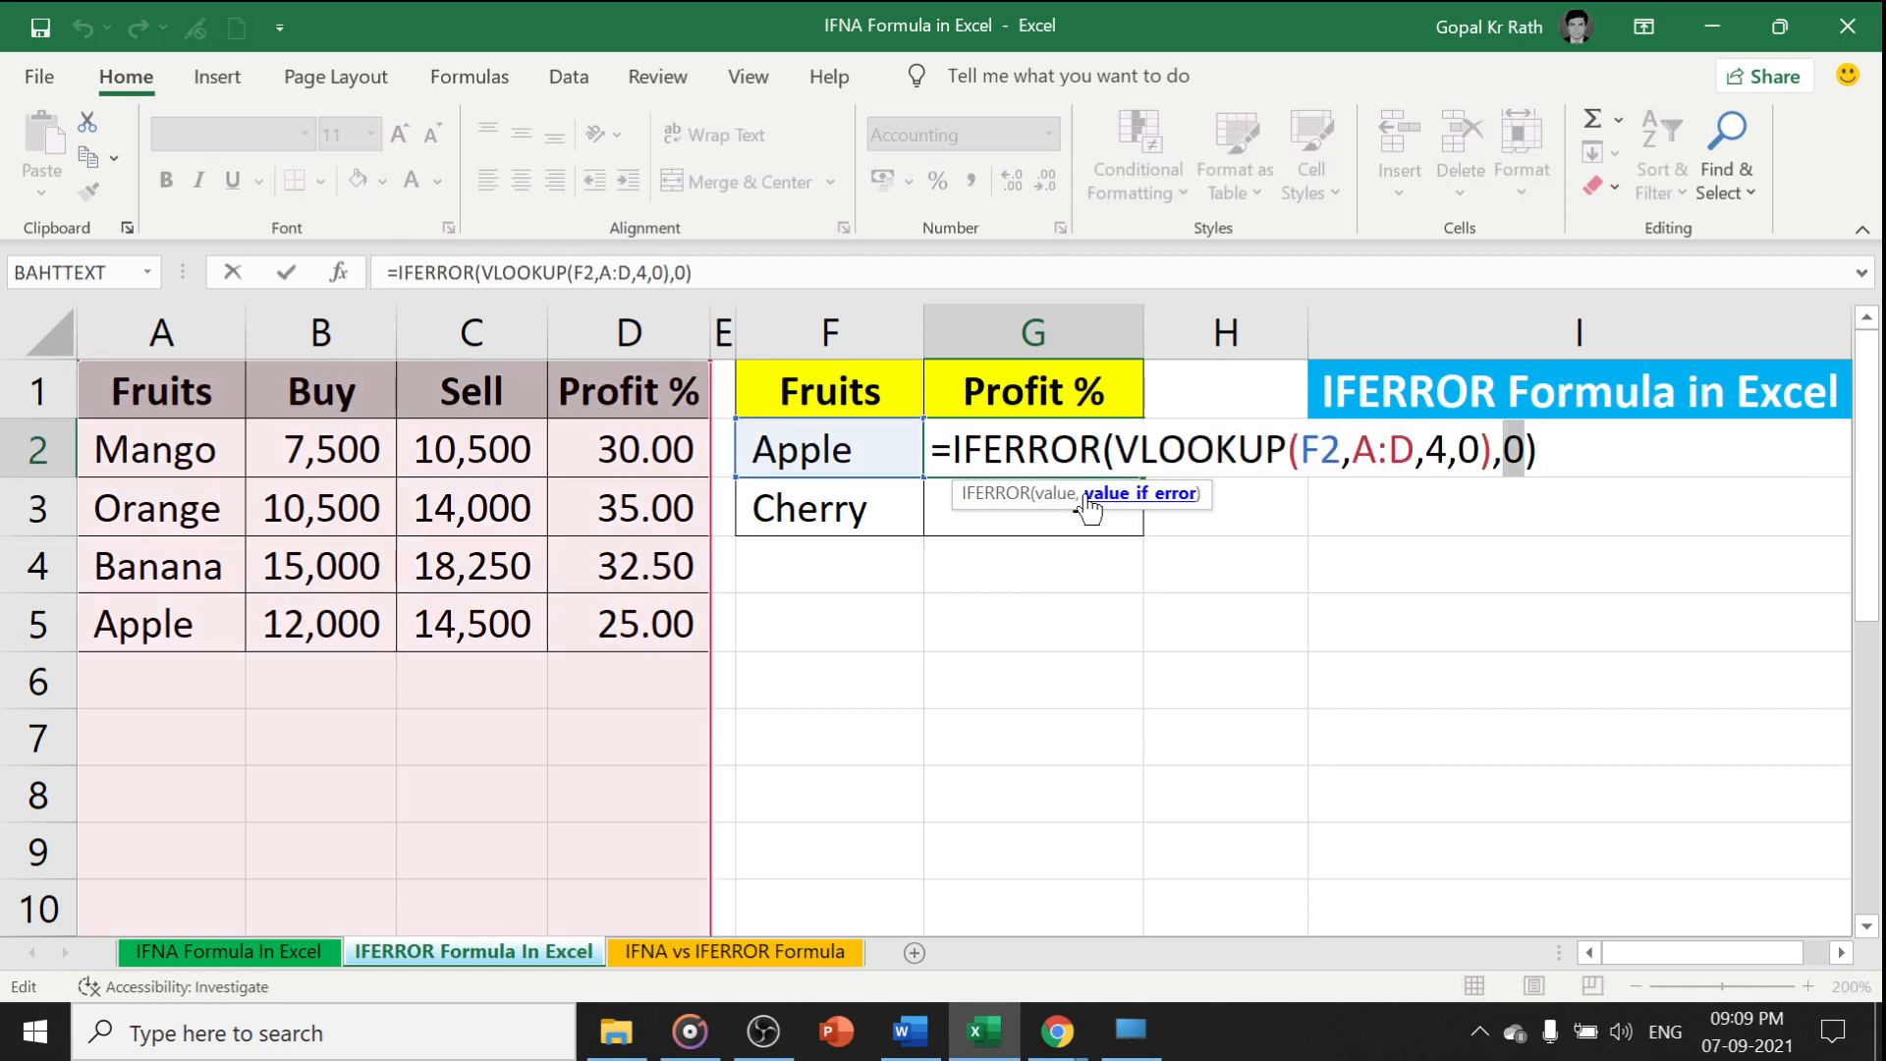
text("Not Avl)
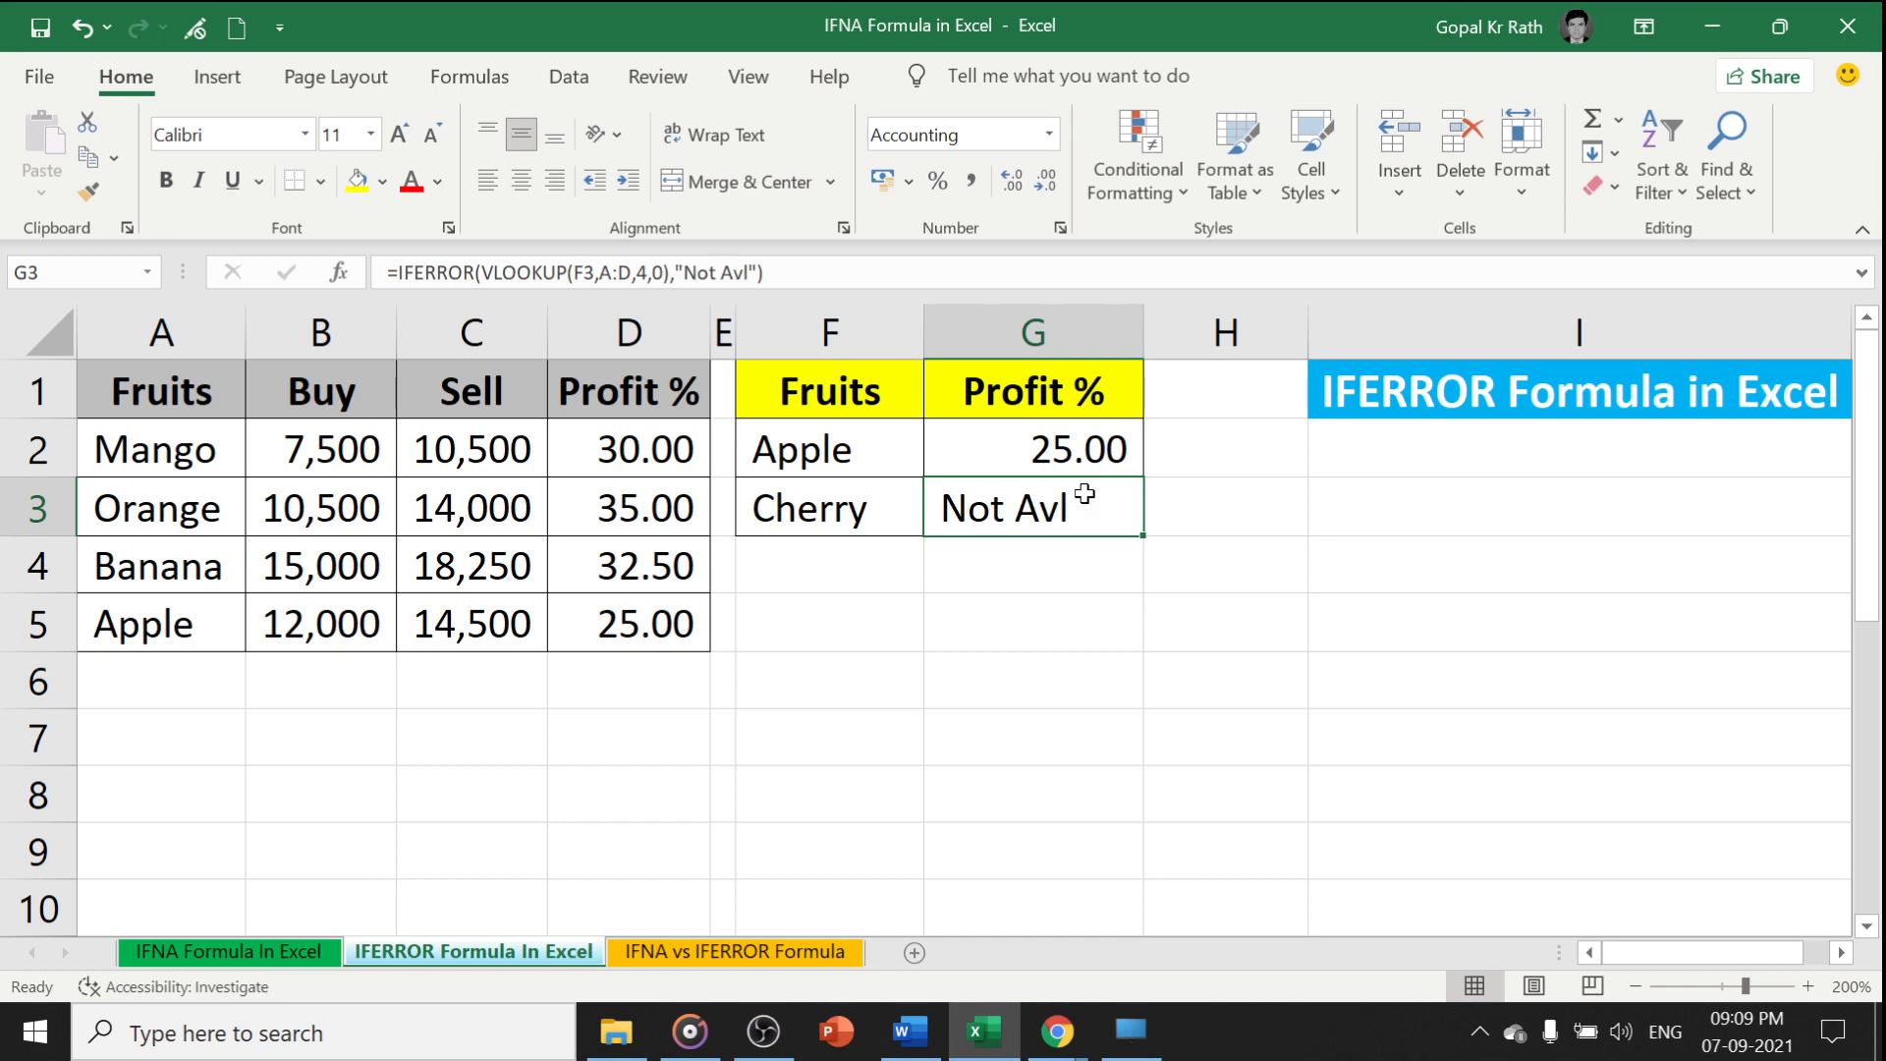
mouse_move(668, 994)
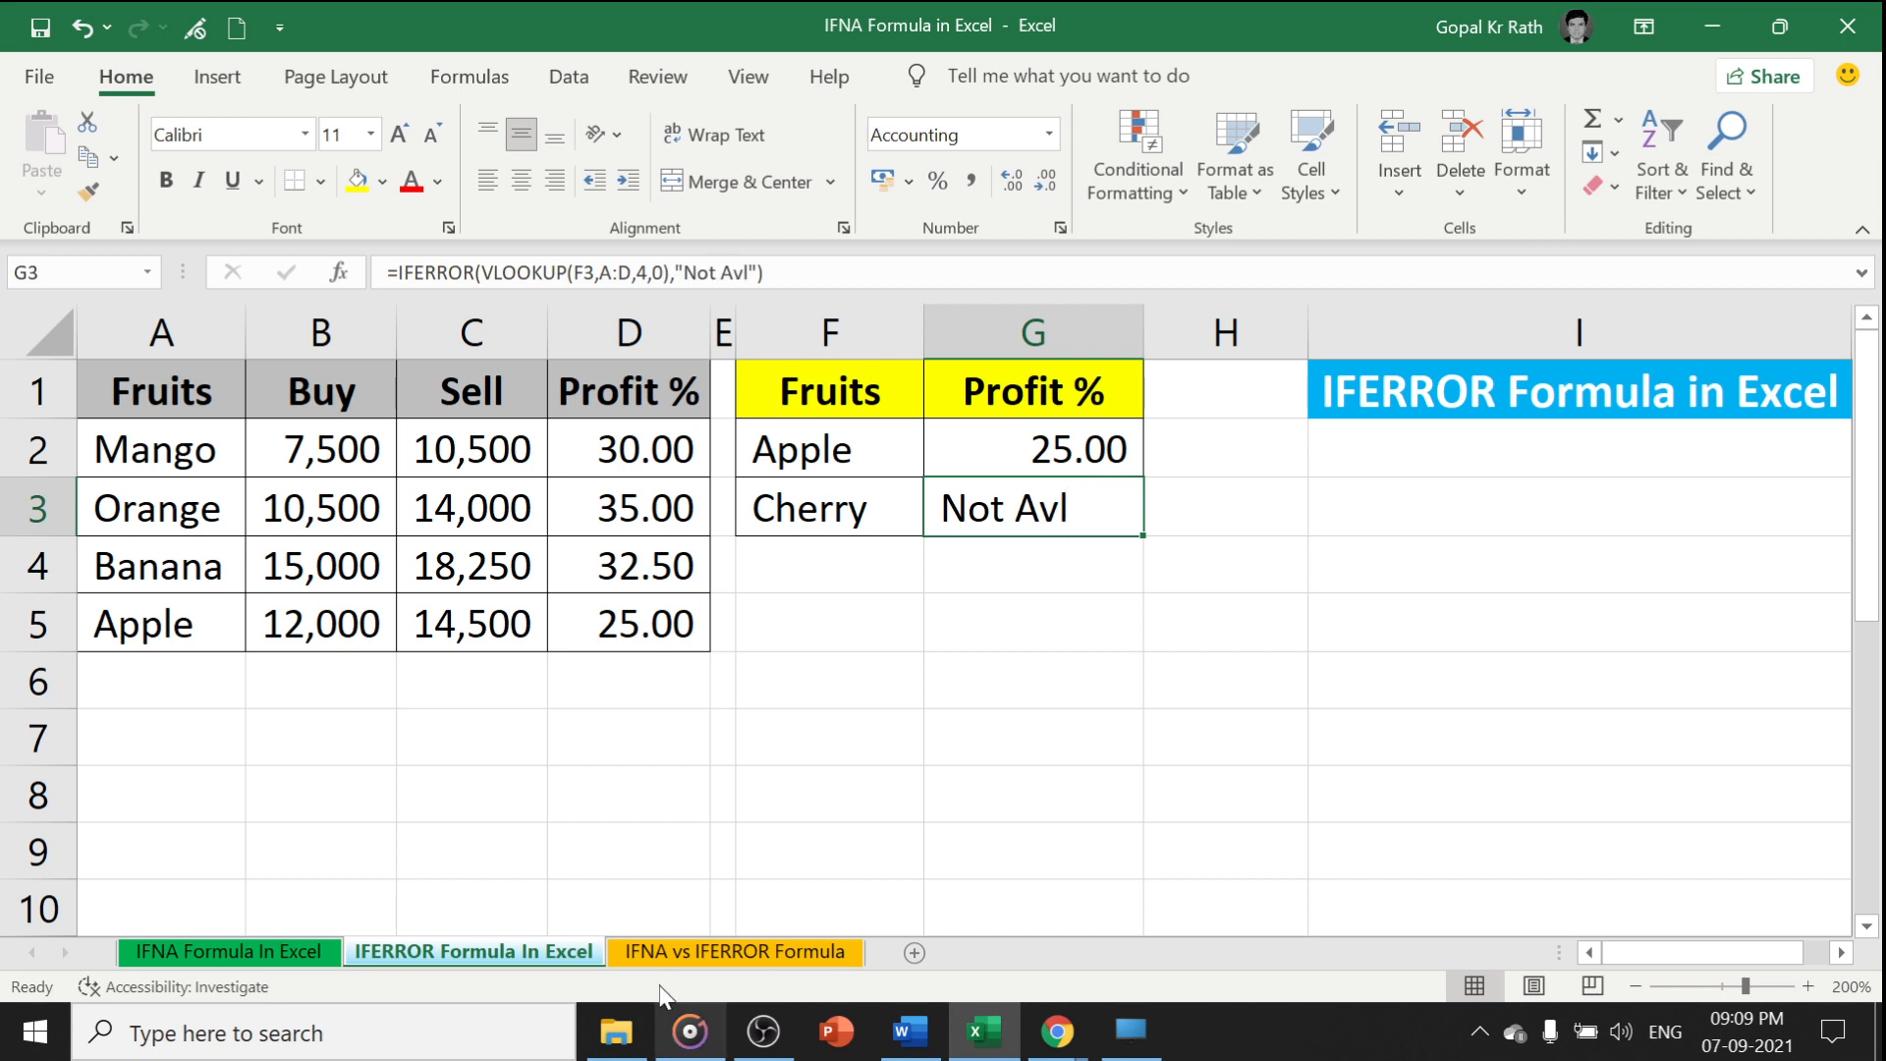
Paste the IFNA results (25.00 and dash) into G2:G3 of the comparison sheet and select D5
click(734, 951)
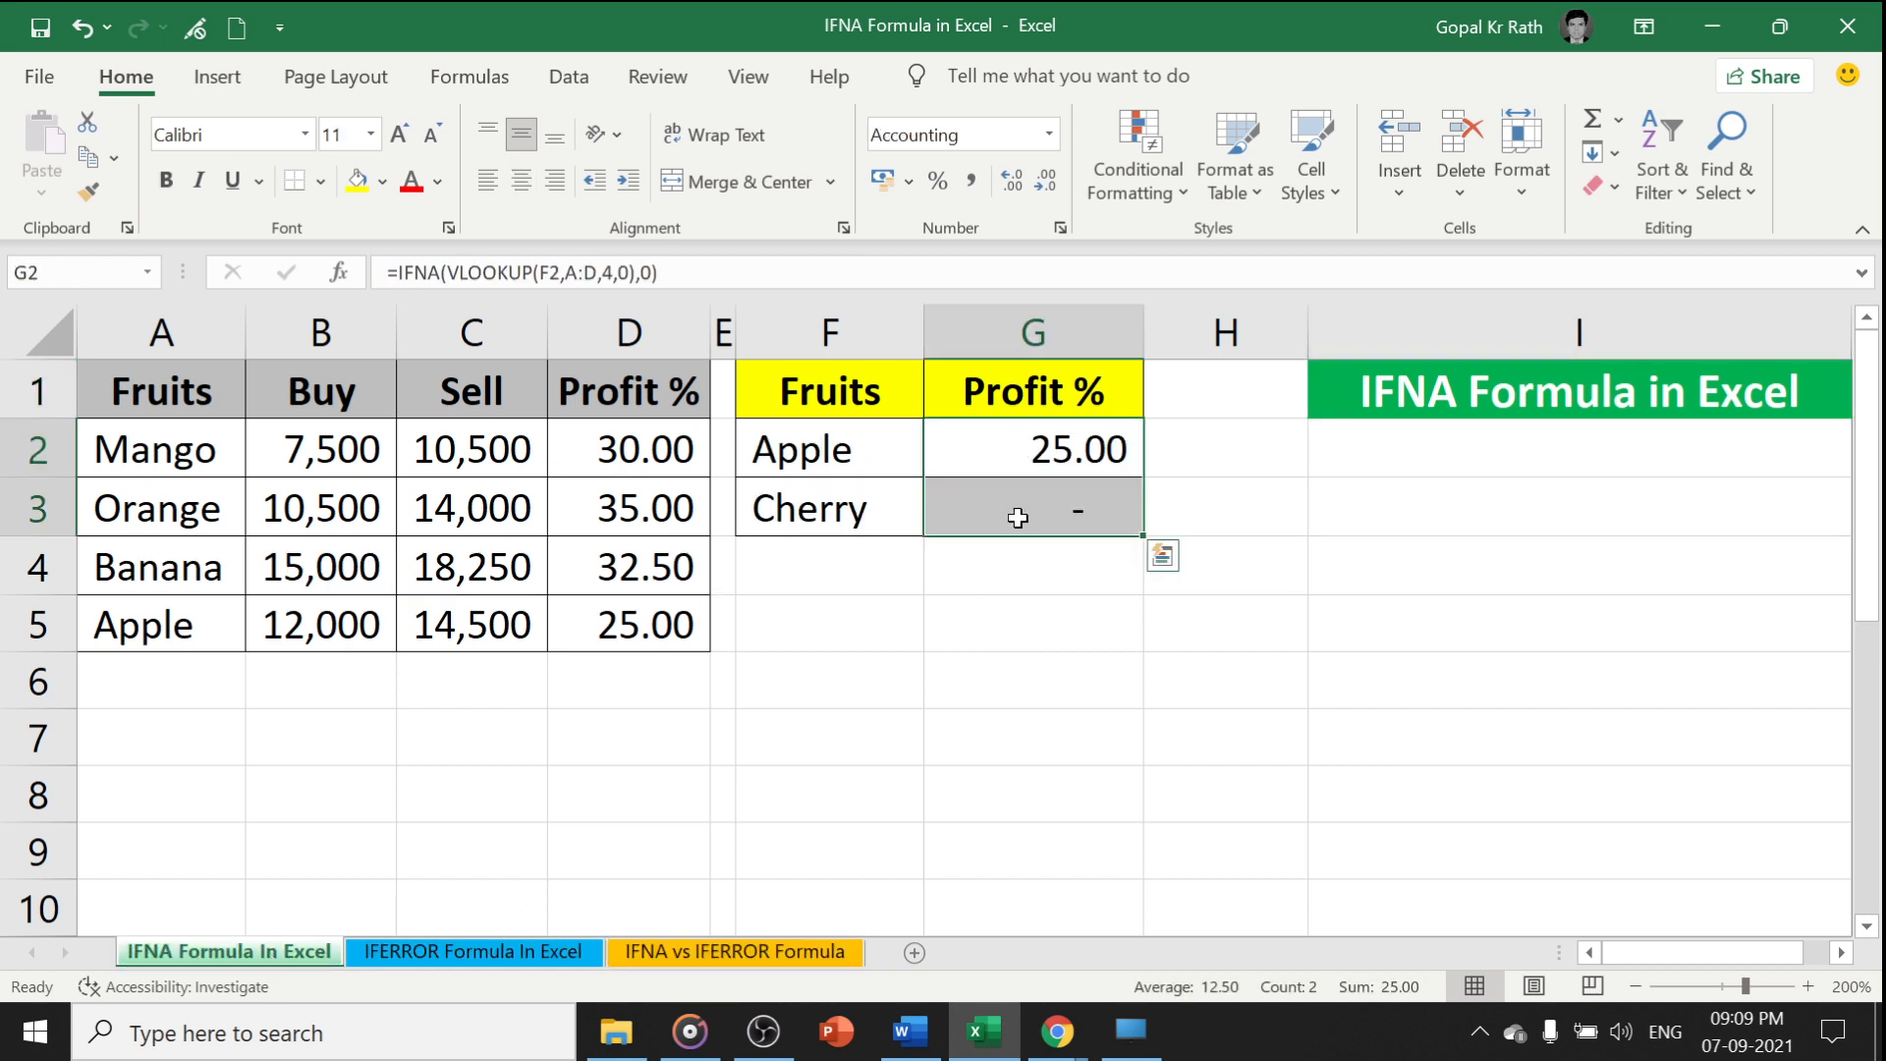
click(733, 951)
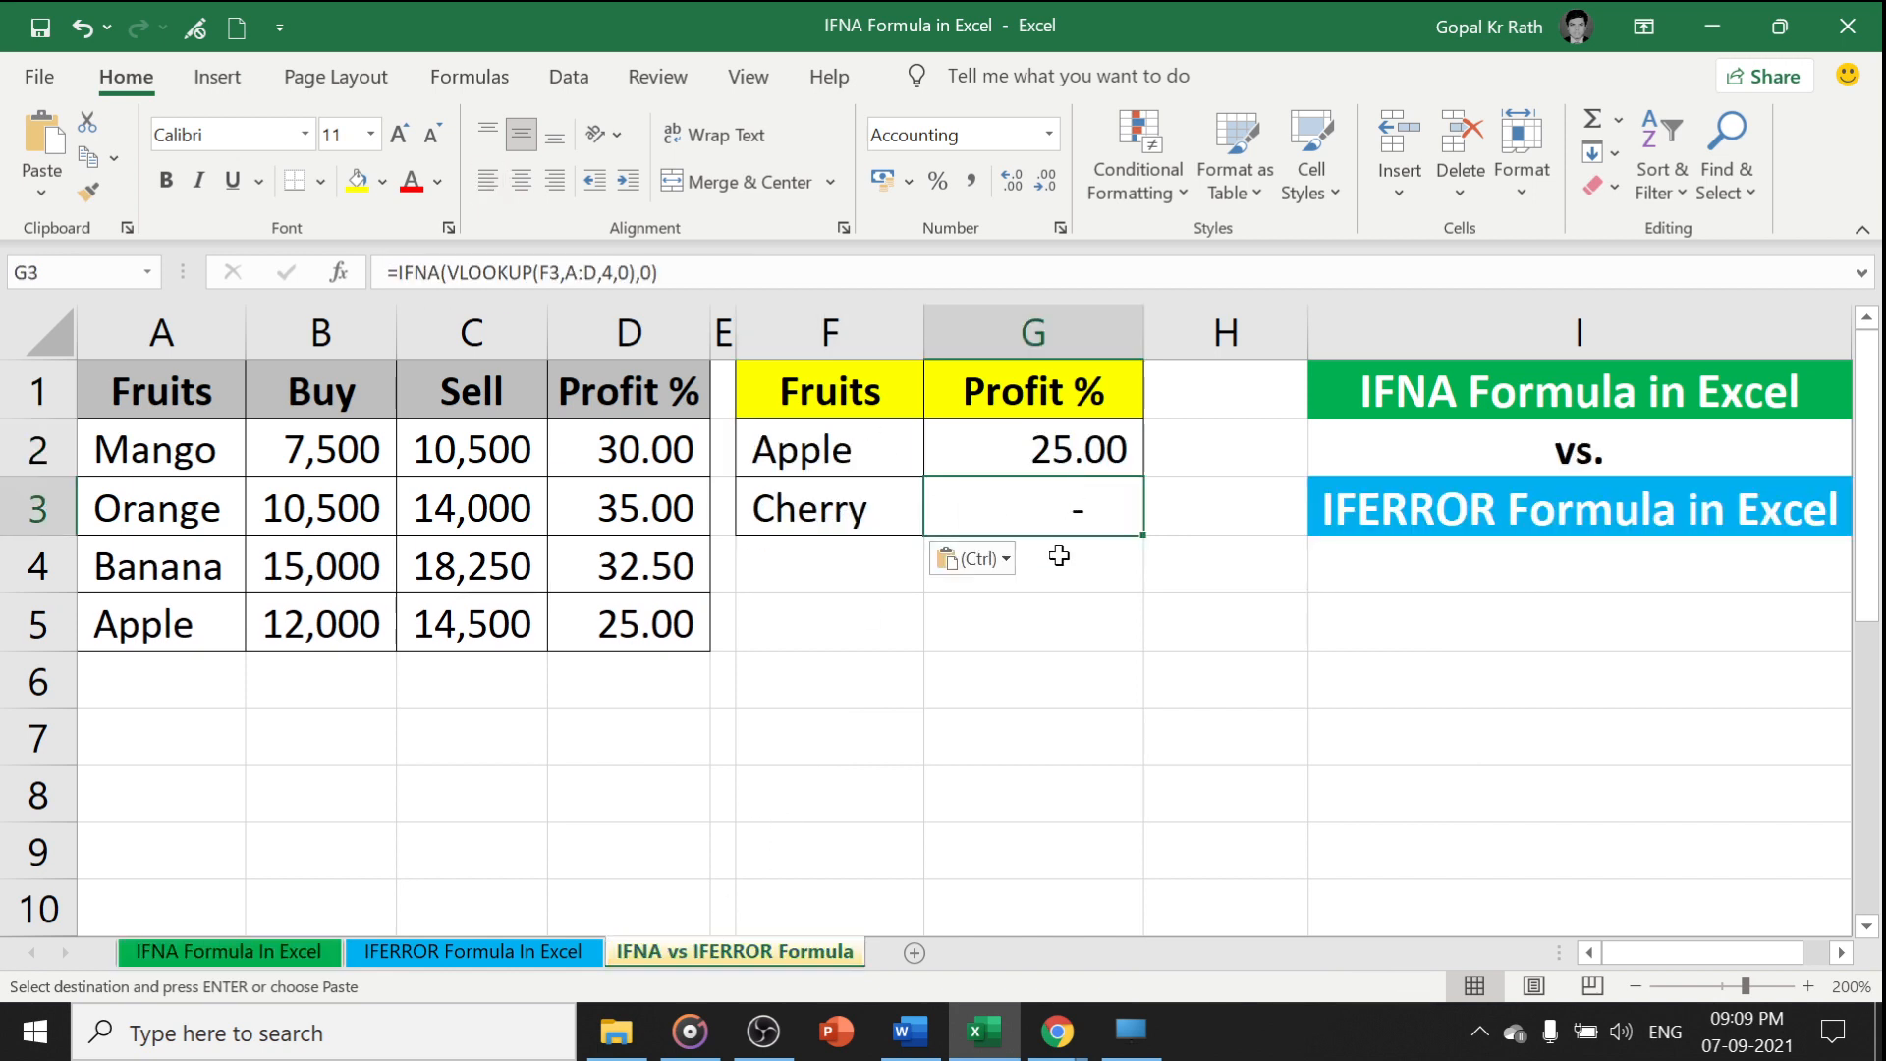
click(1032, 448)
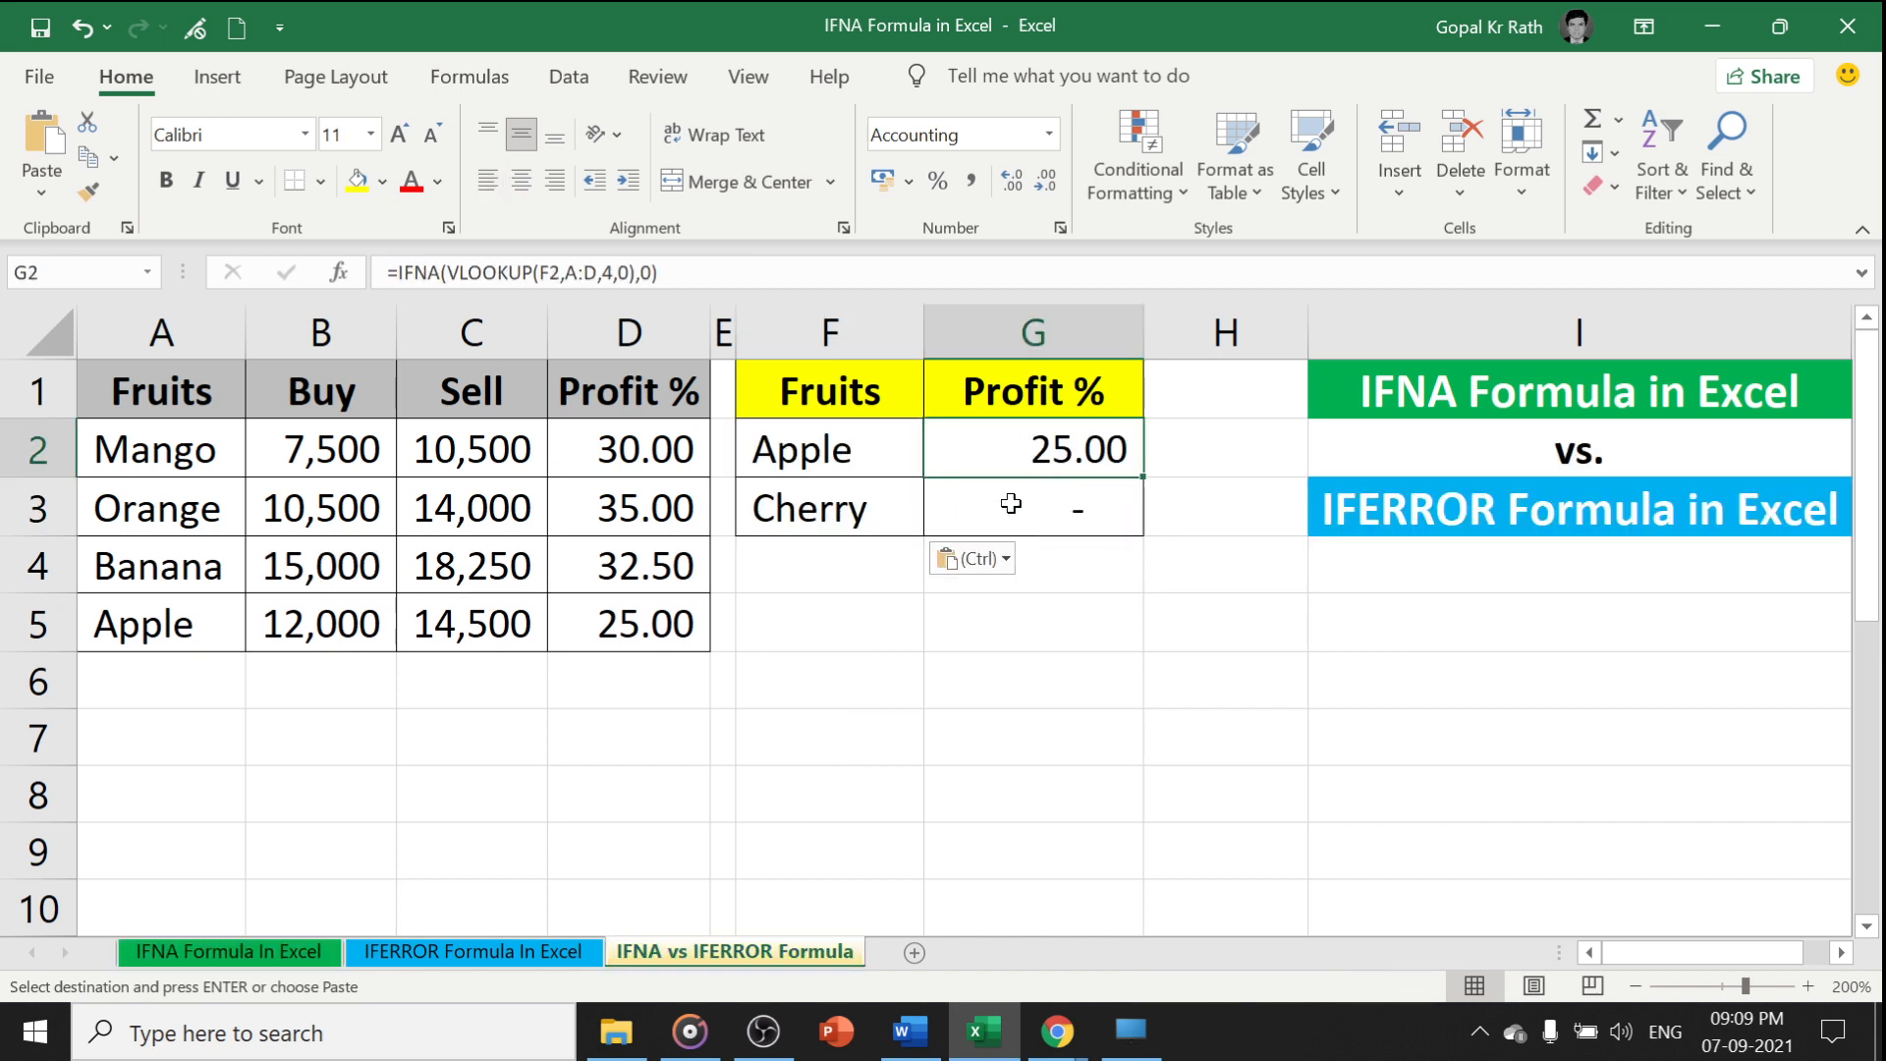
click(1032, 507)
text(=)
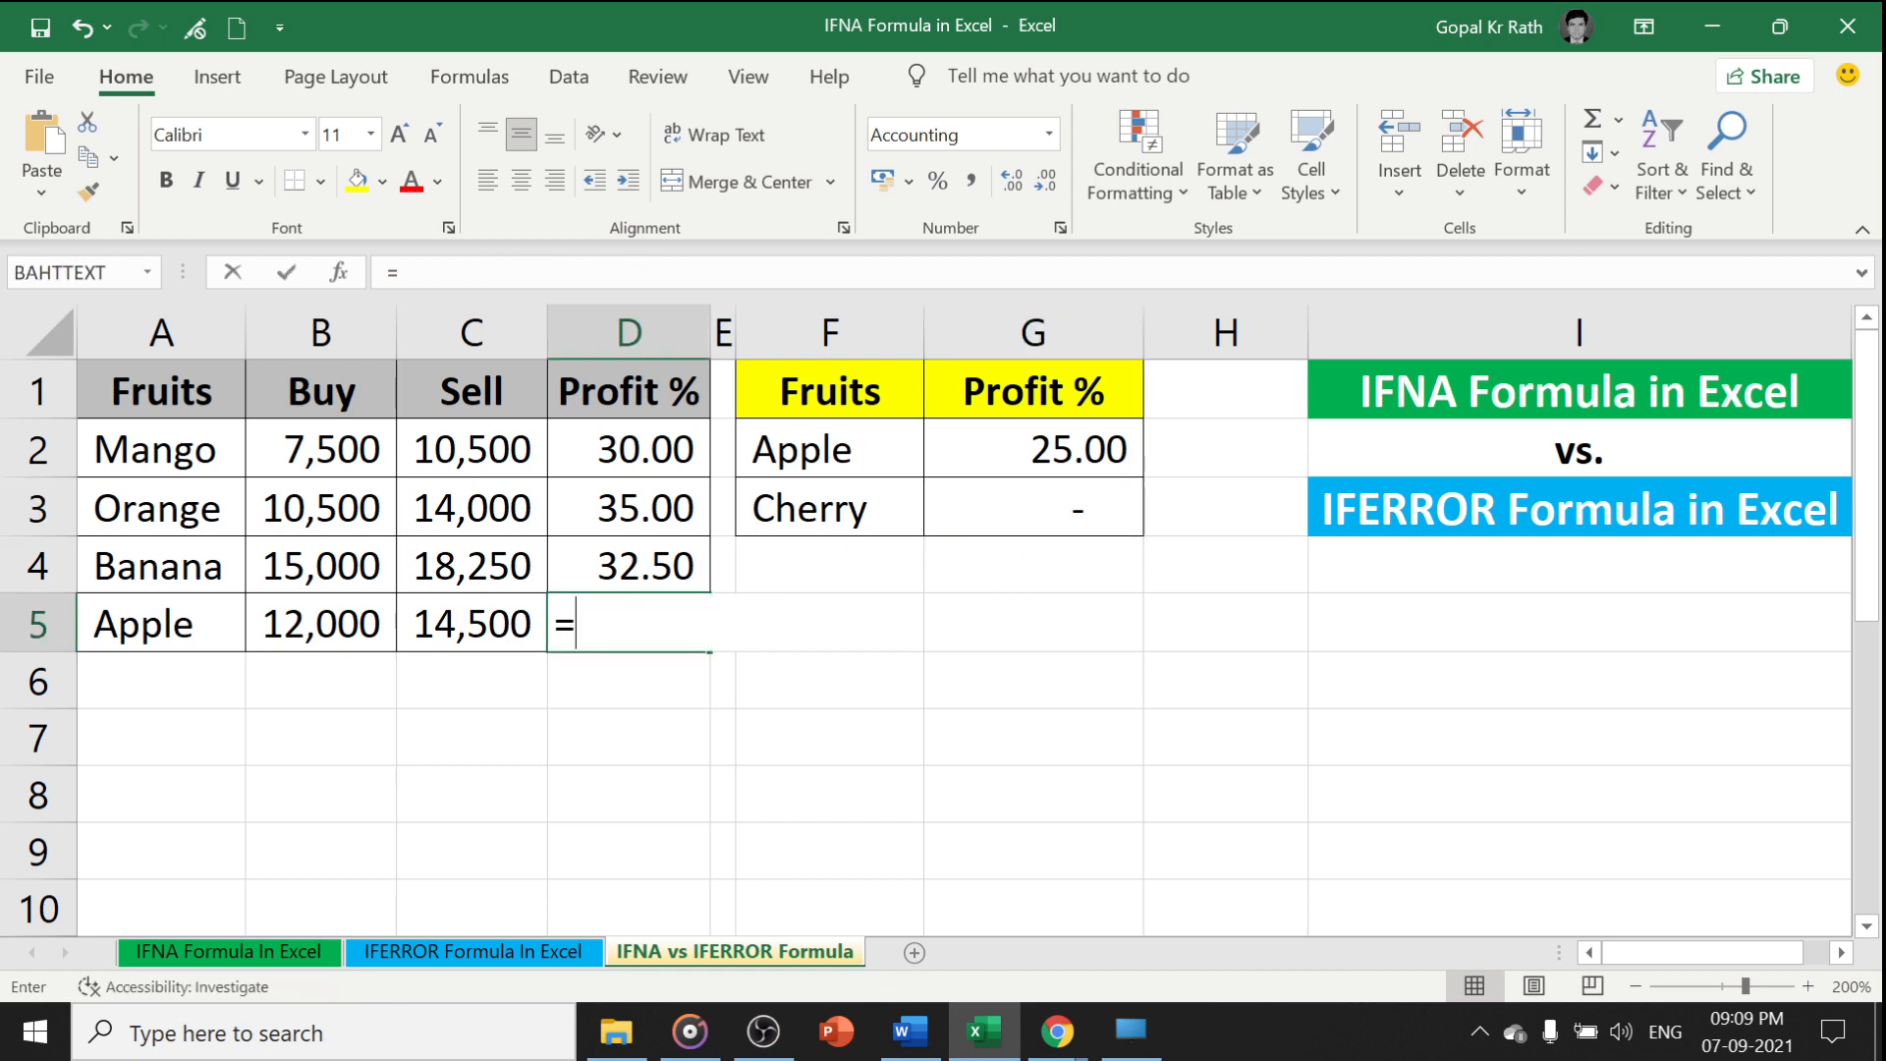
Enter =B5/0 in D5 so Apple's profit and its IFNA lookup show #DIV/0!
text(B5/)
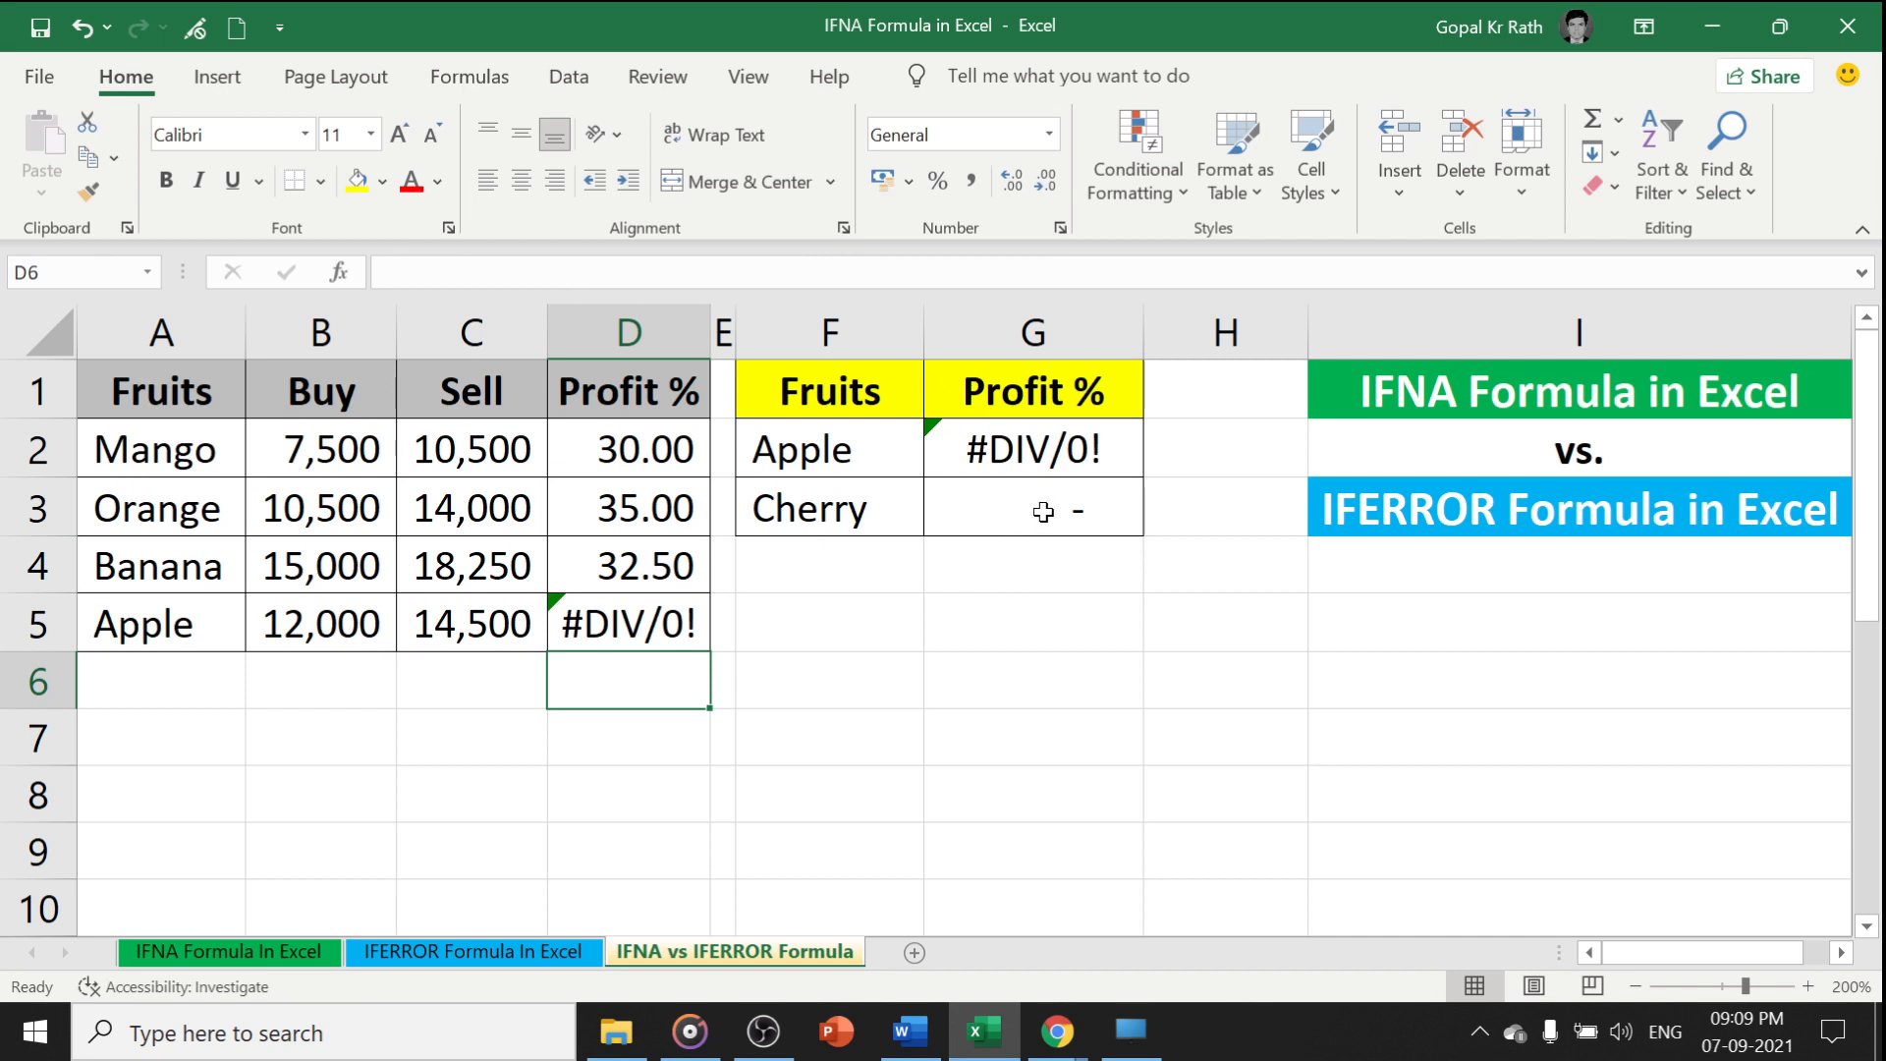
click(1032, 448)
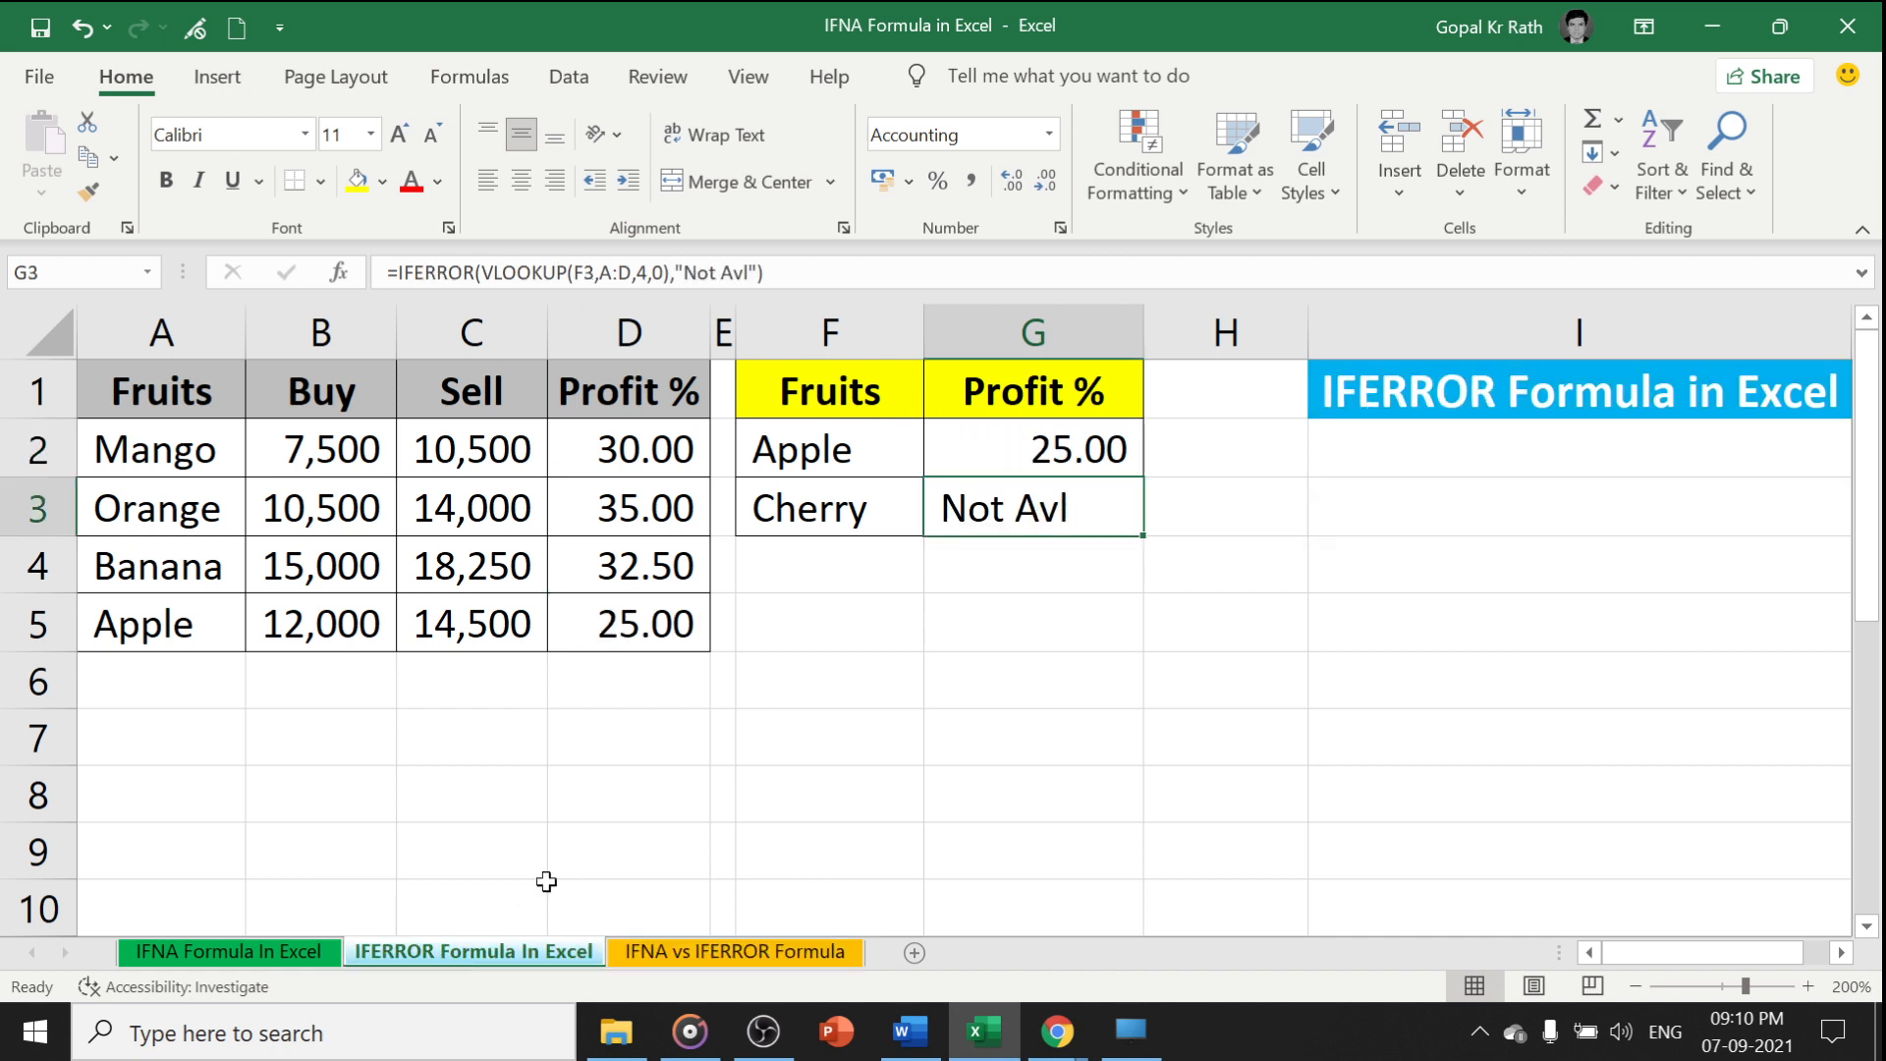
Paste the IFERROR Apple lookup showing Not Avl into G3, fill the row yellow, and compare with IFNA's #DIV/0!
click(733, 951)
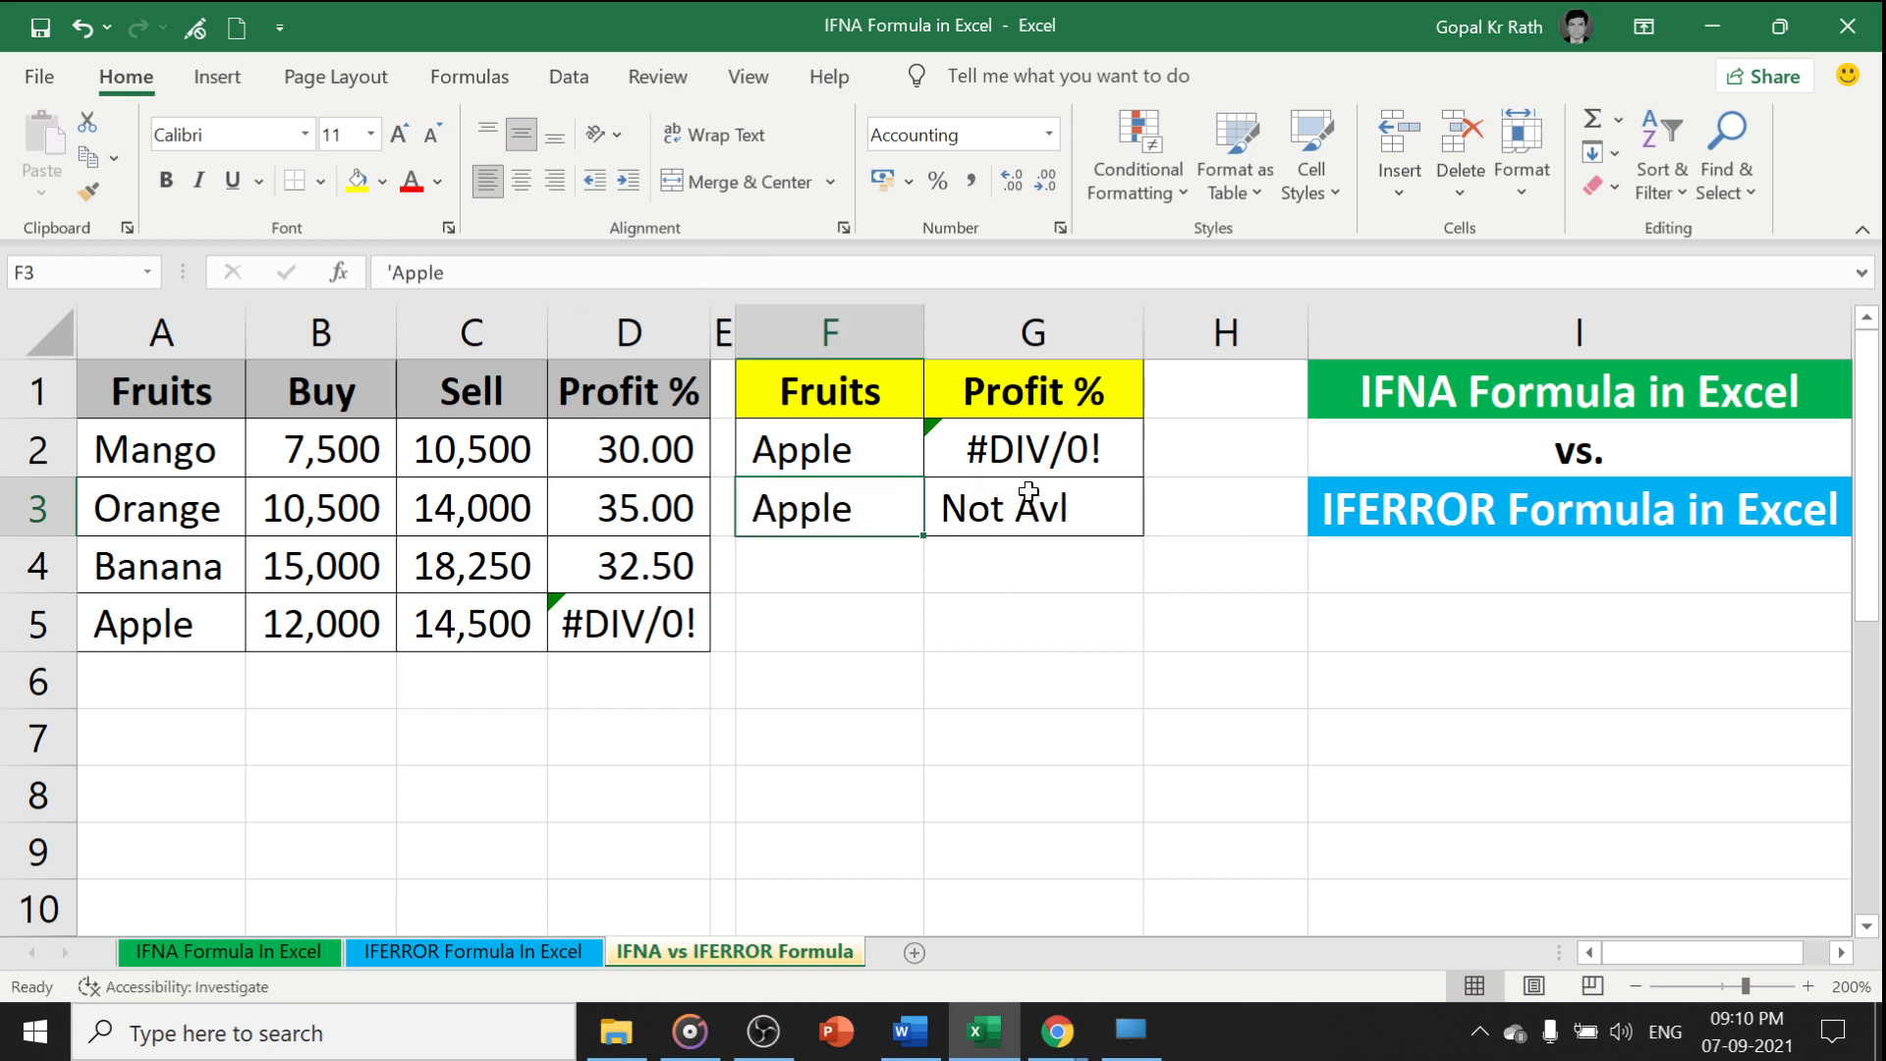
click(1031, 506)
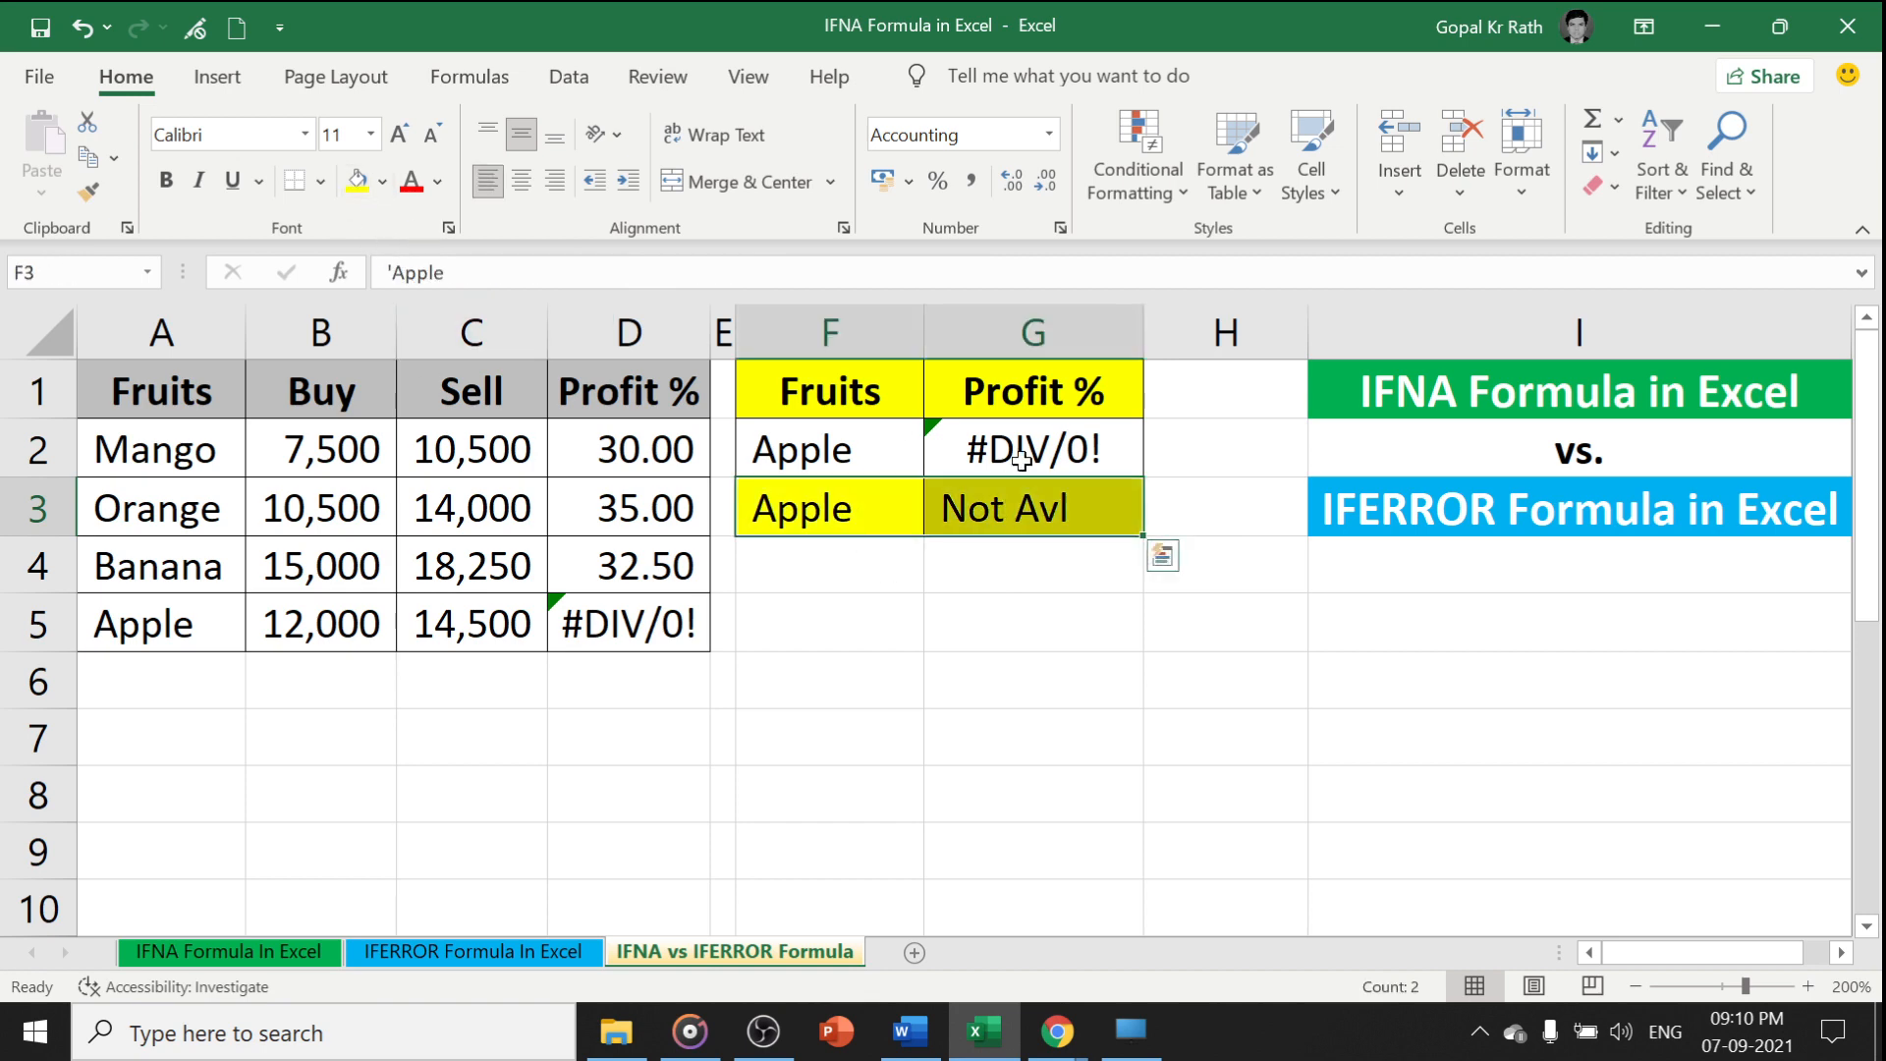
click(1031, 507)
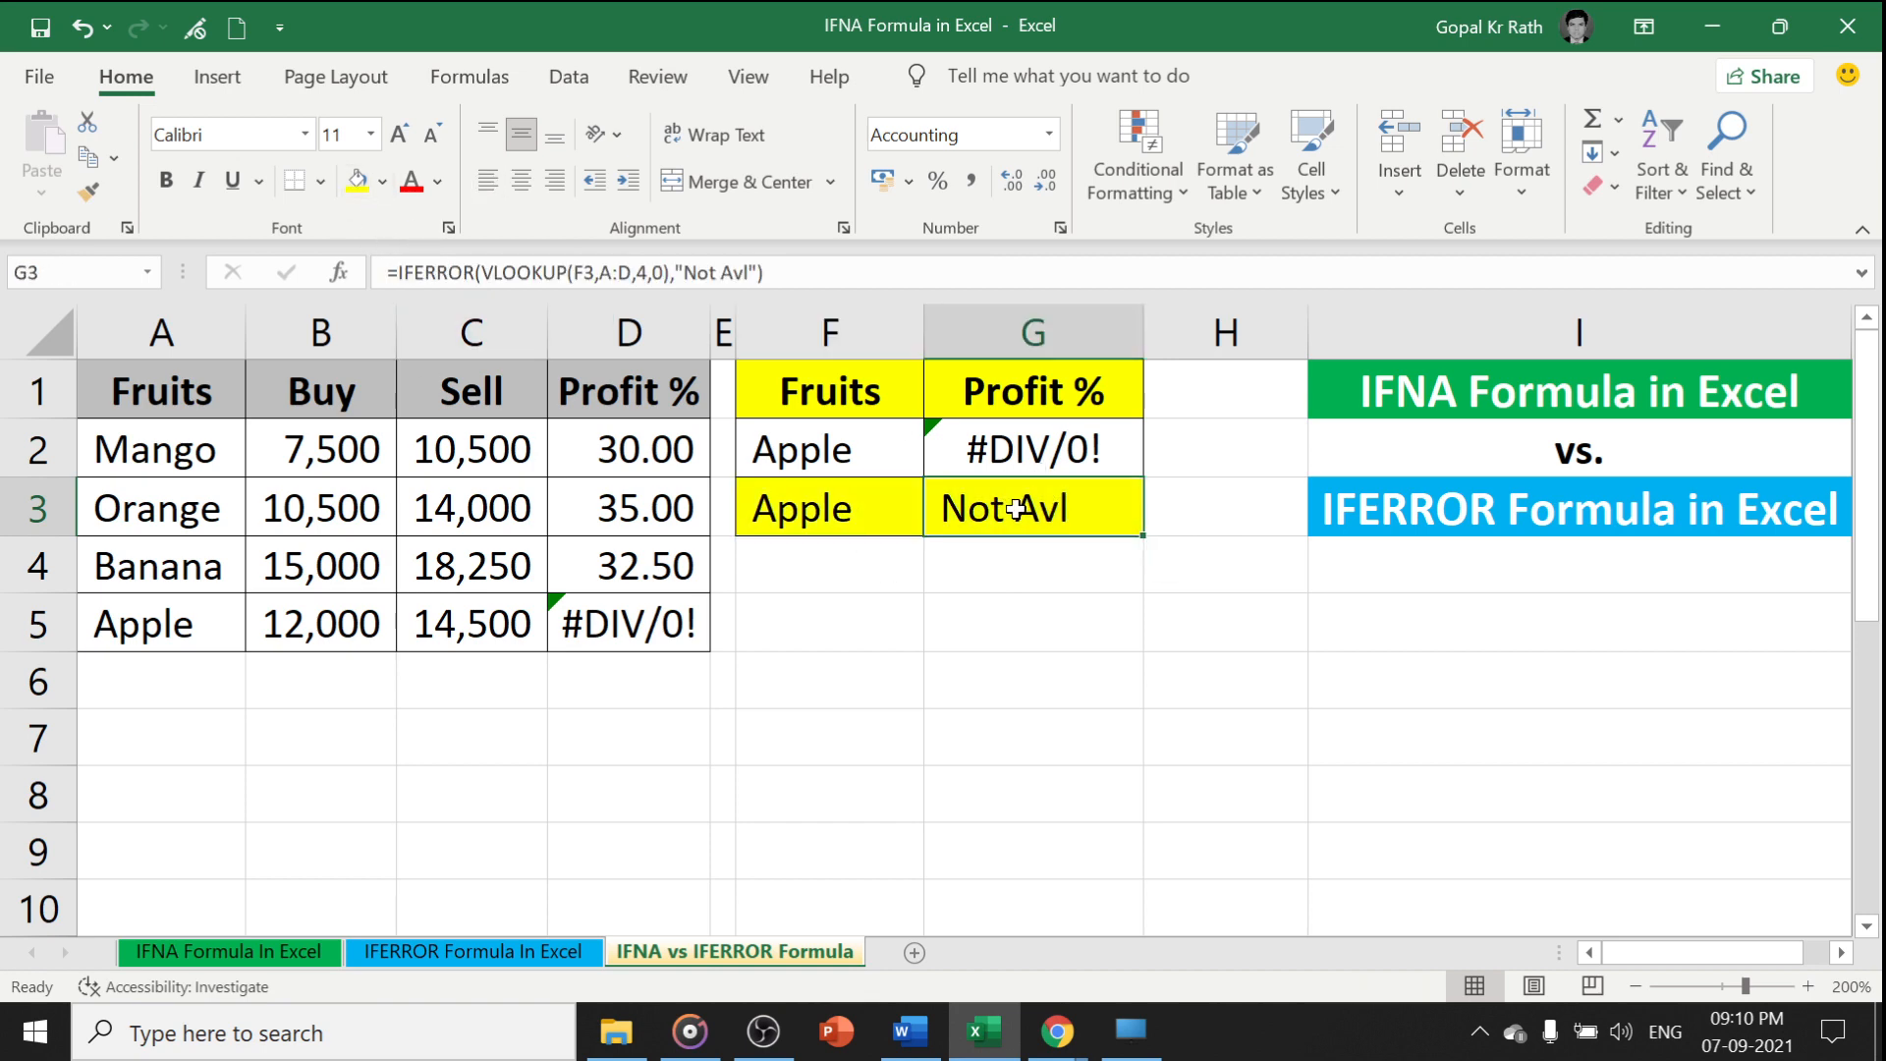
double_click(1032, 507)
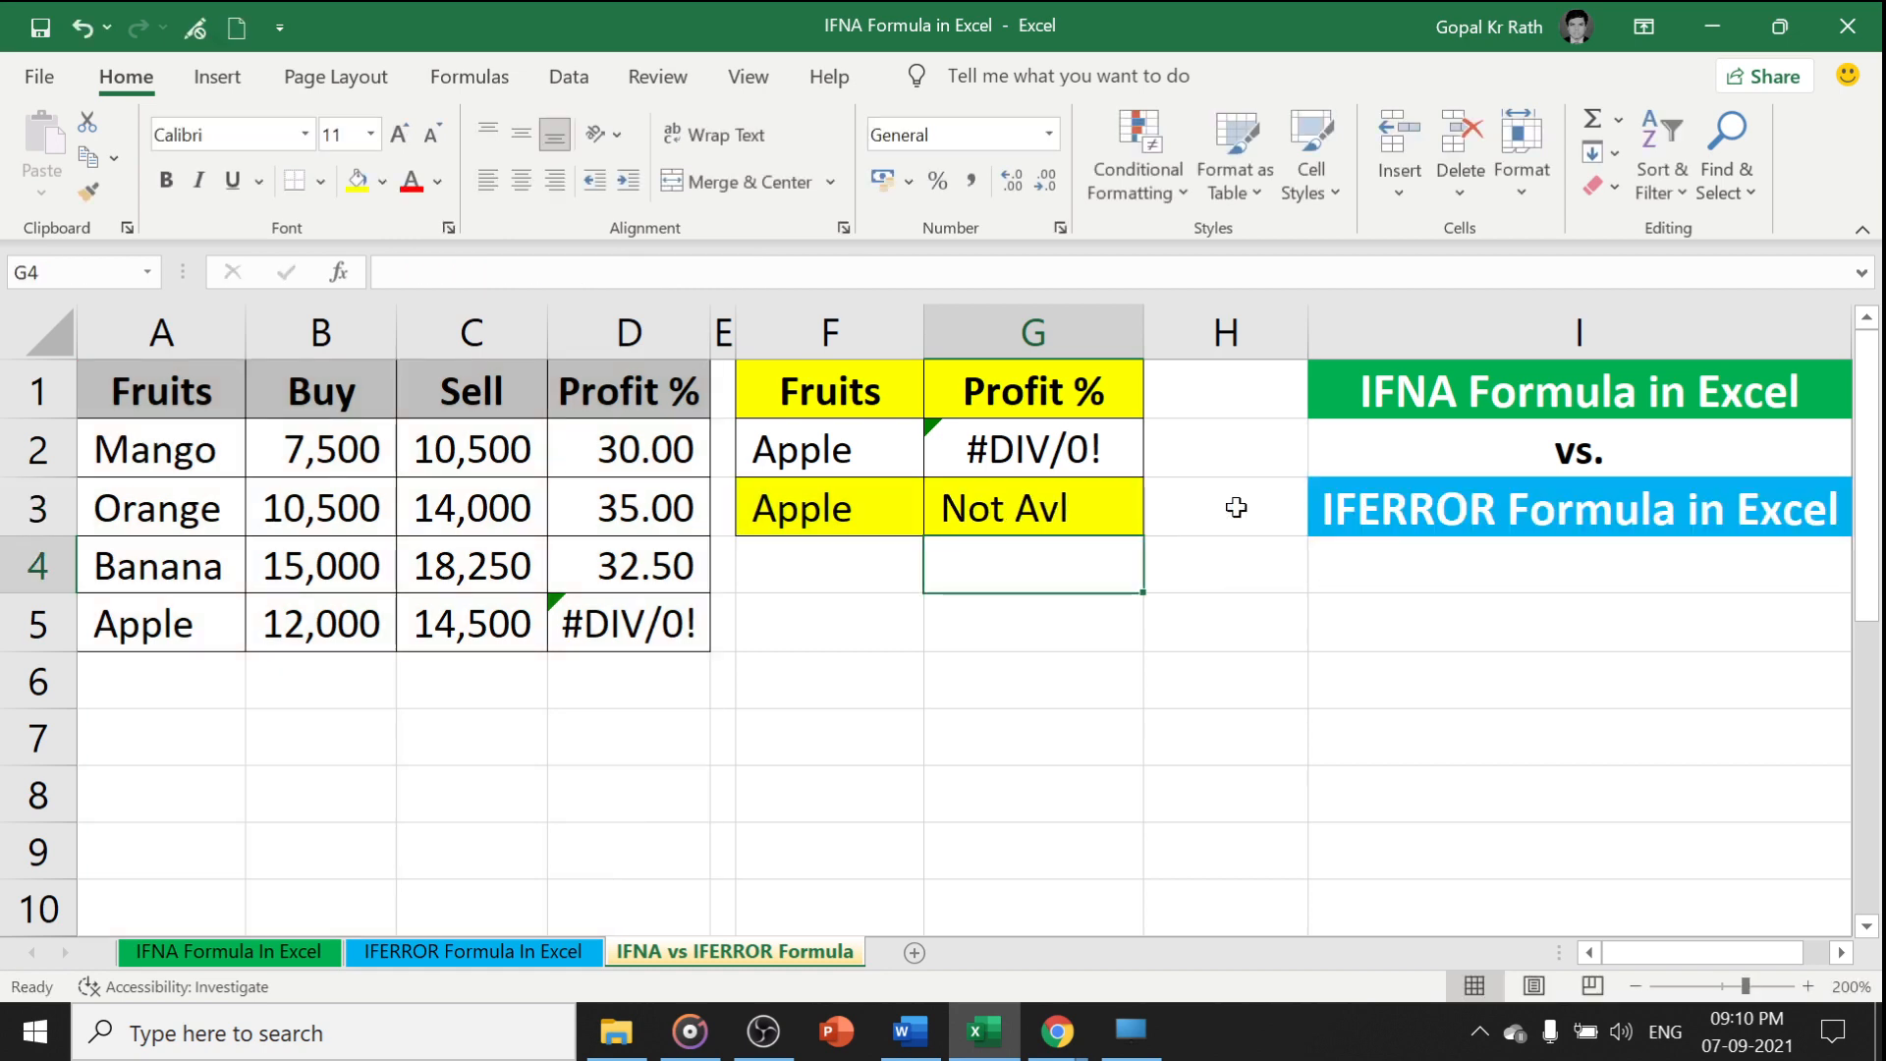
click(1032, 507)
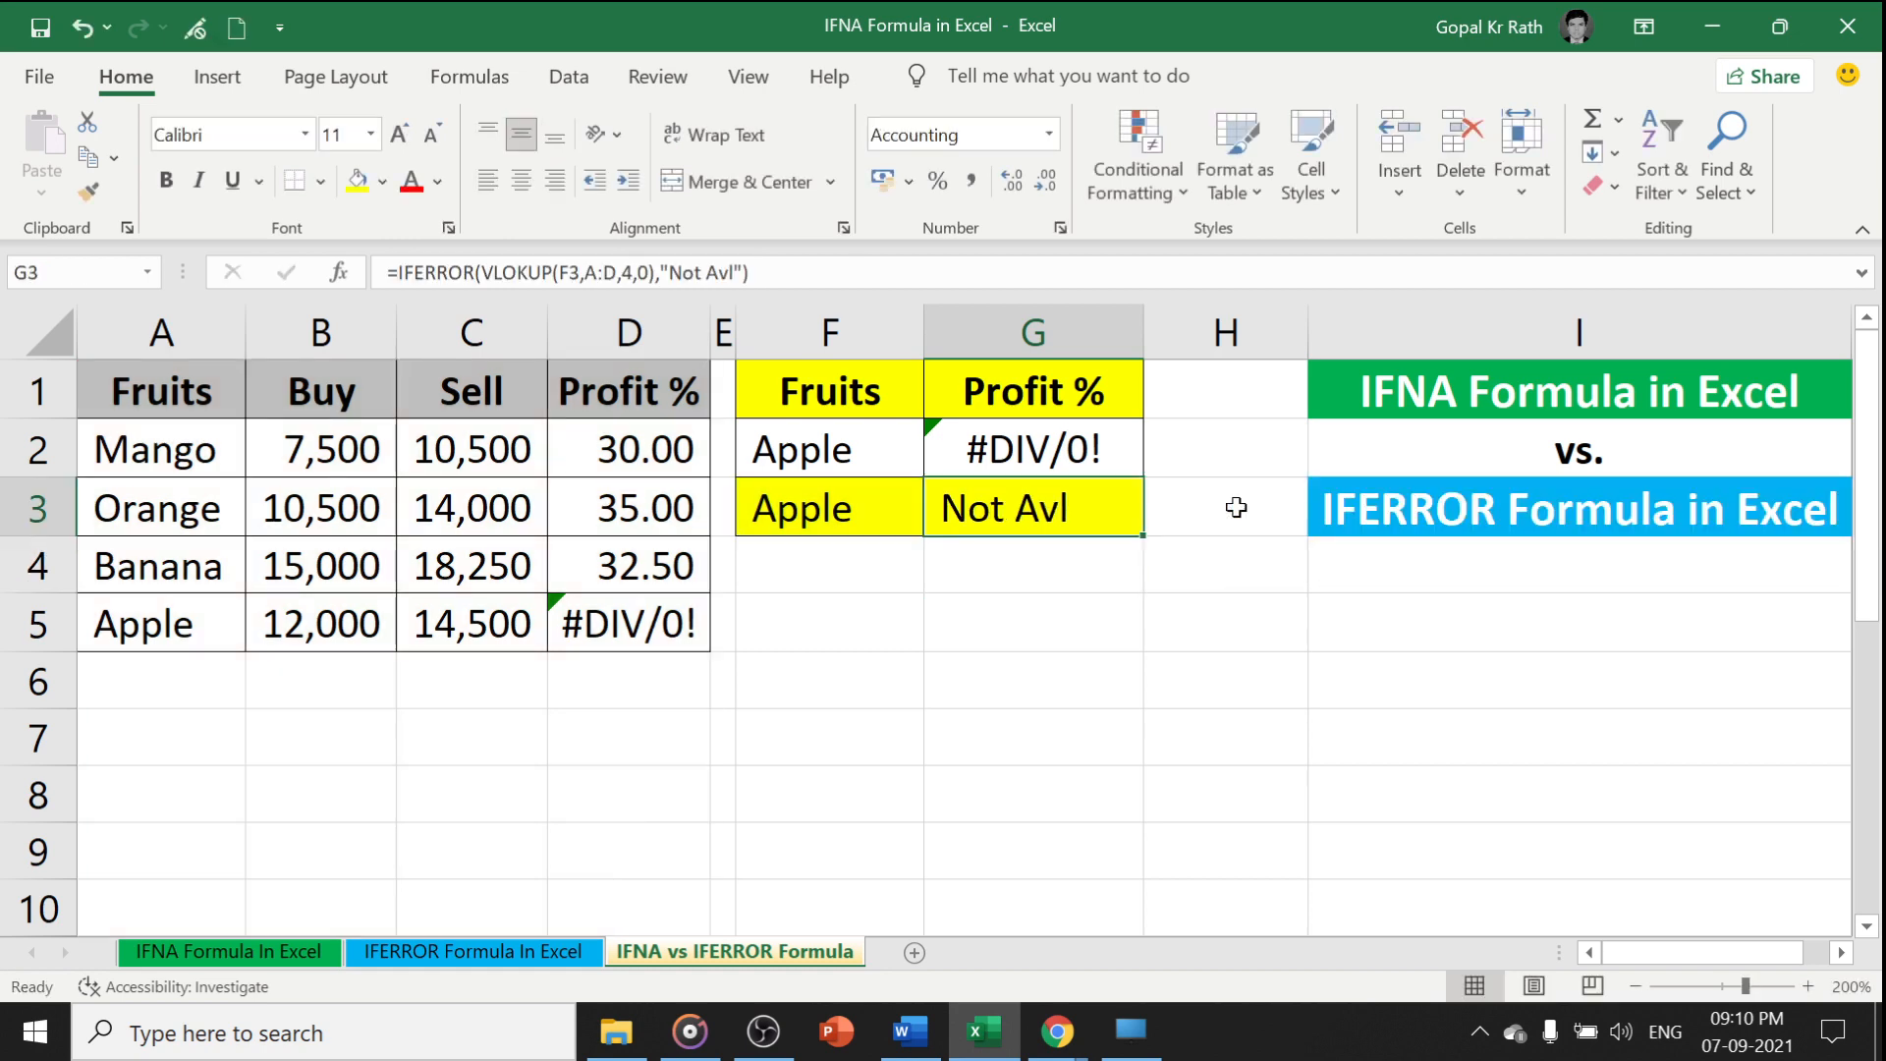
click(1031, 448)
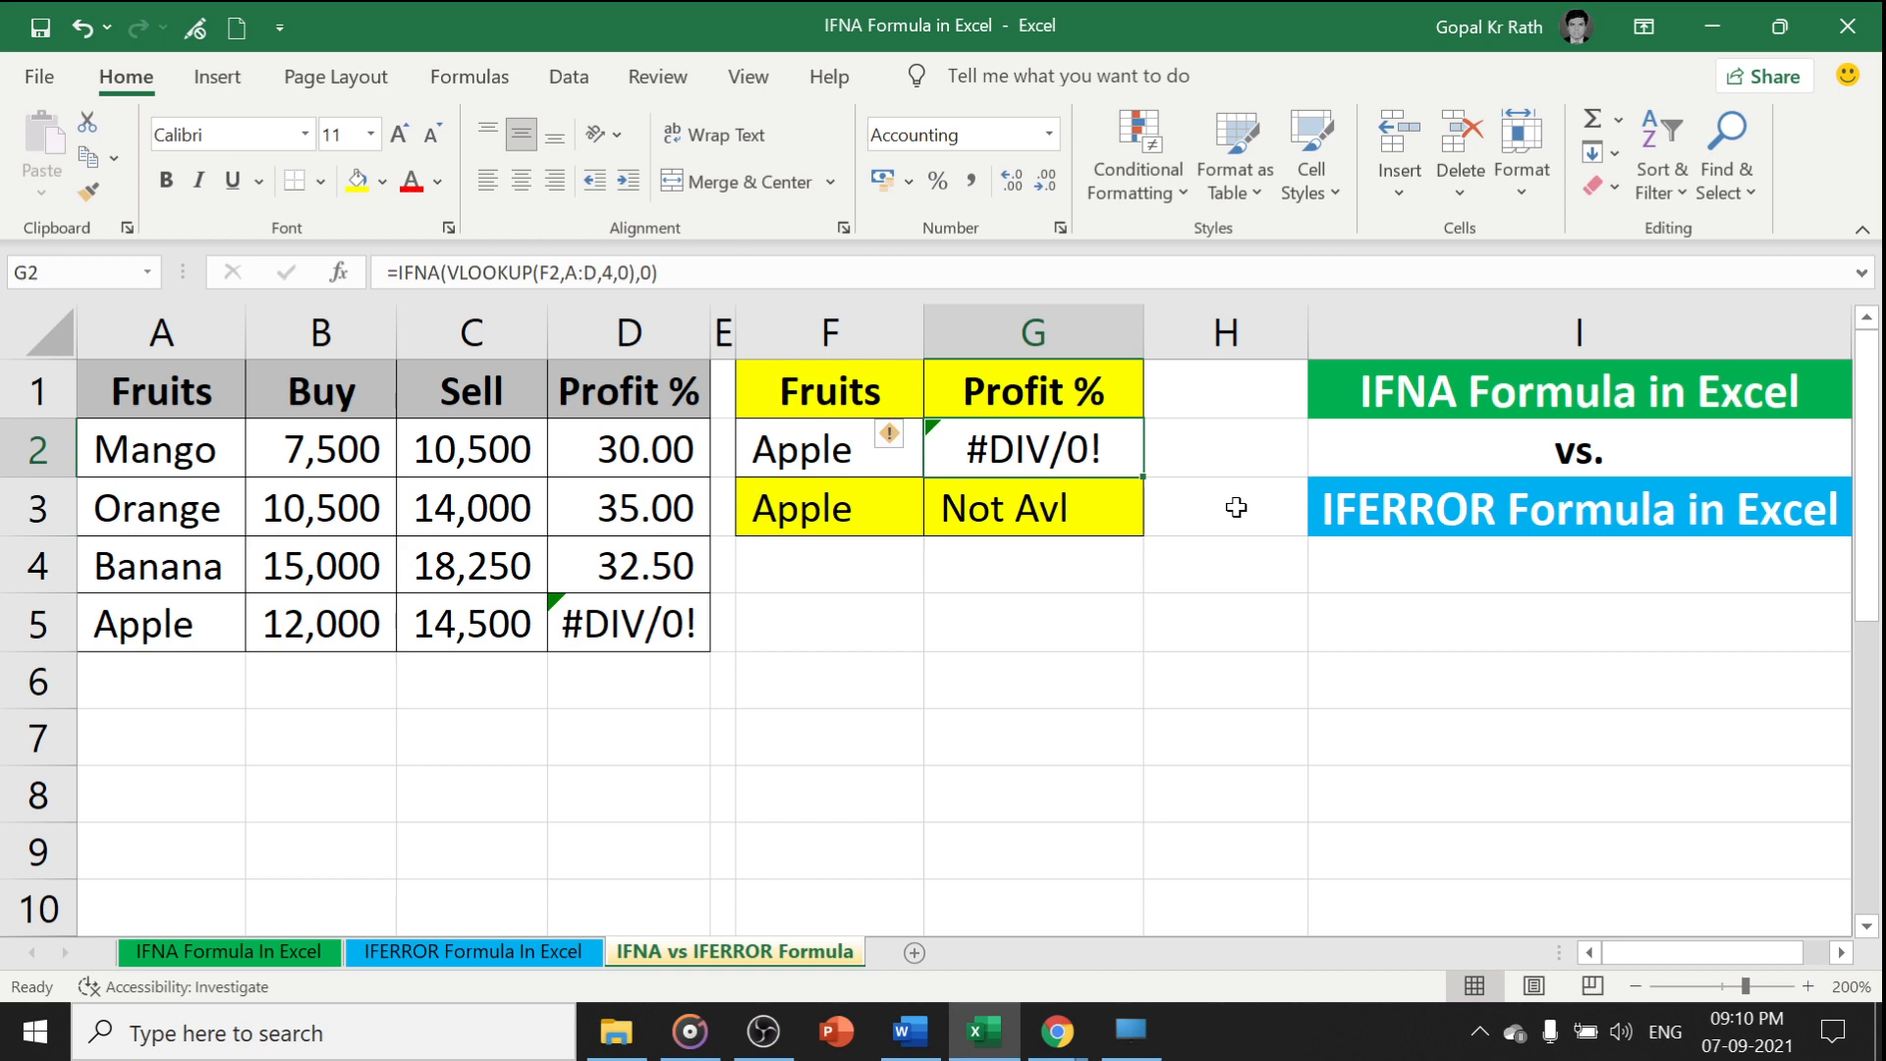
Change VLOOKUP to VLOKUP in G2 so the IFNA lookup shows #NAME?
double_click(1031, 448)
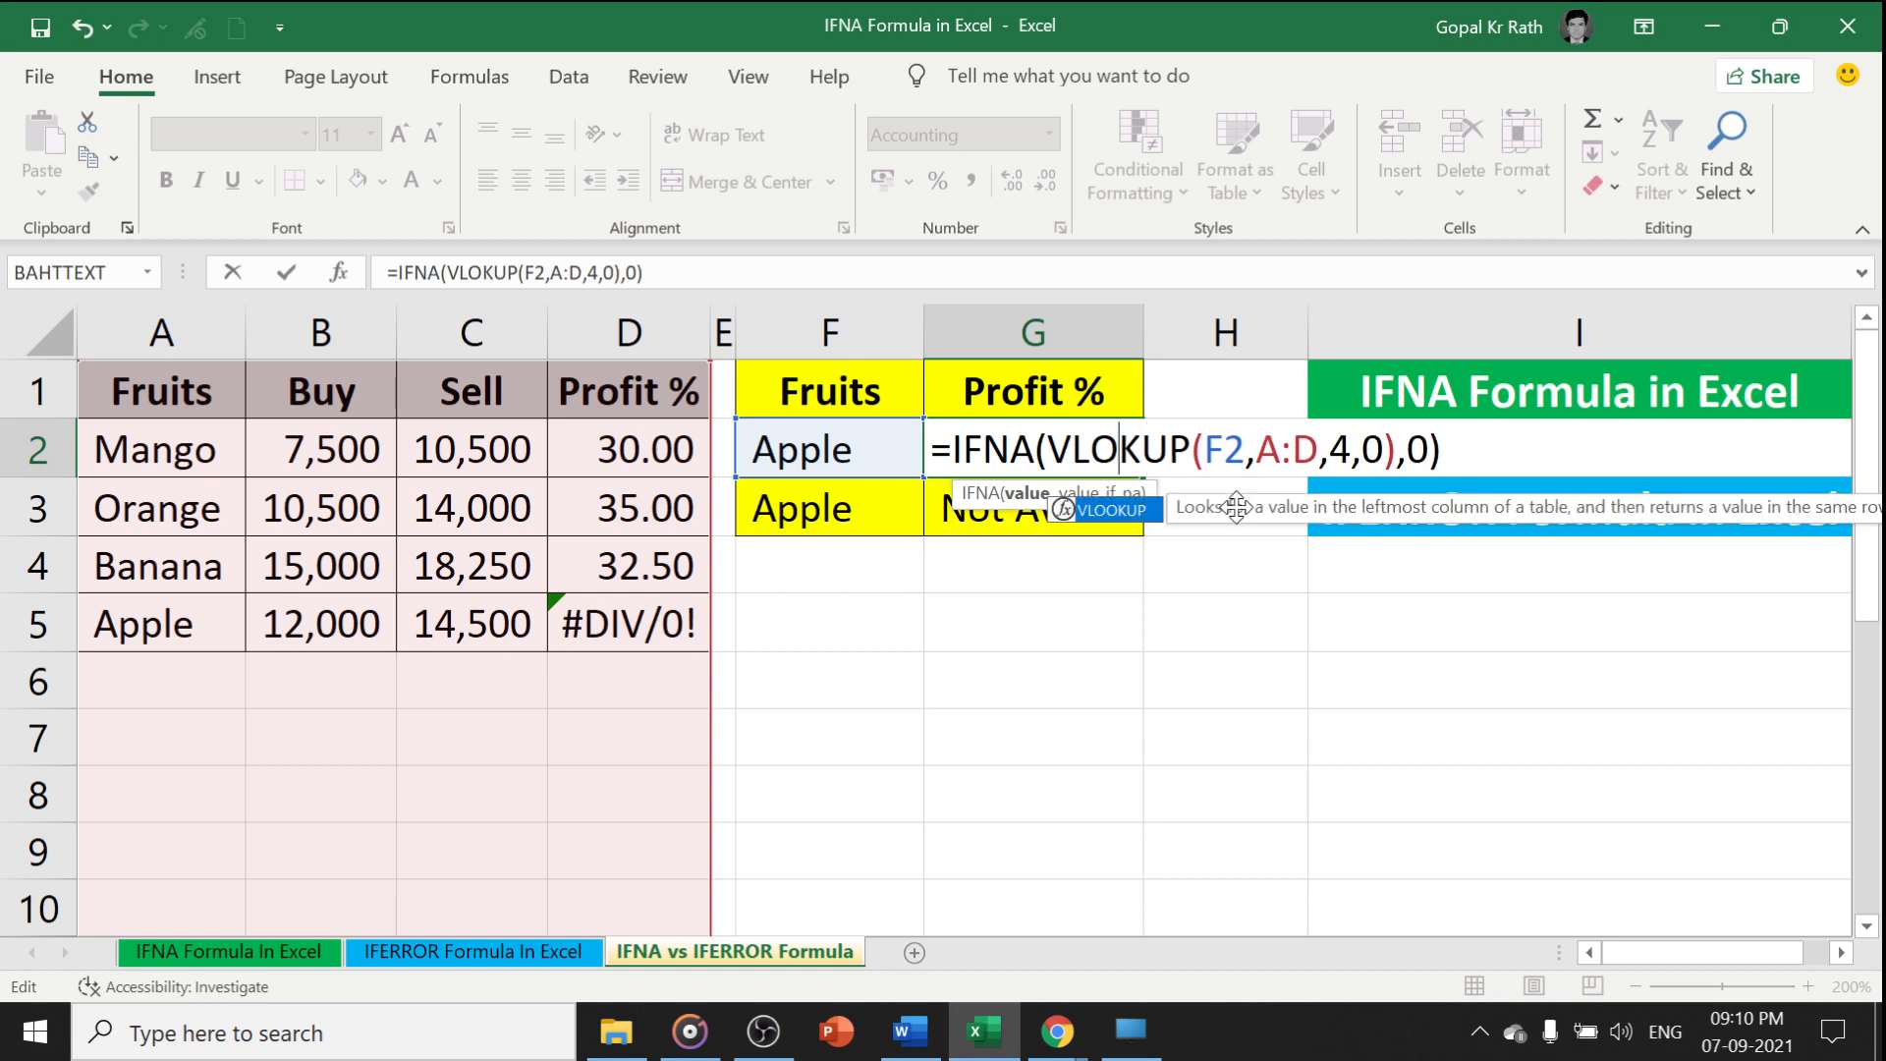
key(Return)
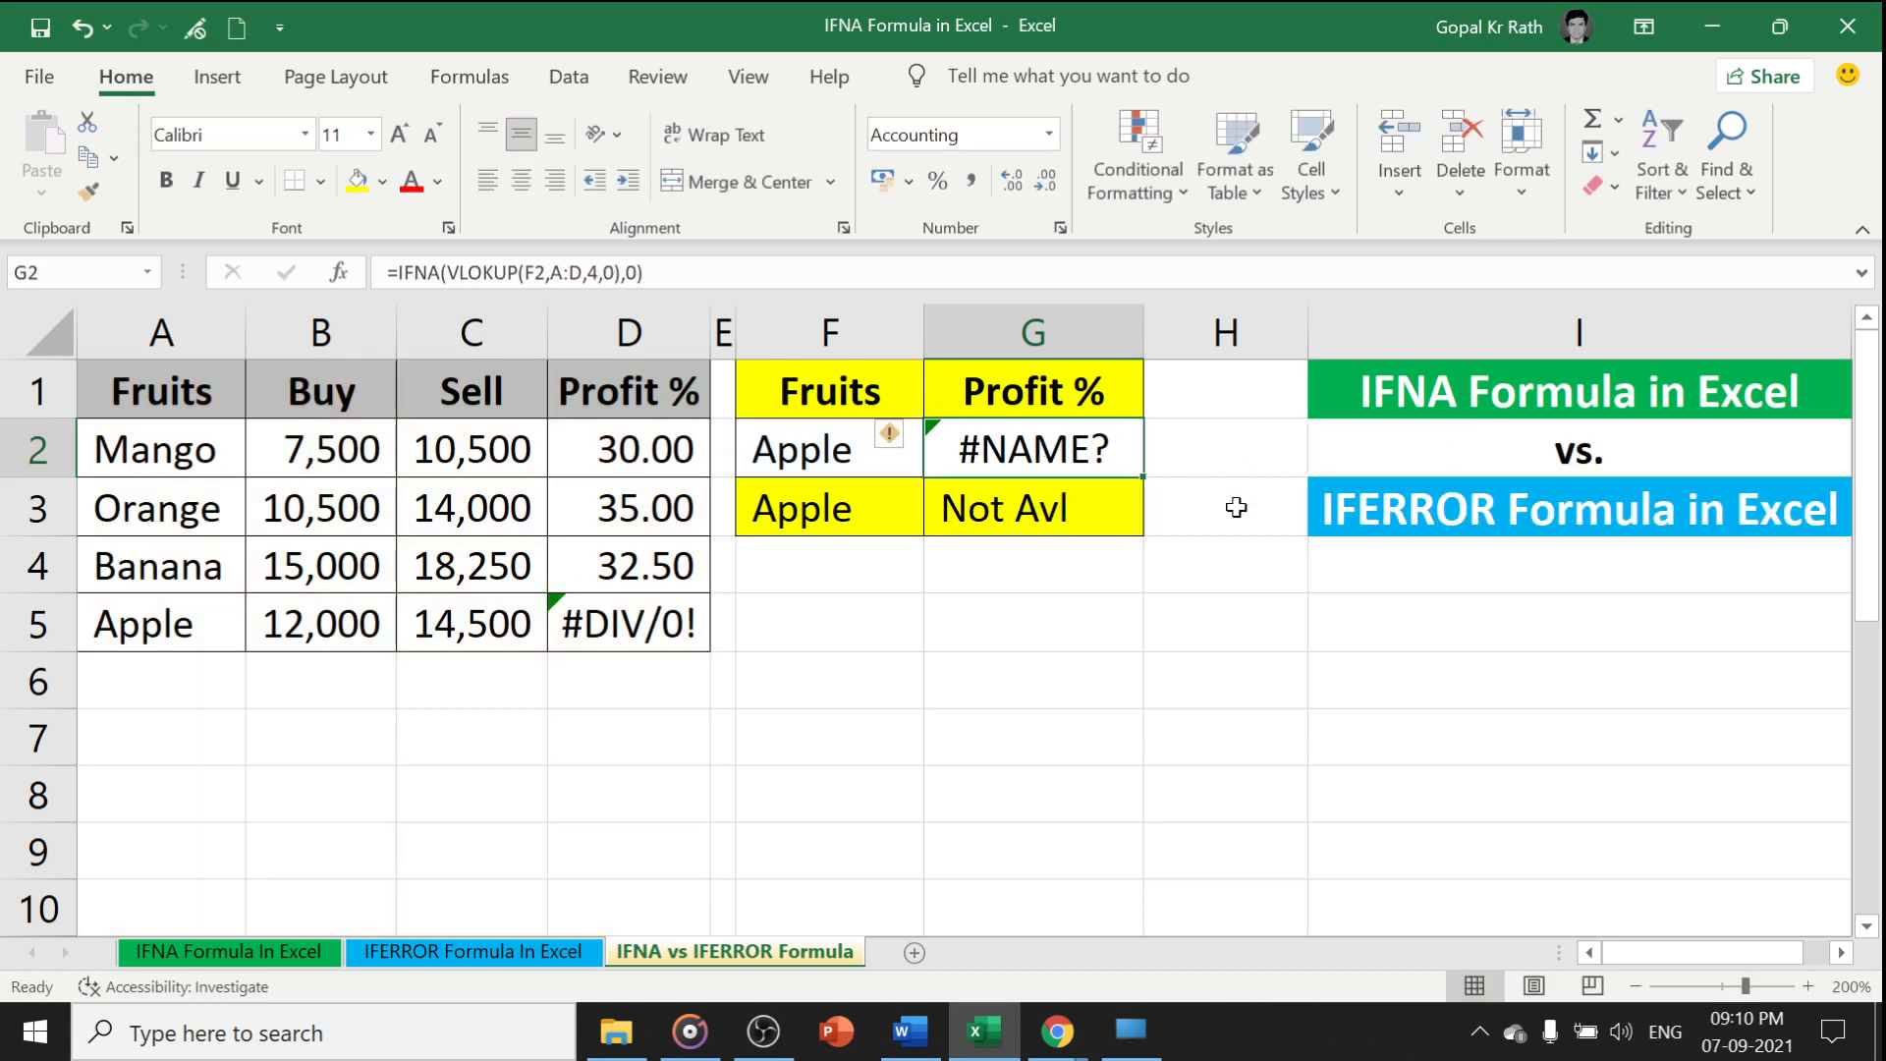